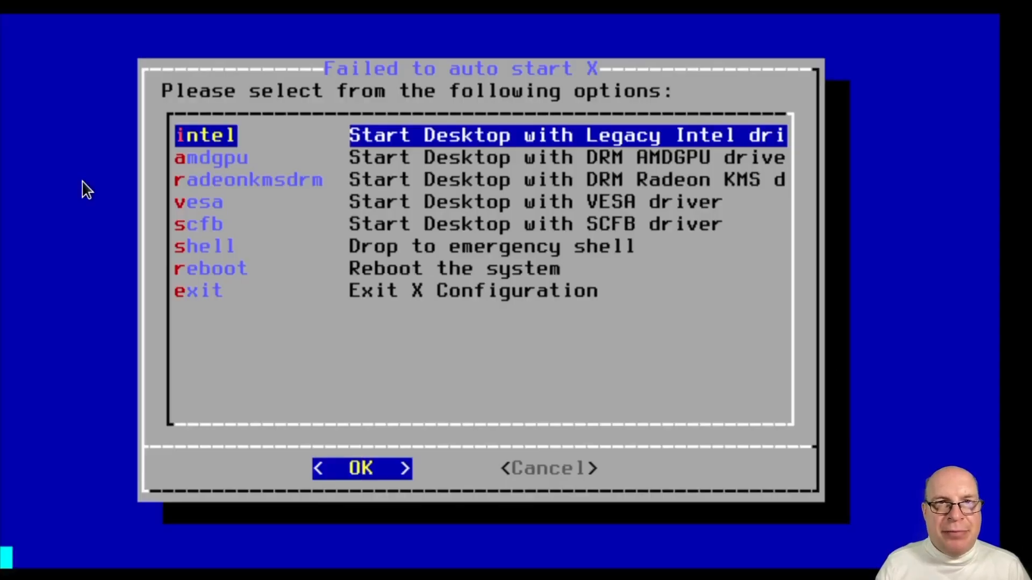
Start the graphical desktop with the chosen video driver and dismiss the VBoxClient notification.
left_click(361, 468)
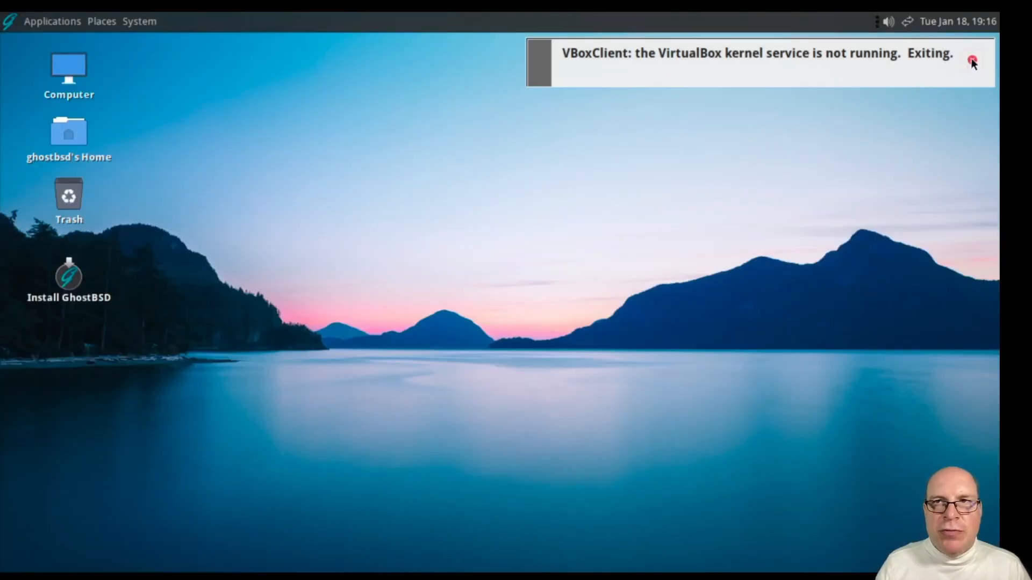
left_click(971, 57)
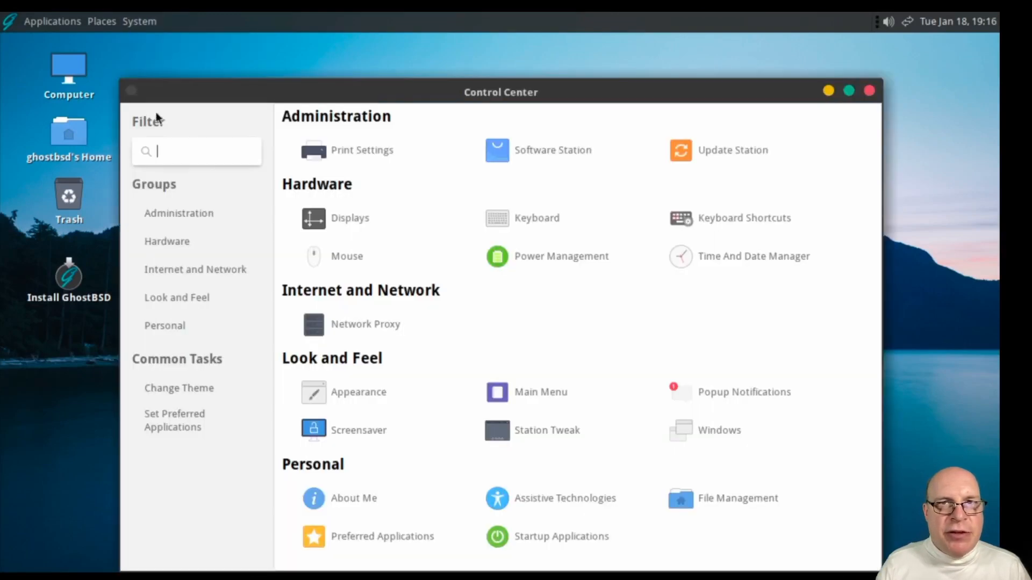
Review Monitor Preferences in Control Center, then close both back to the bare desktop.
left_click(312, 218)
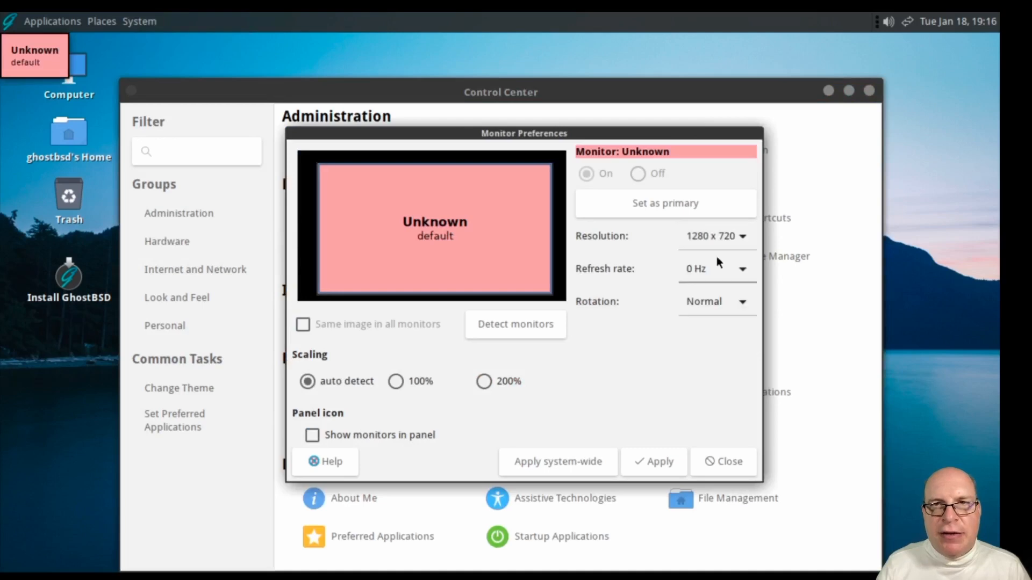
left_click(653, 462)
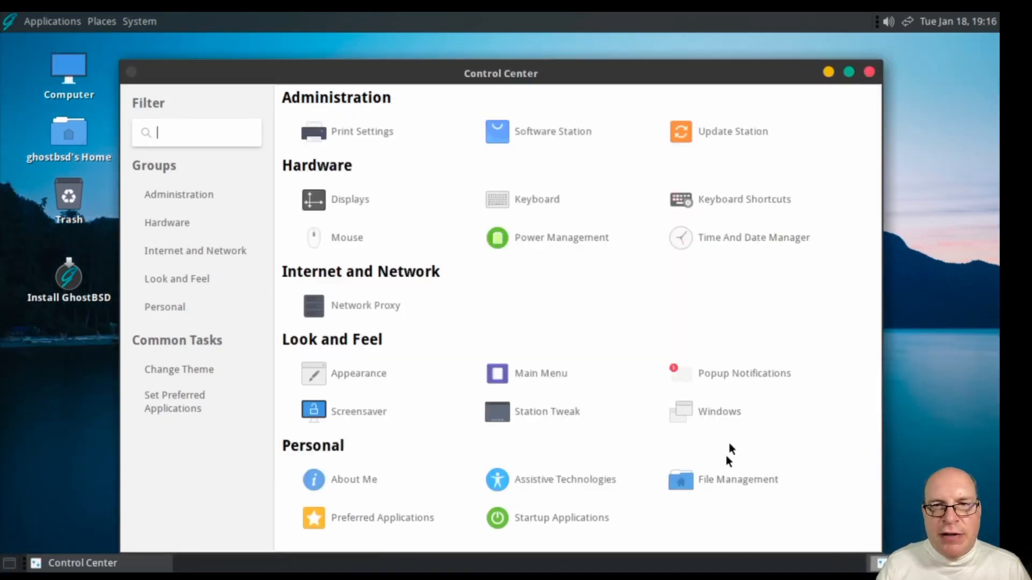
left_click(867, 71)
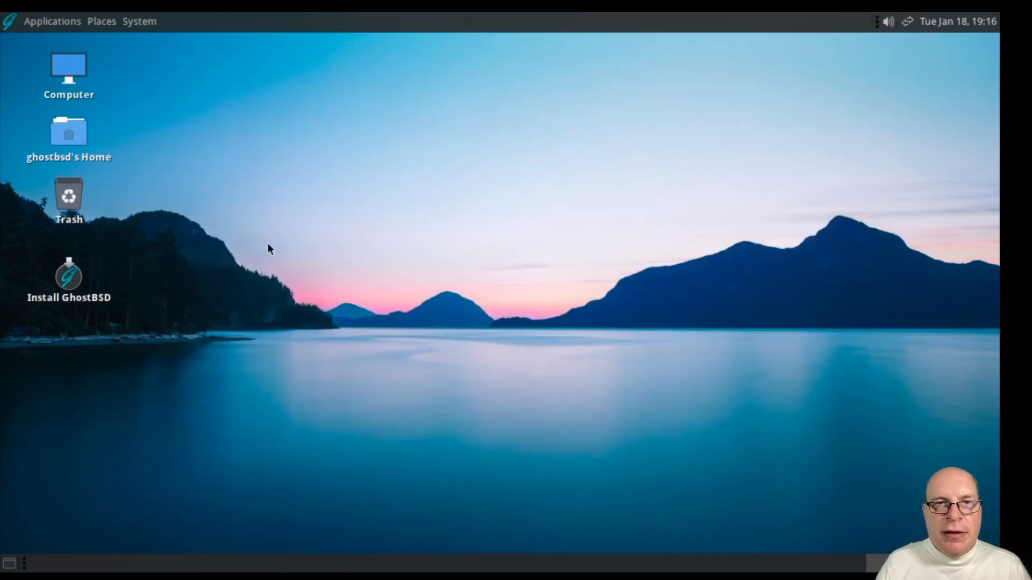
mouse_move(63, 284)
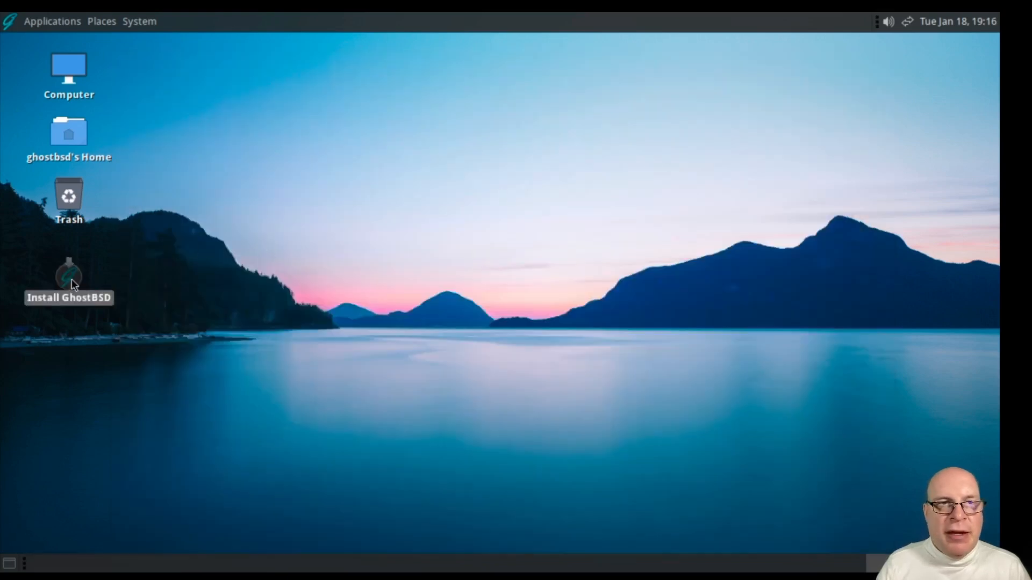
Launch the installer and accept English, US keyboard and an America time zone.
double_click(69, 273)
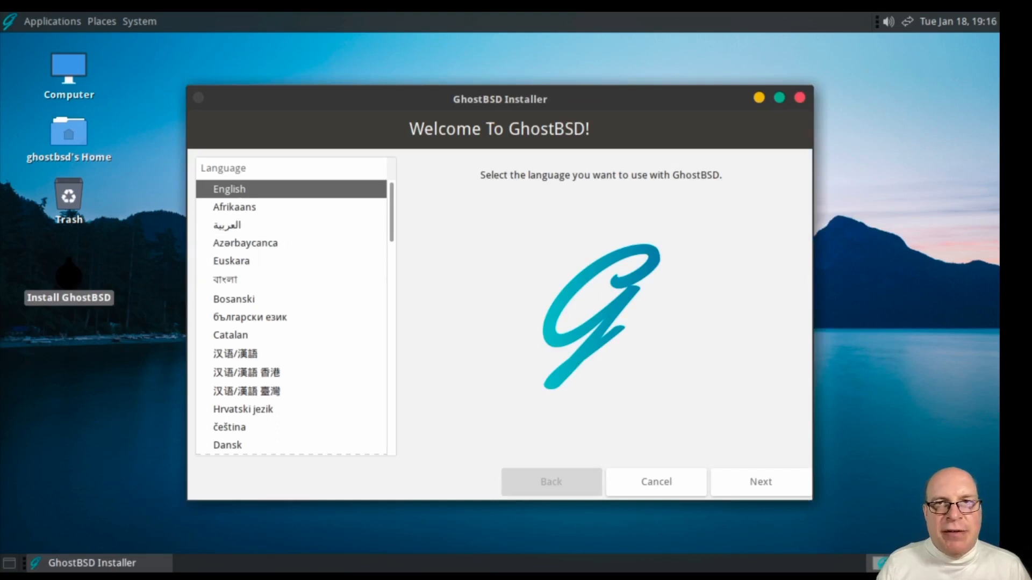
left_click(761, 481)
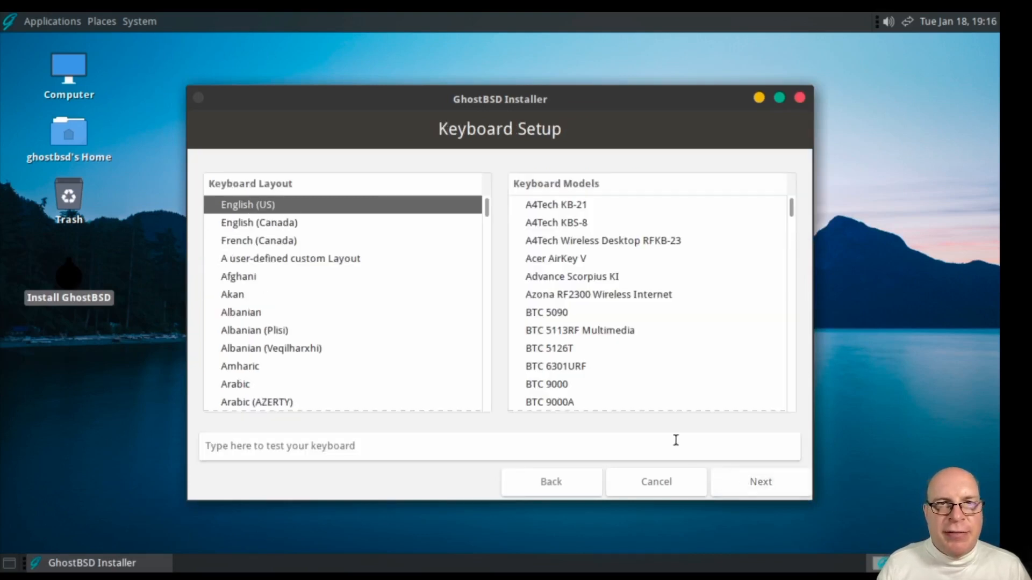
scroll("down", 3)
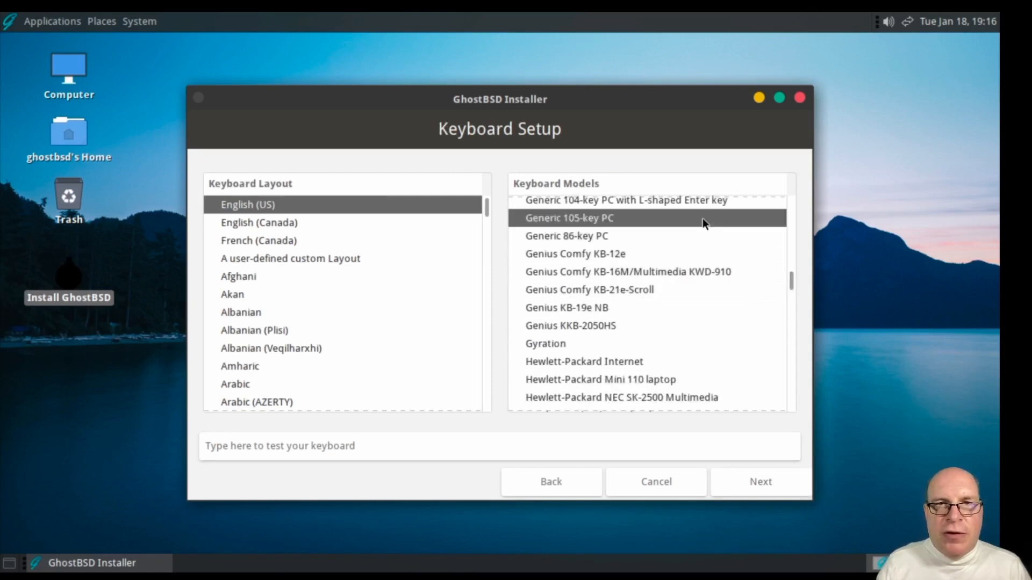
left_click(761, 482)
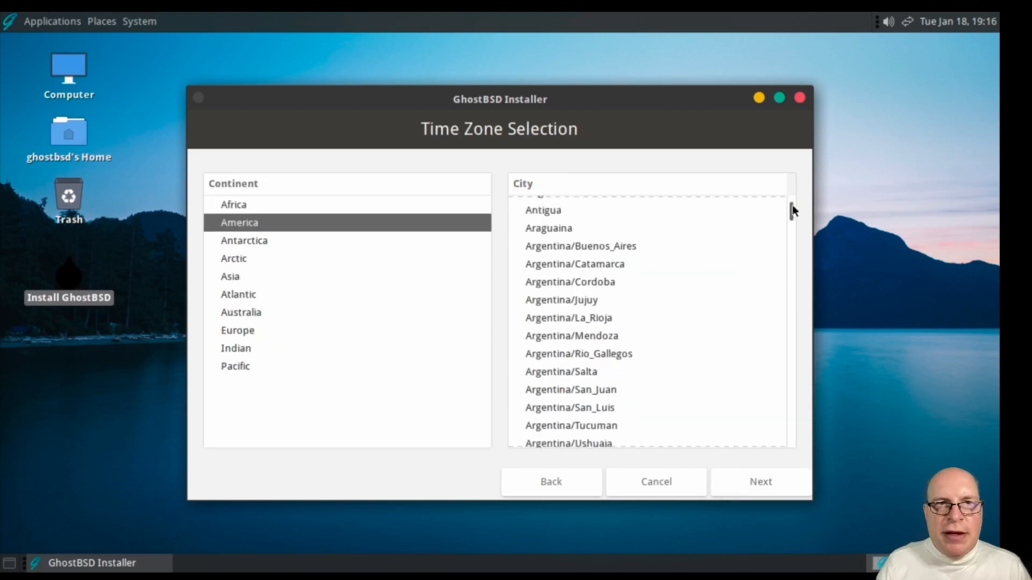
scroll("down", 3)
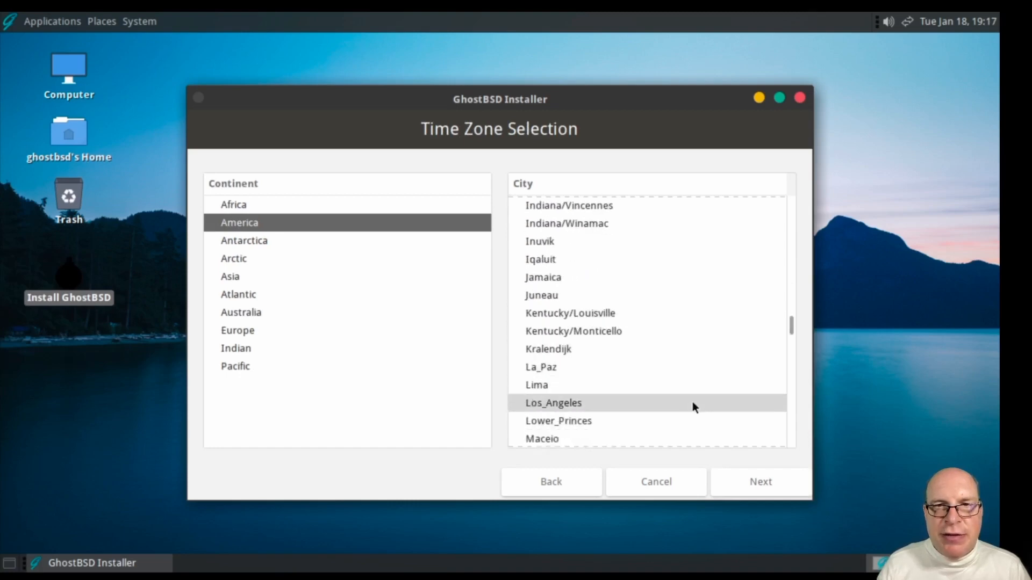
left_click(762, 481)
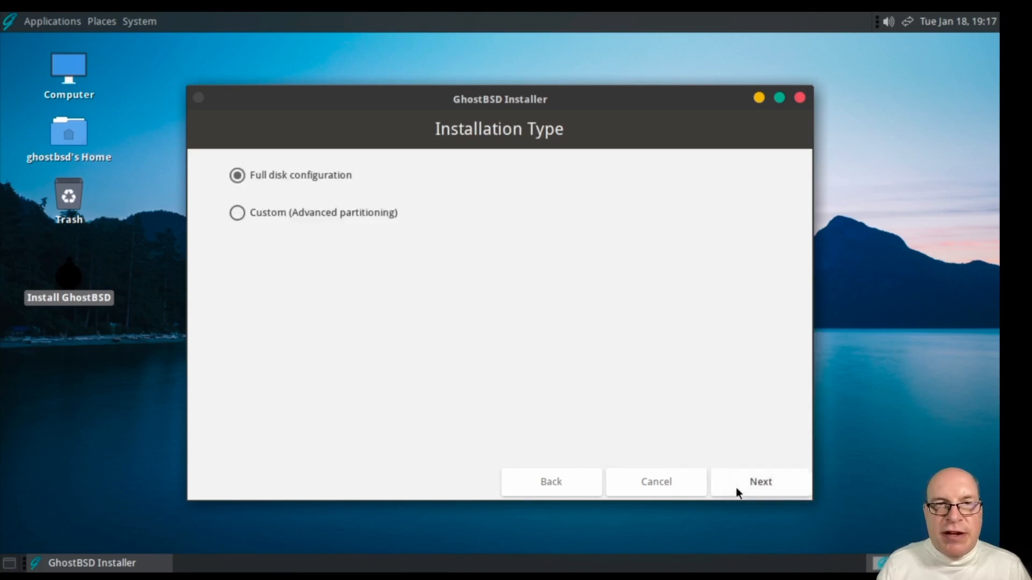
mouse_move(546, 329)
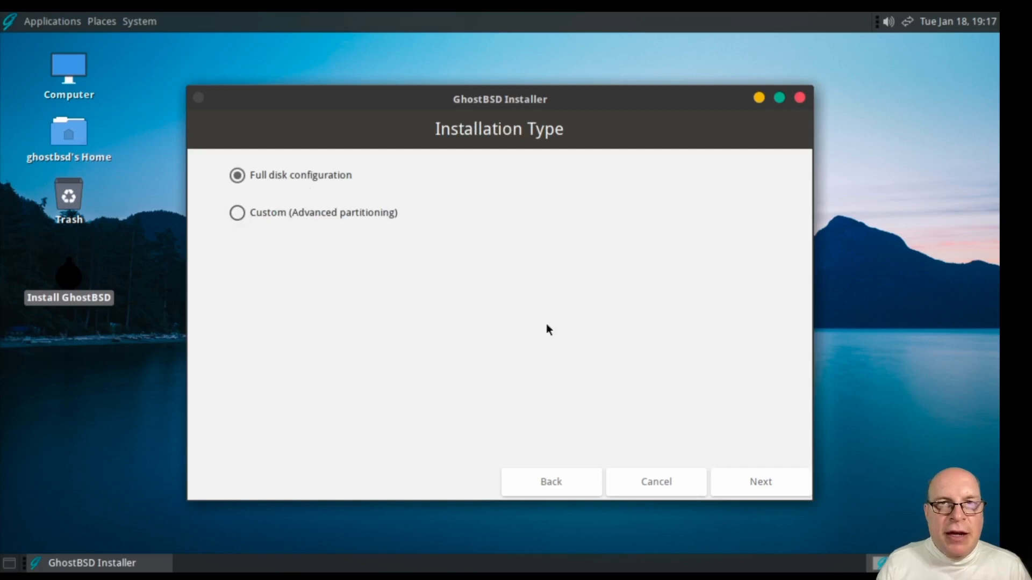
Choose full-disk ZFS configuration on disk ada0 and continue to boot options.
left_click(761, 481)
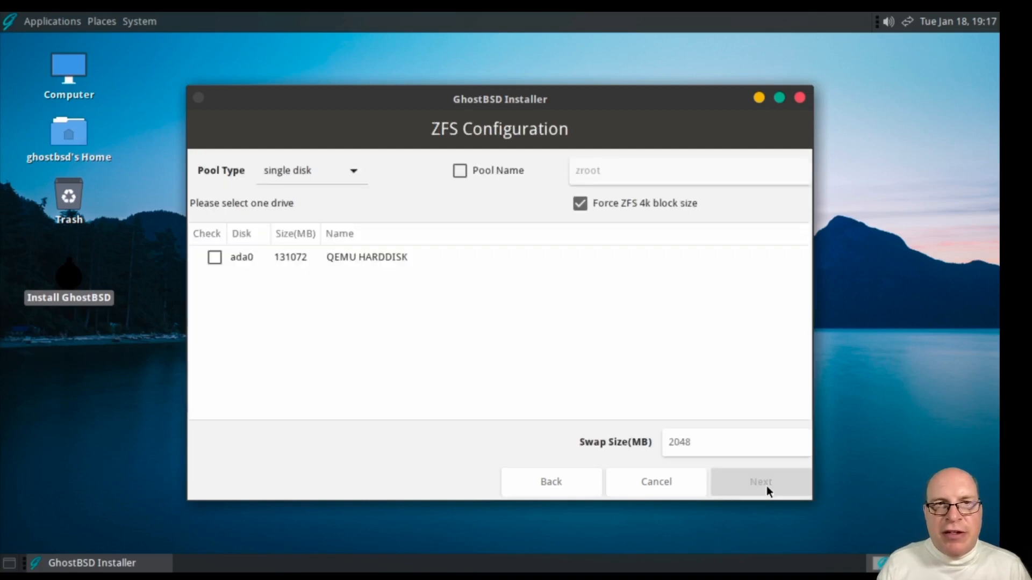
mouse_move(215, 282)
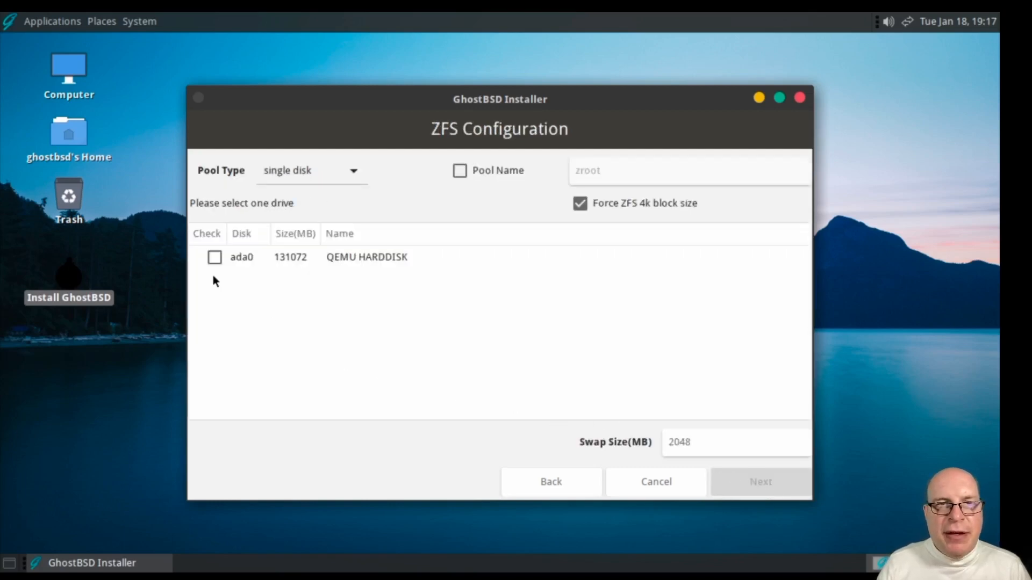
left_click(214, 257)
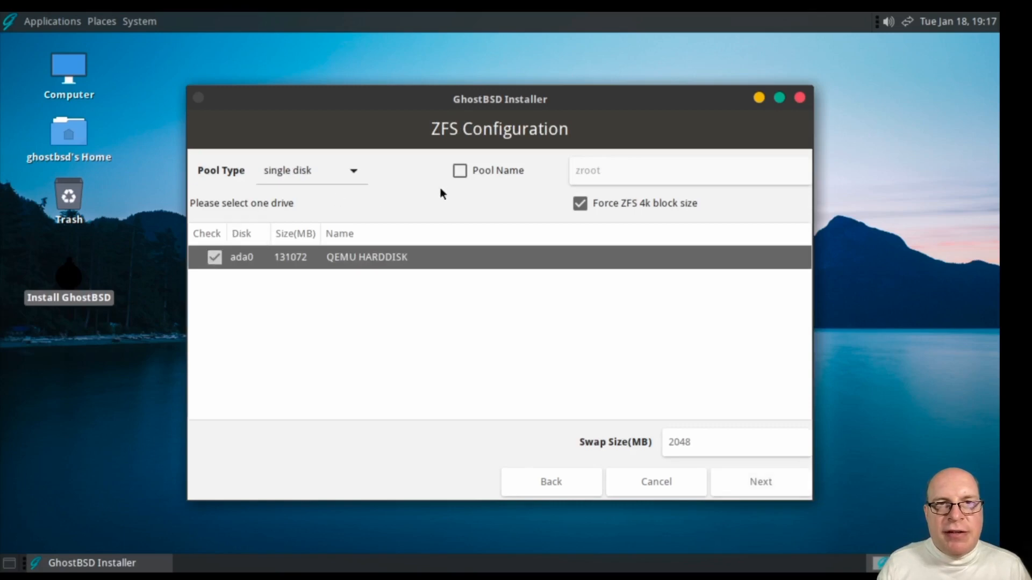
mouse_move(661, 198)
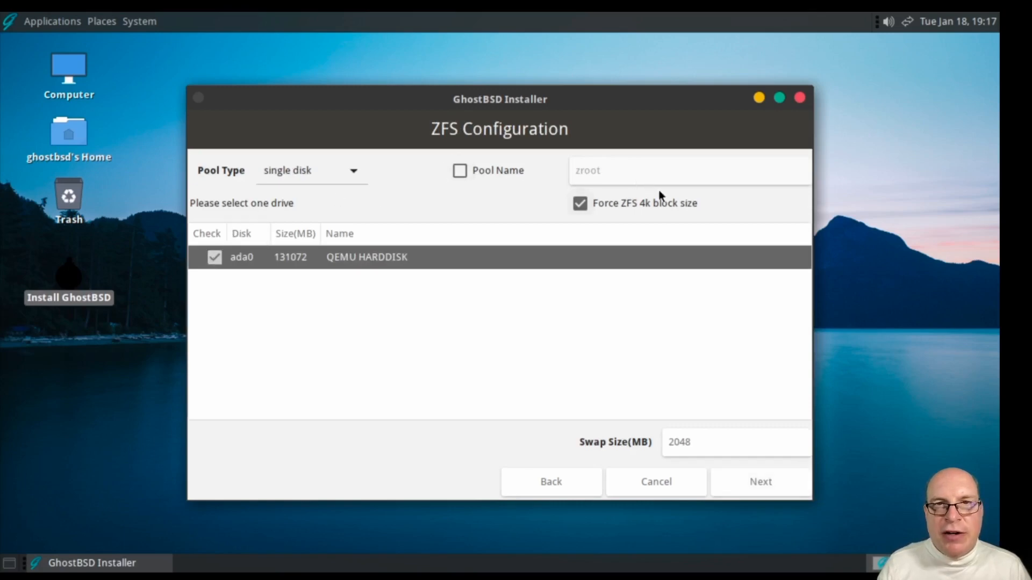
mouse_move(689, 374)
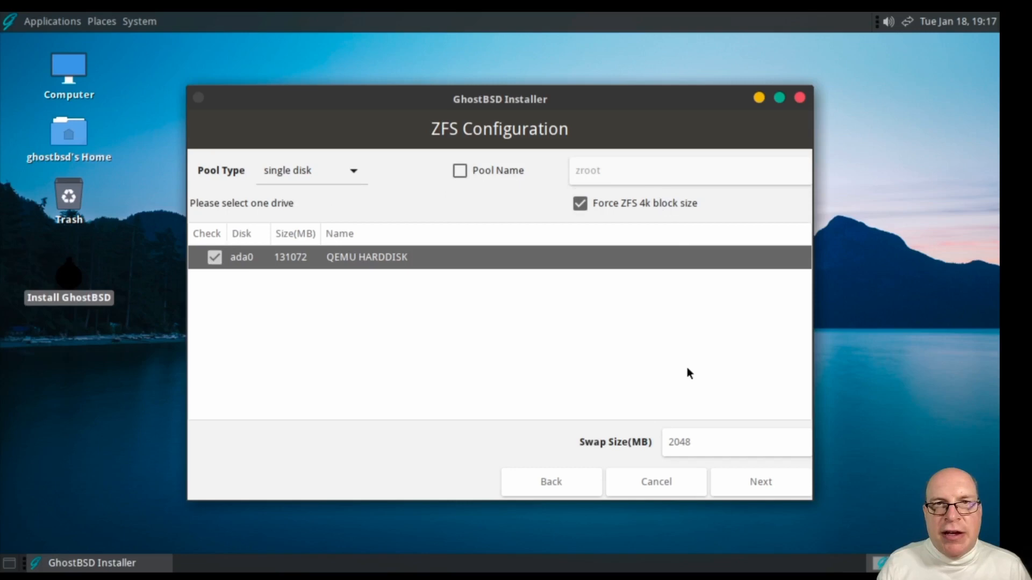
mouse_move(752, 492)
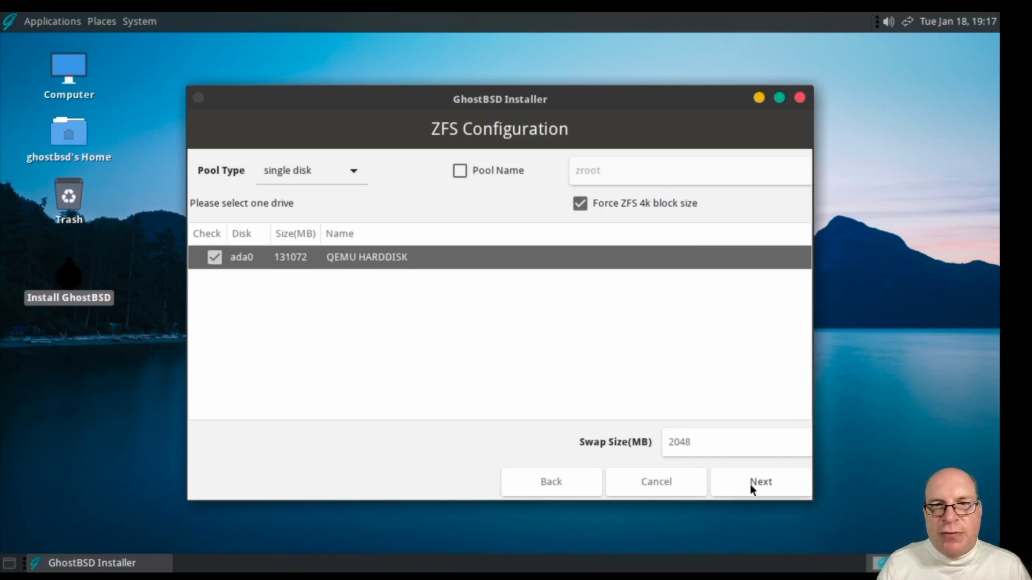
left_click(761, 482)
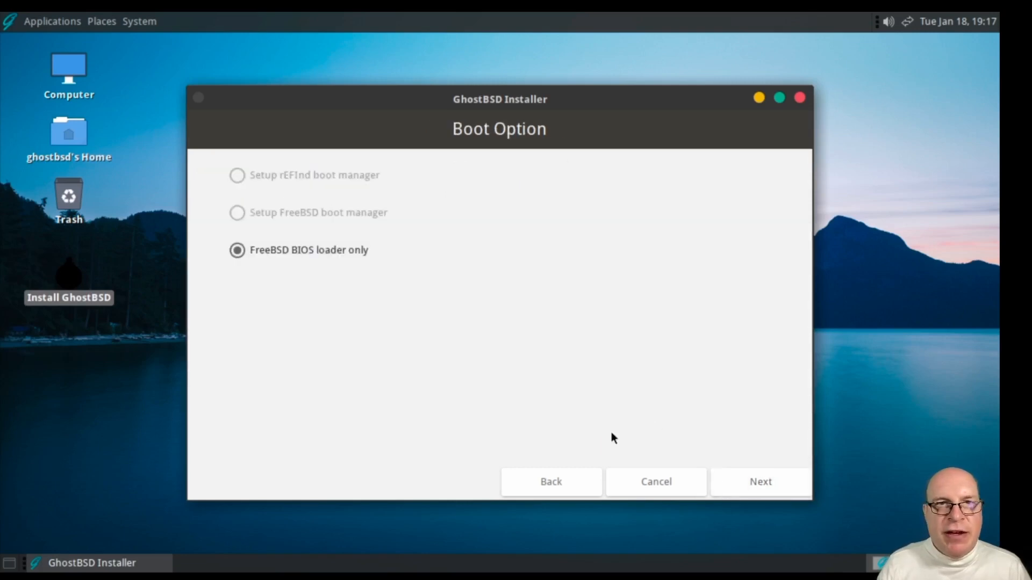
Accept the BIOS loader boot option and set the root password.
left_click(761, 482)
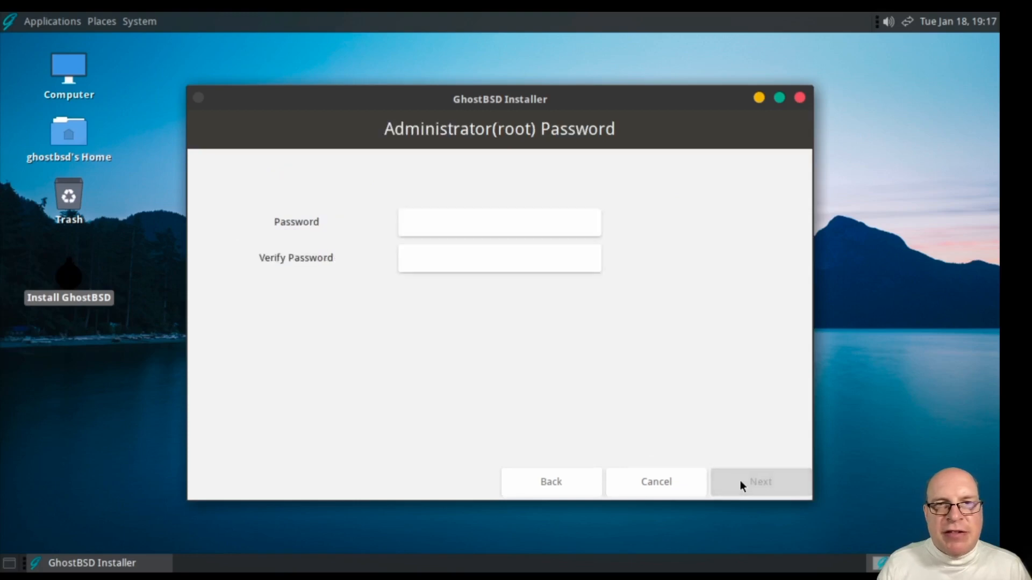
left_click(500, 221)
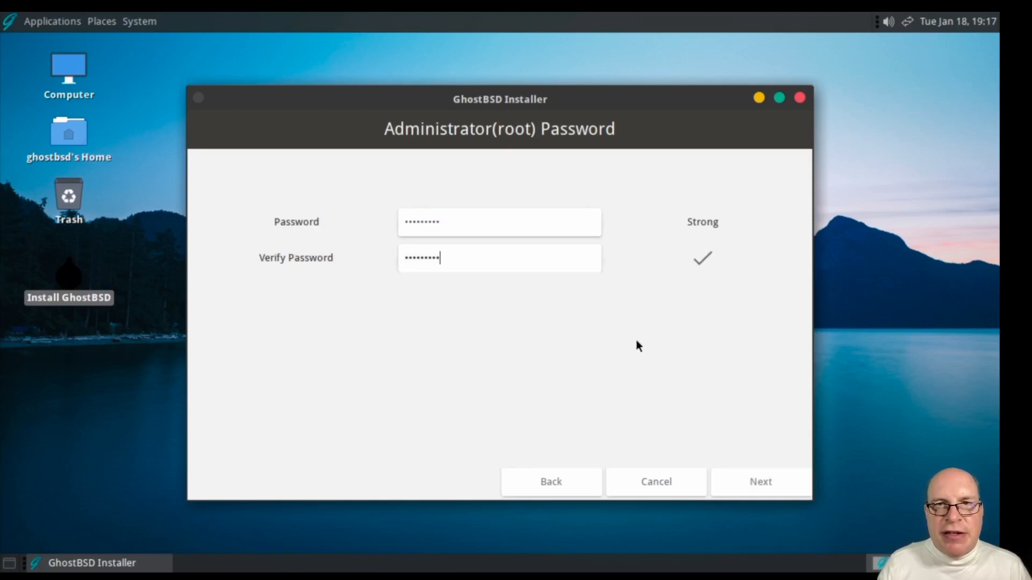
left_click(761, 481)
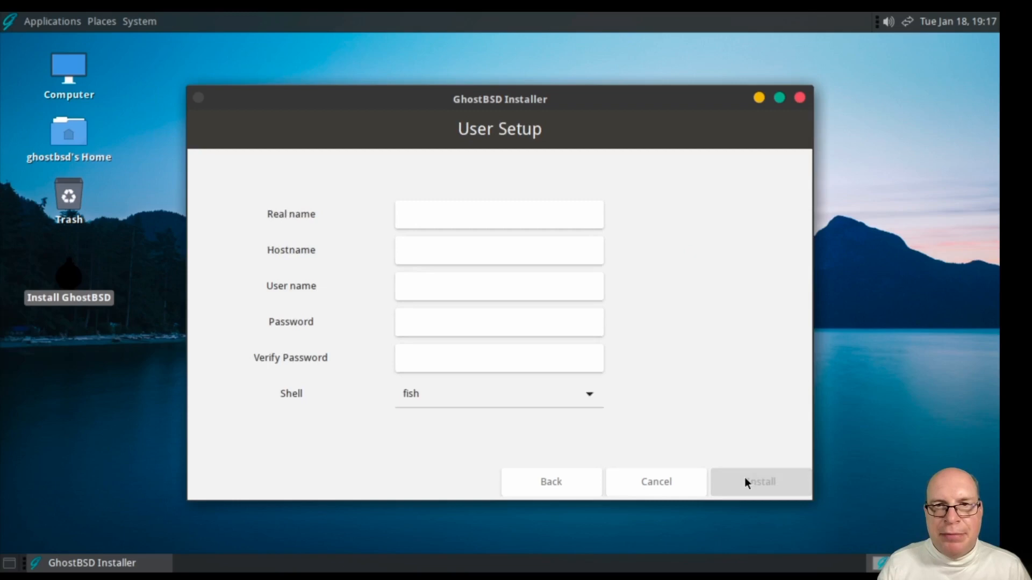
Fill in the user account with hostname casper and the bash shell, then start the installation.
type("stephen")
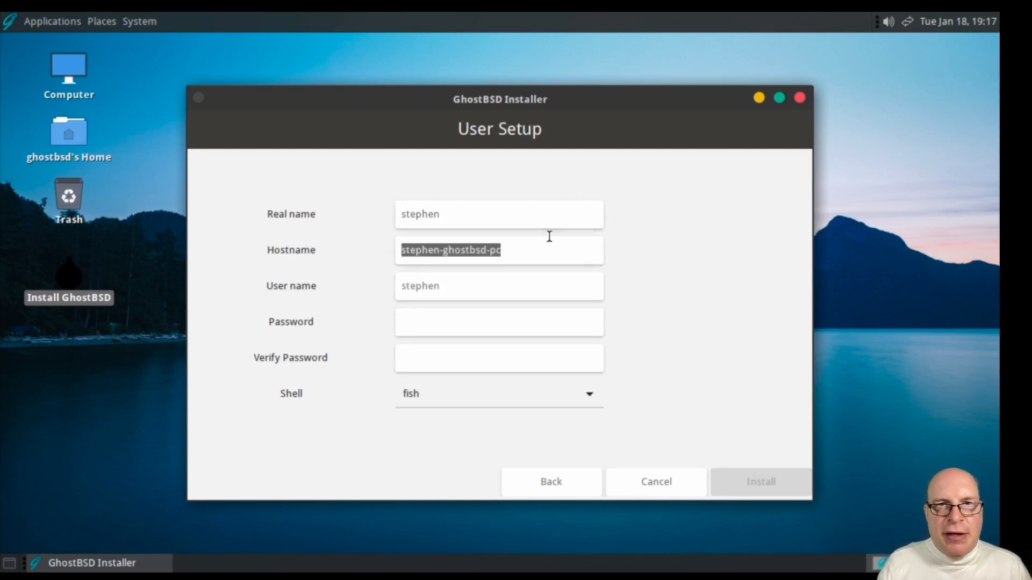
type("casper")
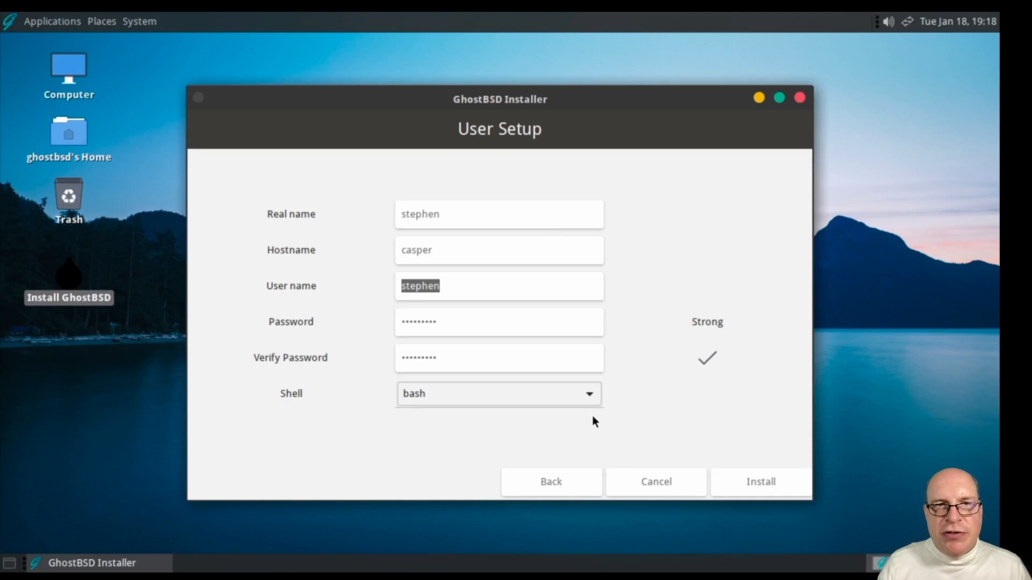
left_click(761, 481)
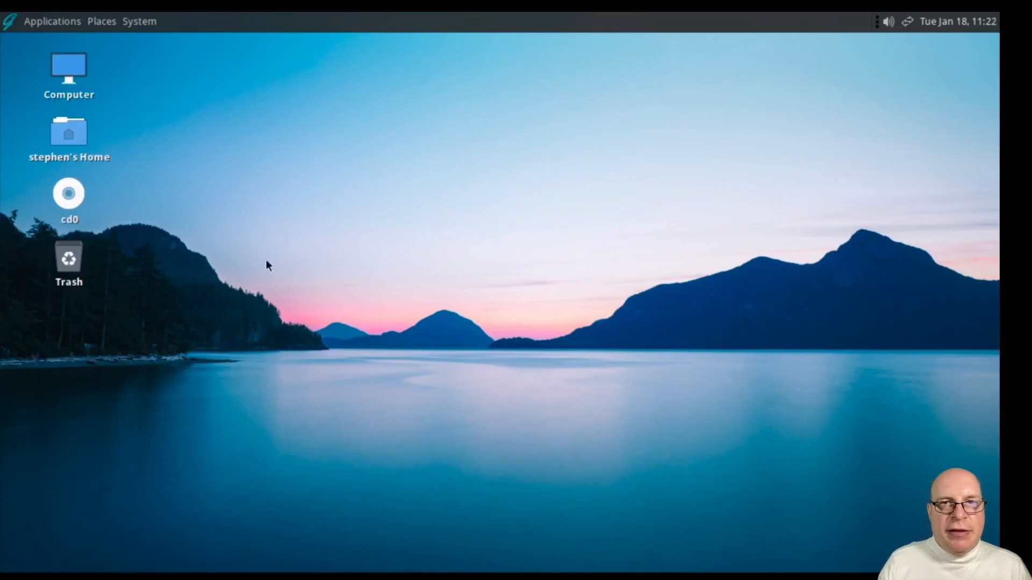
Set the monitor resolution to 1280 x 720 in Control Center and keep the new configuration.
left_click(138, 21)
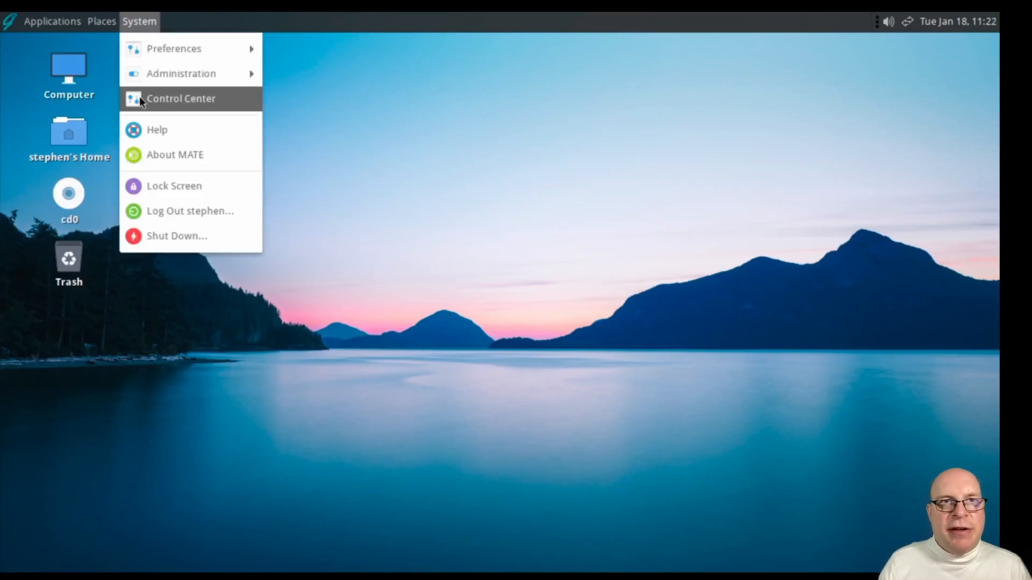
left_click(180, 97)
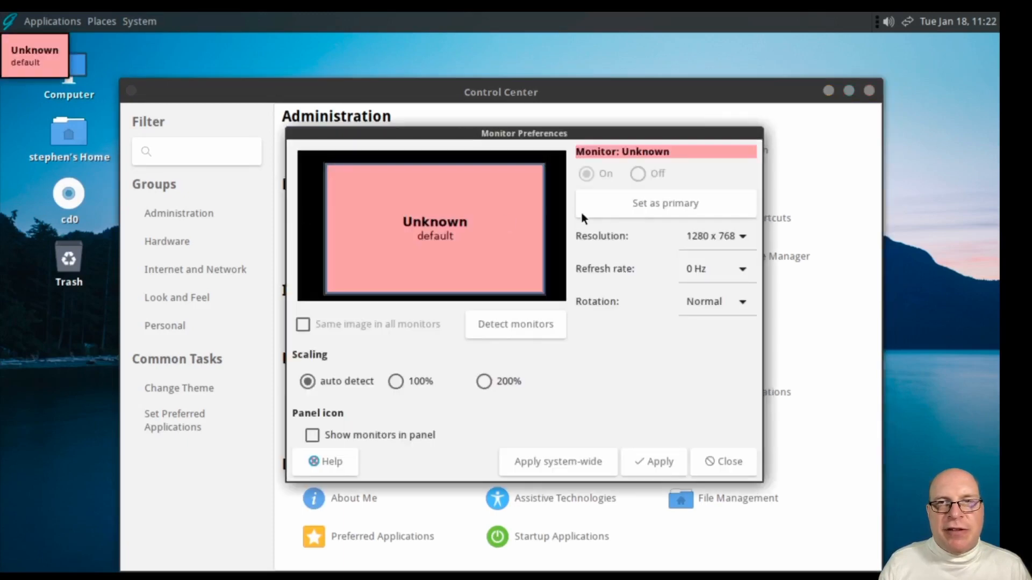
left_click(717, 237)
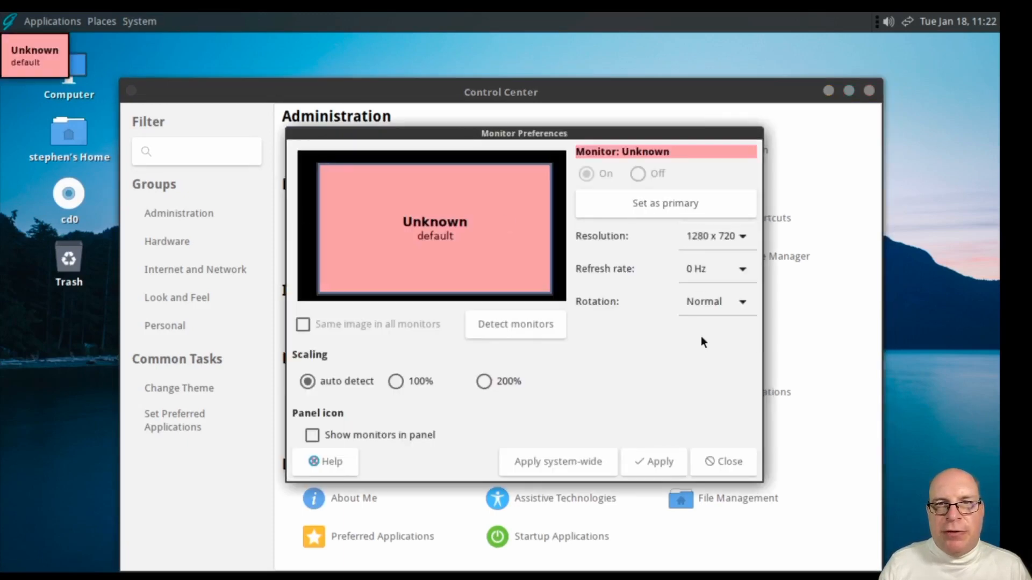
left_click(654, 463)
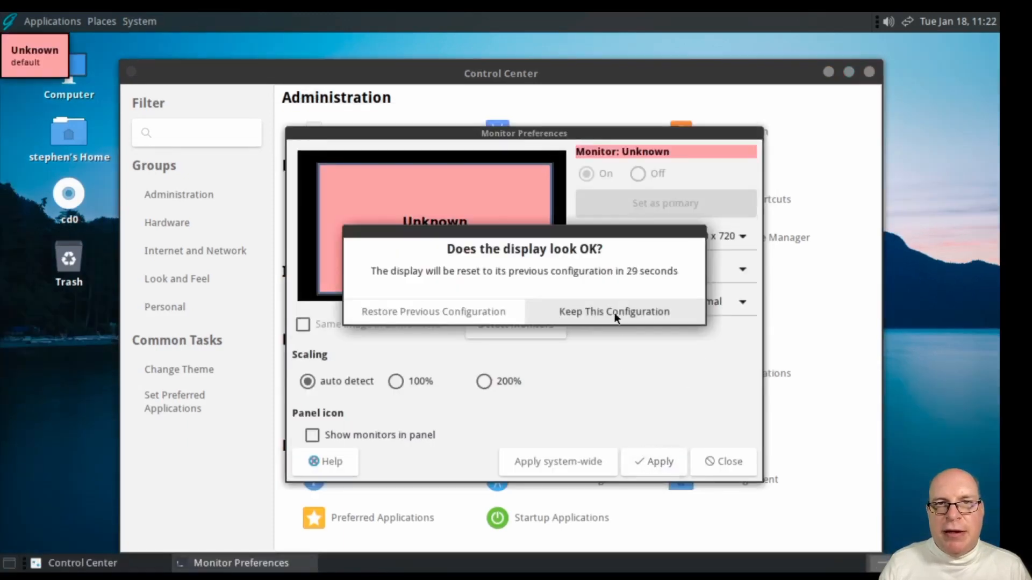
left_click(614, 312)
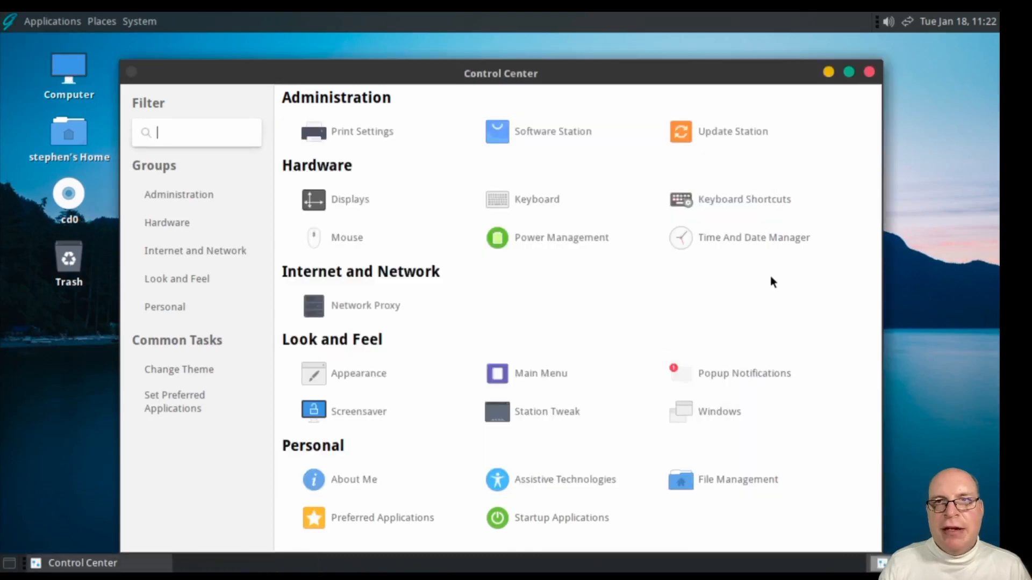
mouse_move(789, 262)
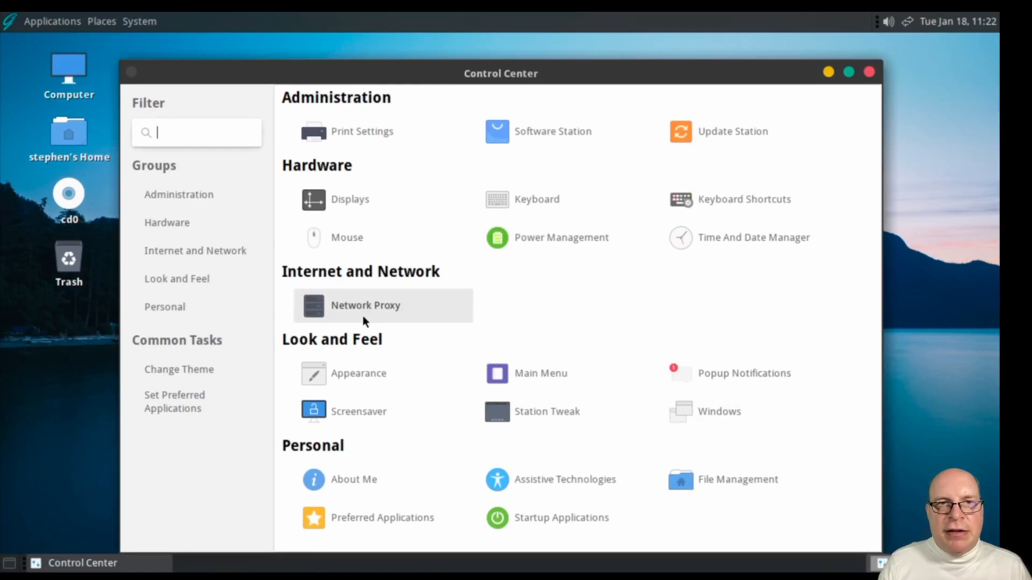
mouse_move(337, 368)
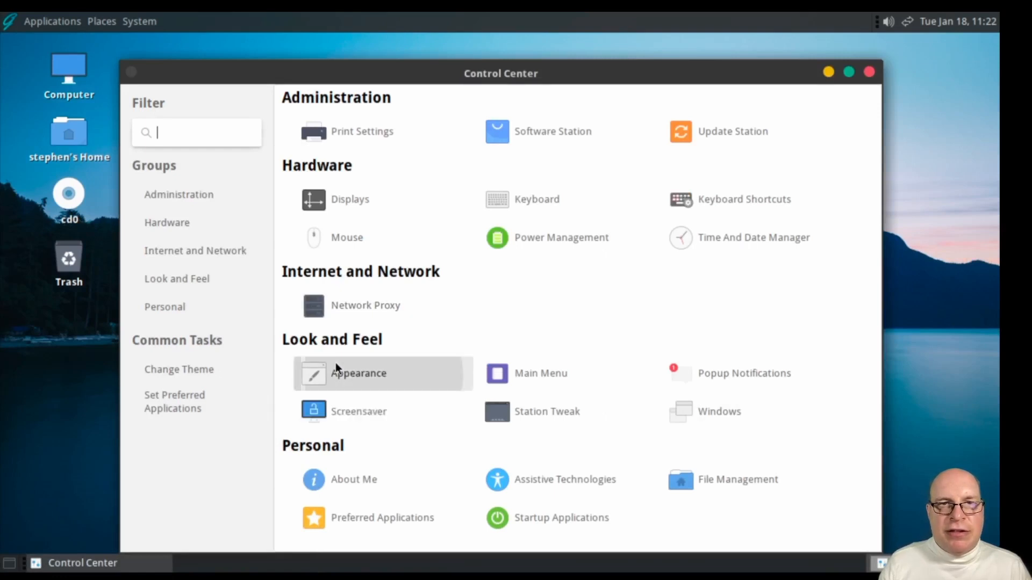
Apply the dark Vimix theme and the city-at-dusk wallpaper in Appearance Preferences.
left_click(358, 374)
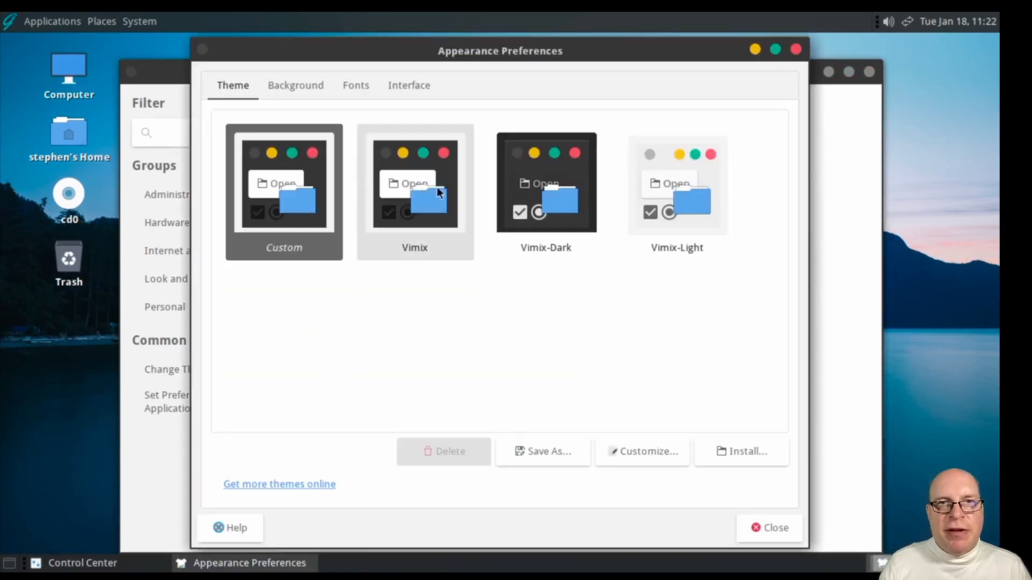
left_click(415, 183)
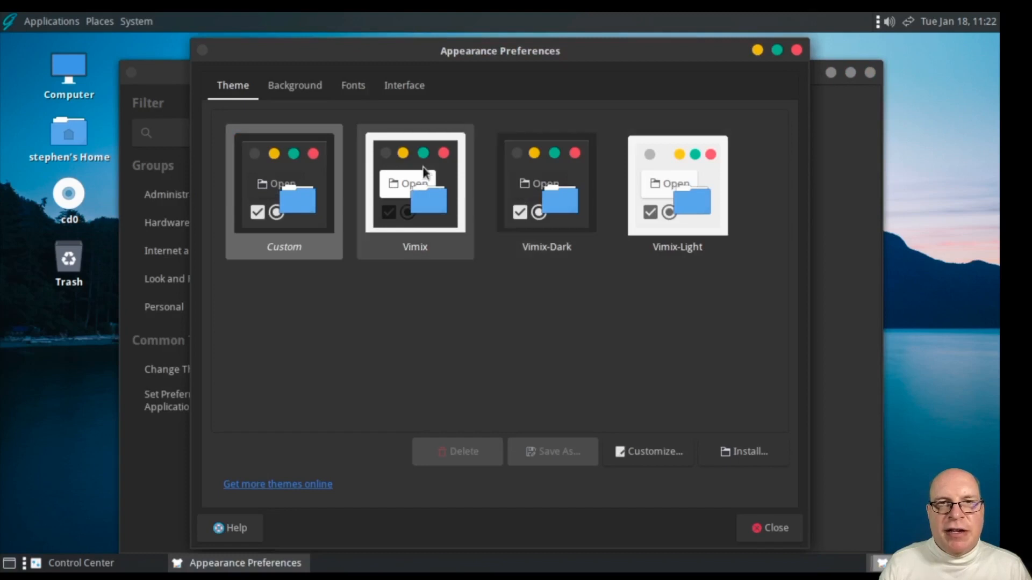
left_click(294, 85)
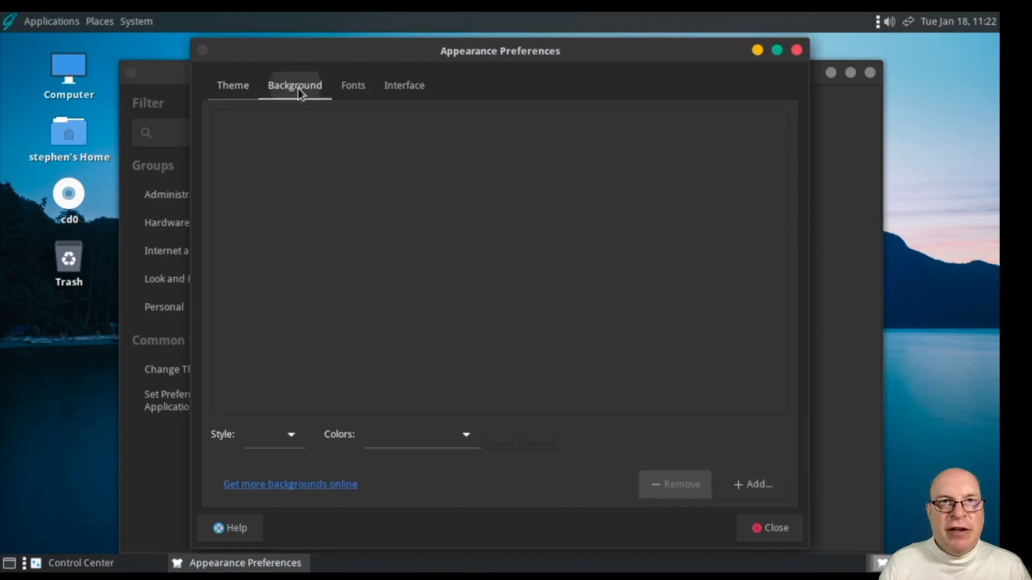
left_click(294, 84)
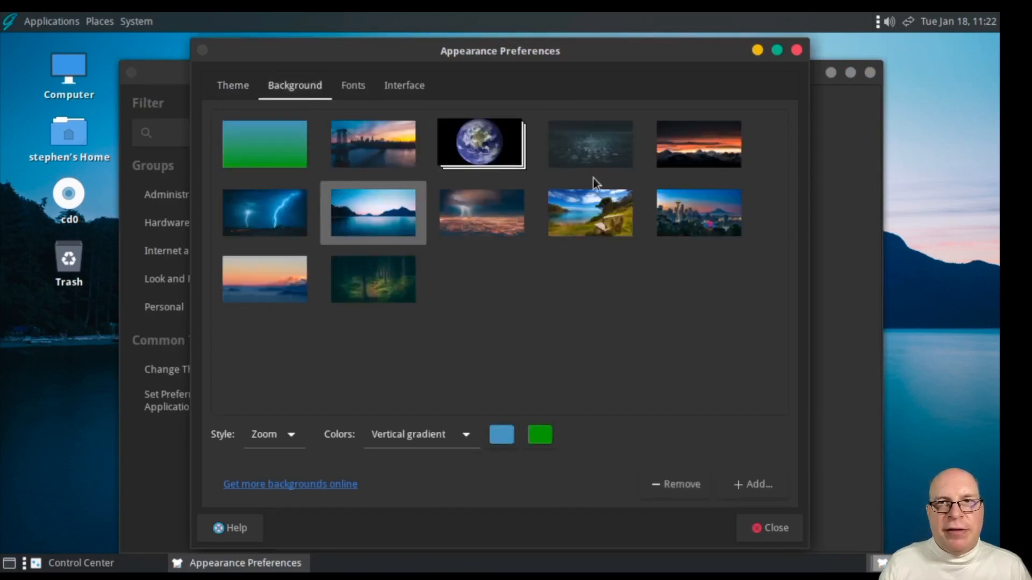
left_click(699, 213)
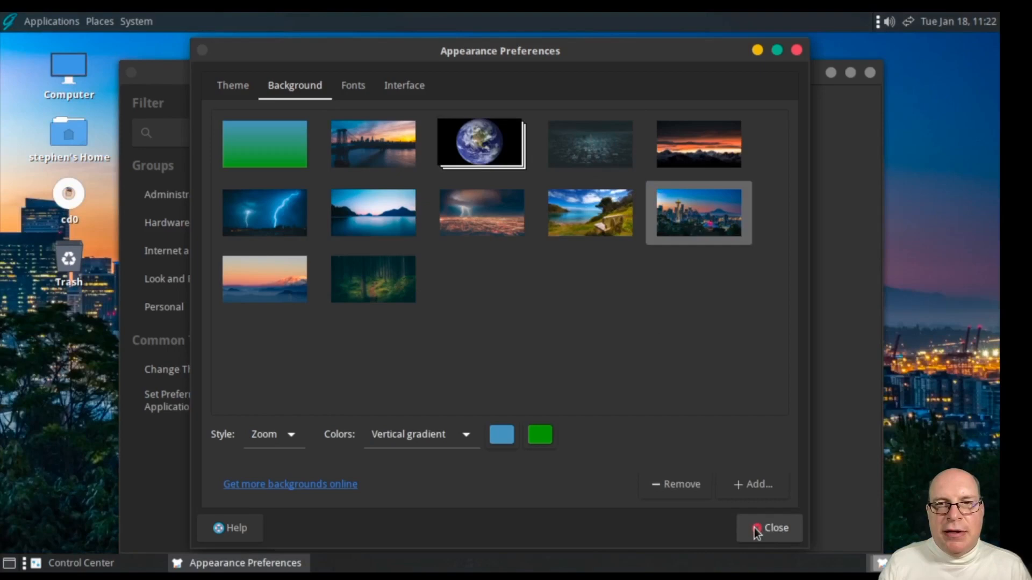
left_click(770, 529)
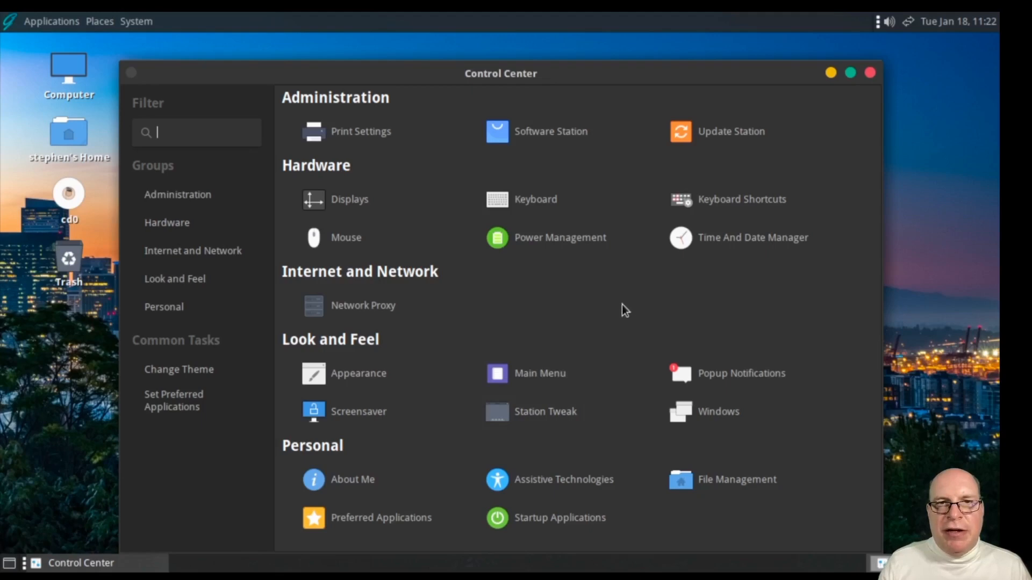
mouse_move(608, 294)
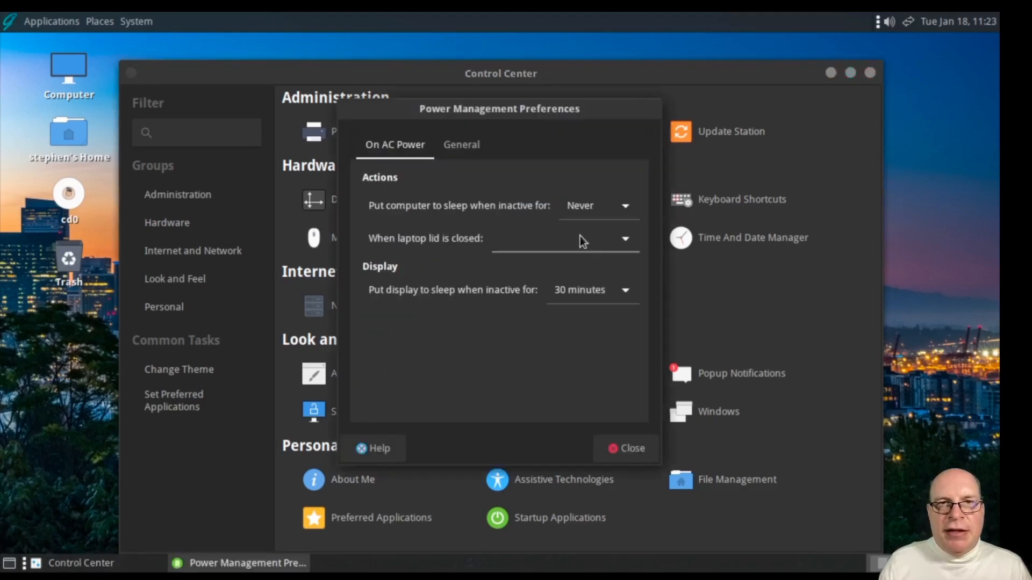
Set 'Put display to sleep when inactive for' to Never and close Power Management.
left_click(594, 291)
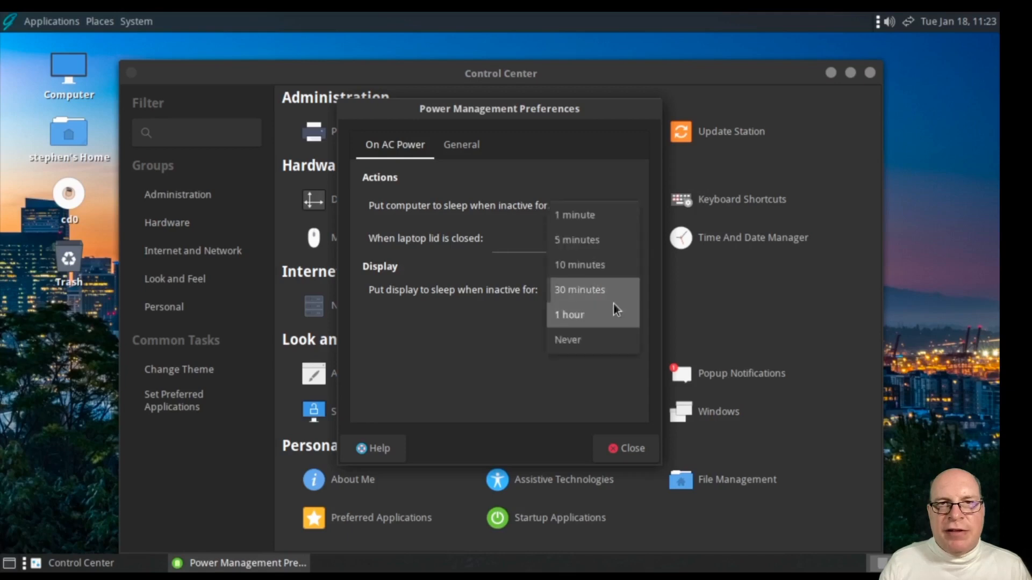
left_click(568, 339)
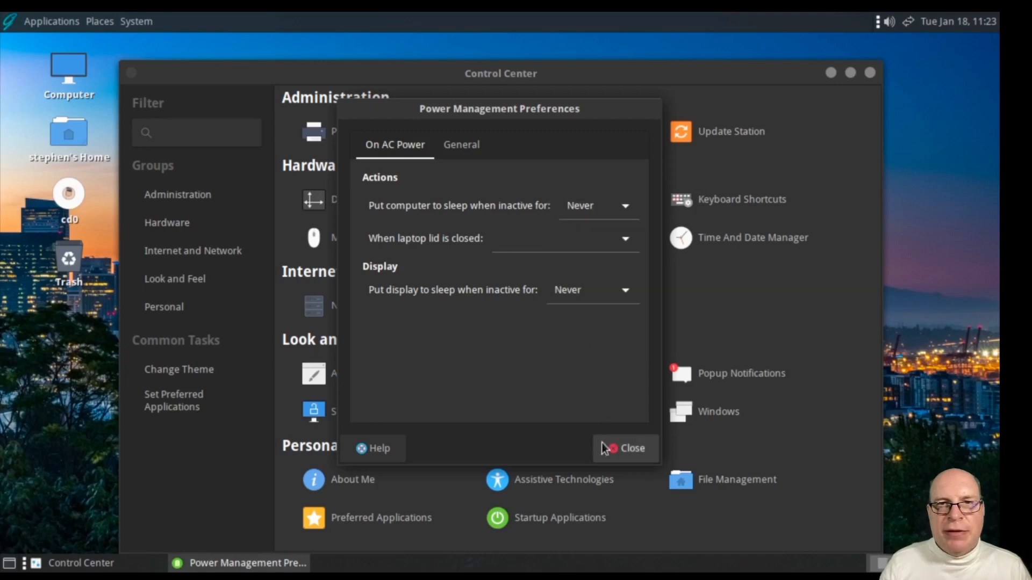
left_click(614, 448)
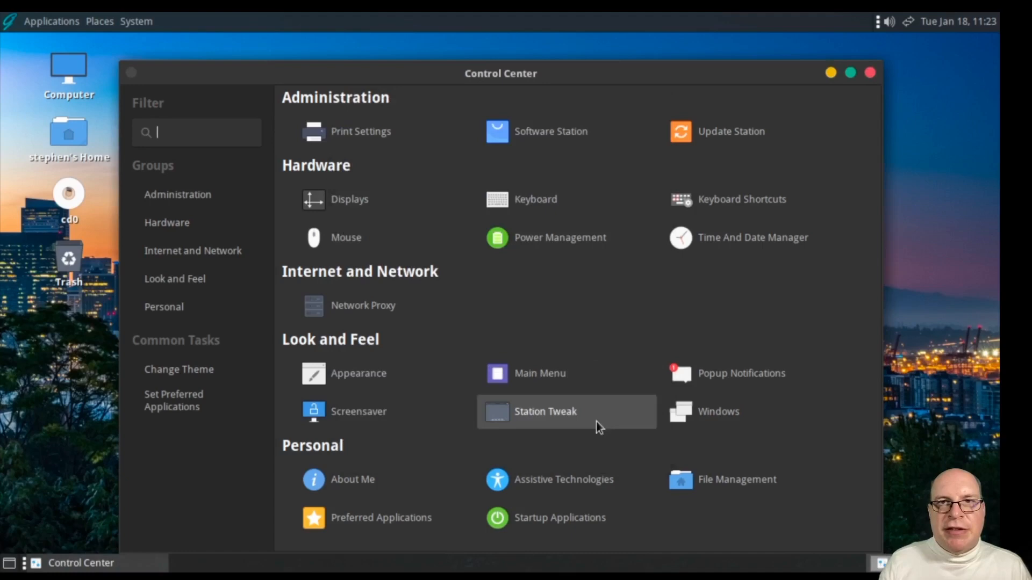
mouse_move(717, 253)
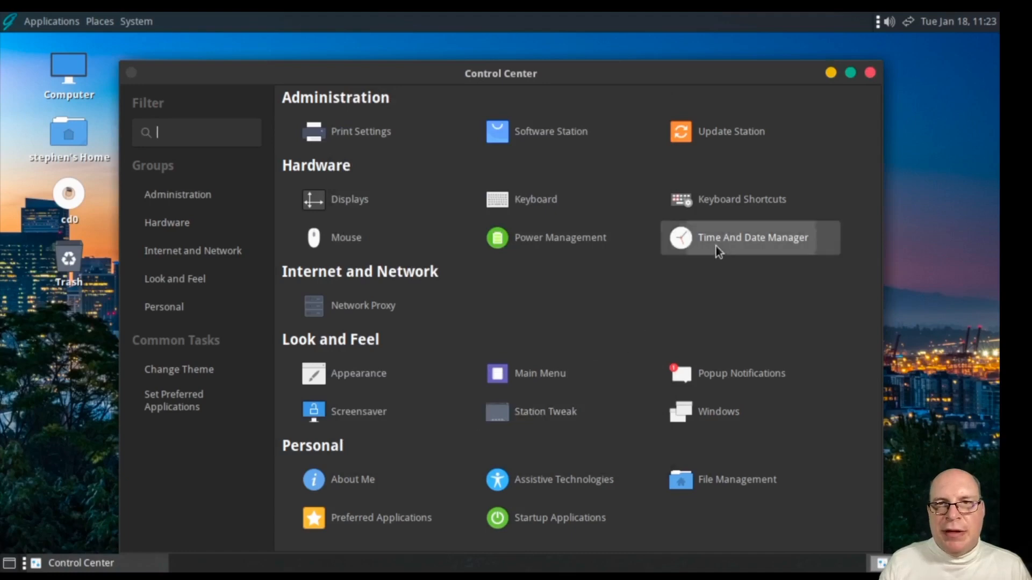
left_click(752, 238)
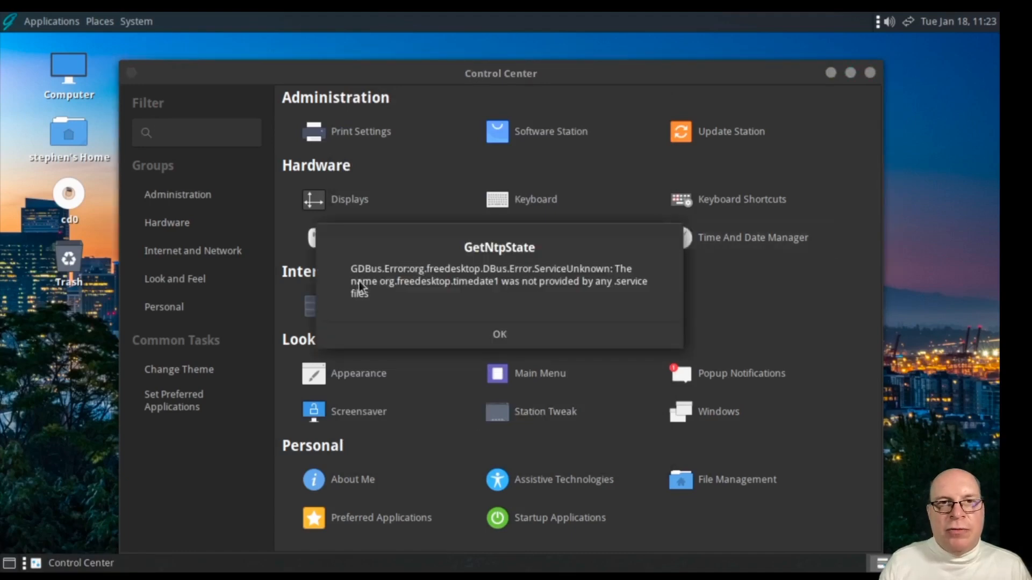
mouse_move(564, 281)
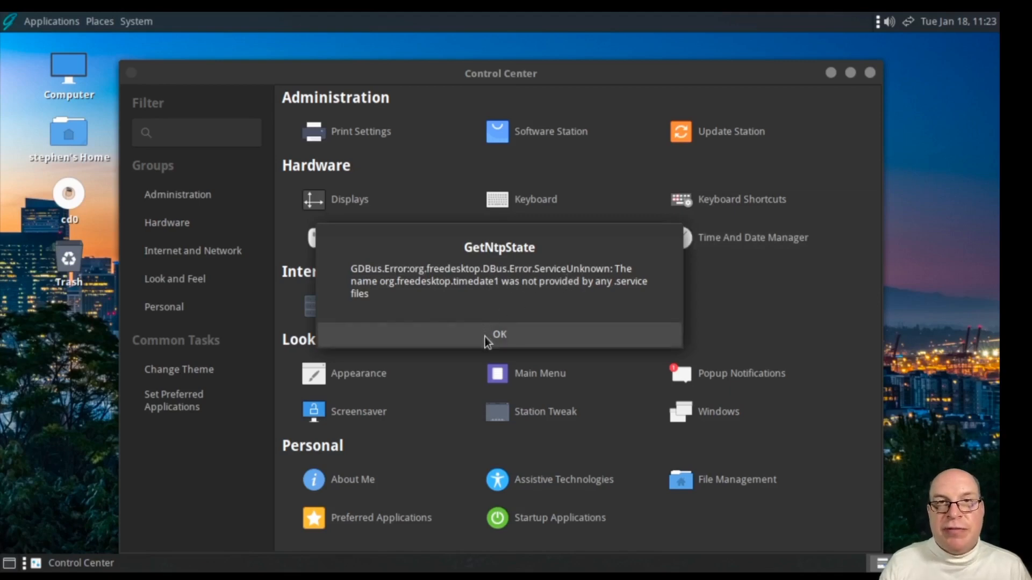
left_click(499, 334)
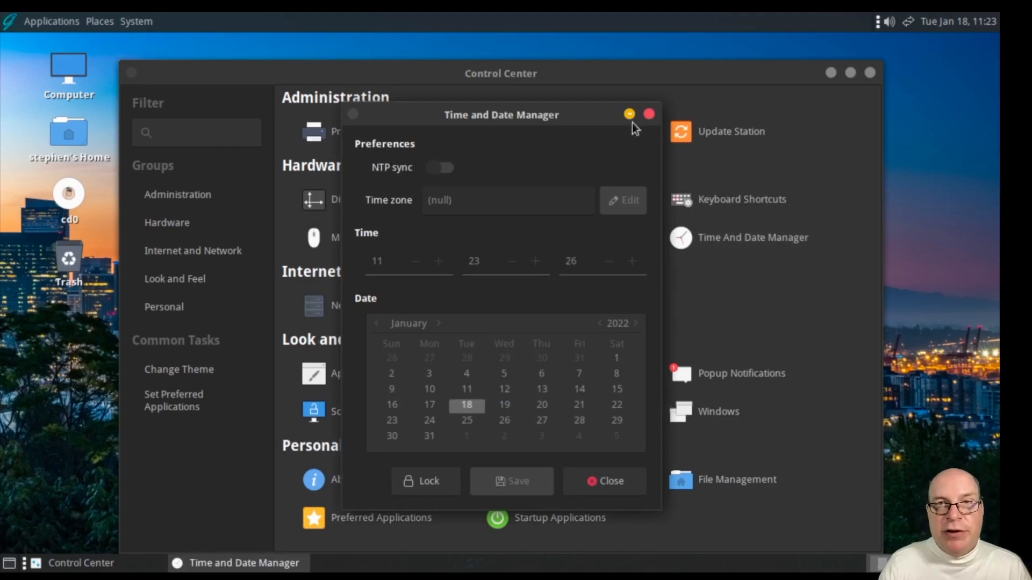
left_click(648, 114)
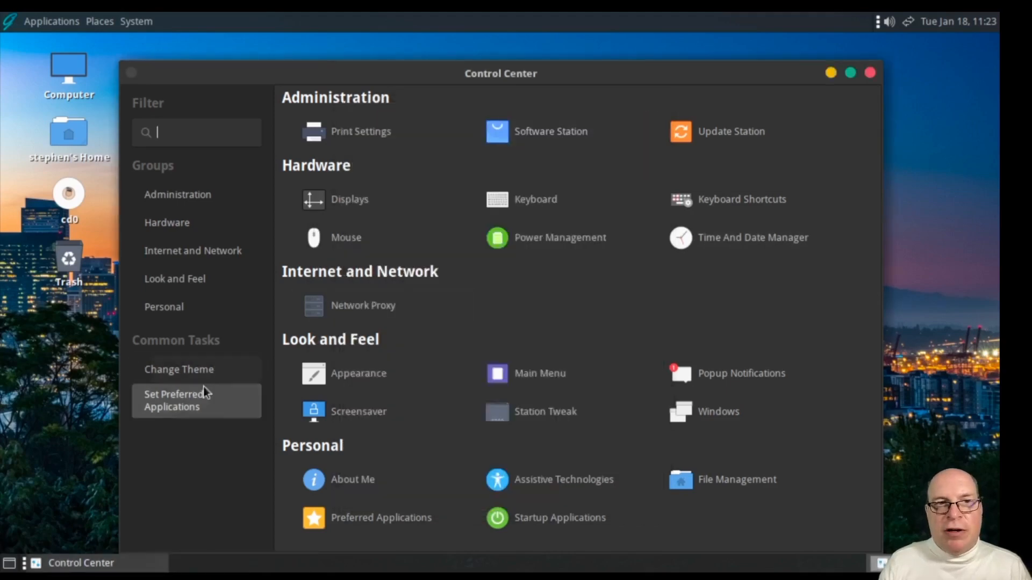
left_click(52, 21)
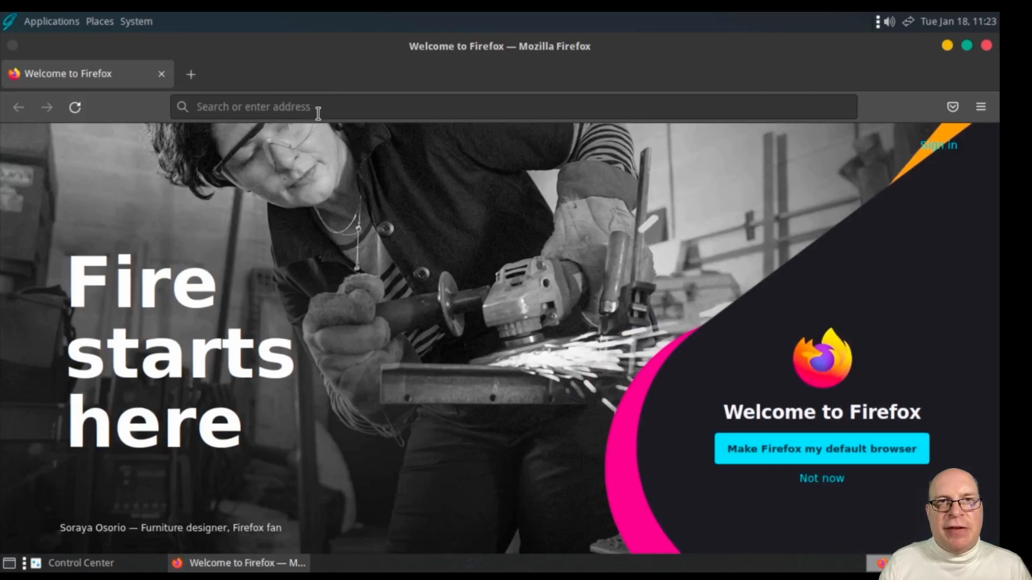
Load time.is to confirm the system clock is exact, then close Firefox.
type("time.is")
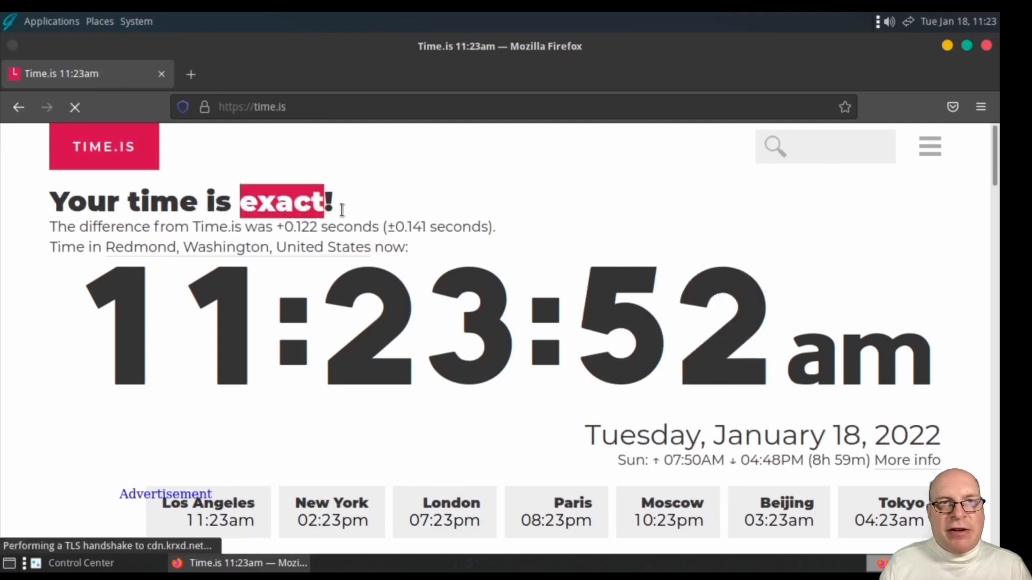
left_click(80, 564)
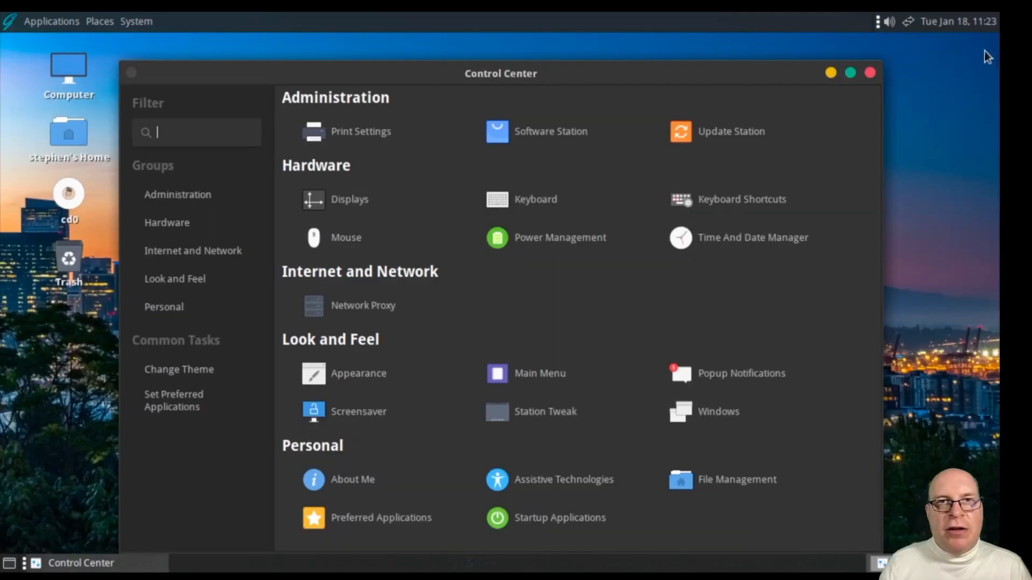
mouse_move(704, 221)
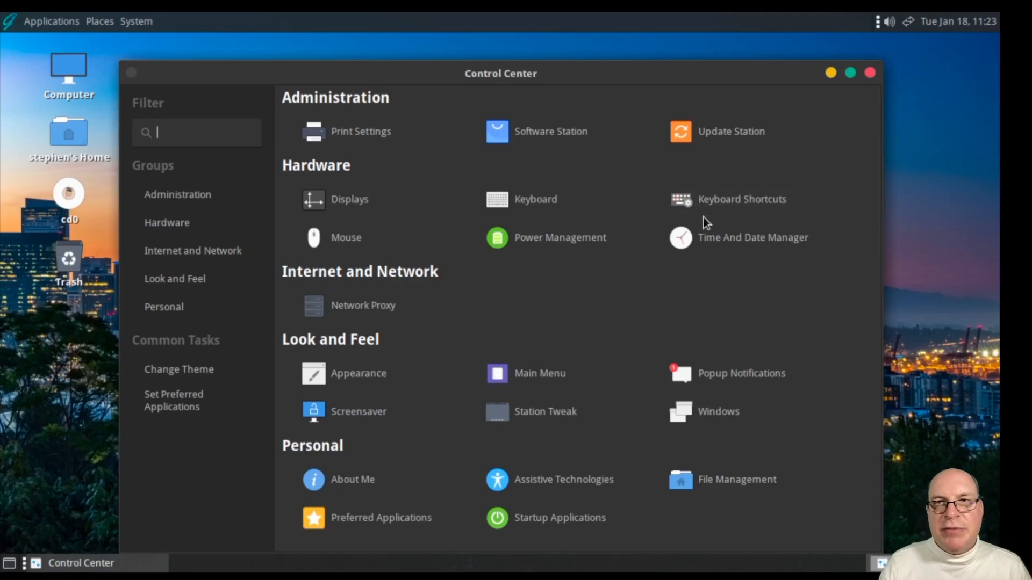
mouse_move(811, 111)
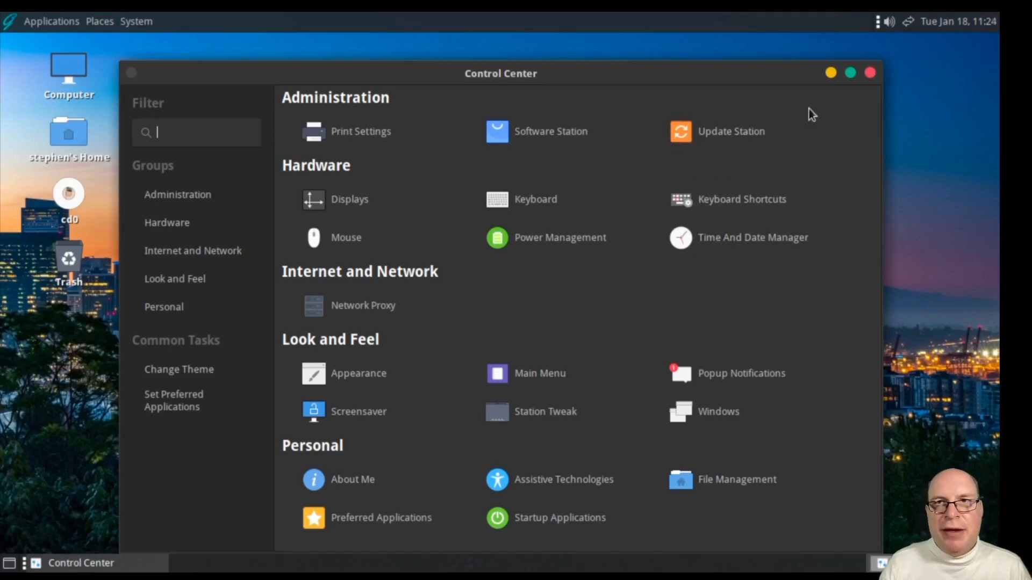
Close Control Center and launch MATE Terminal from the System Tools menu.
left_click(868, 71)
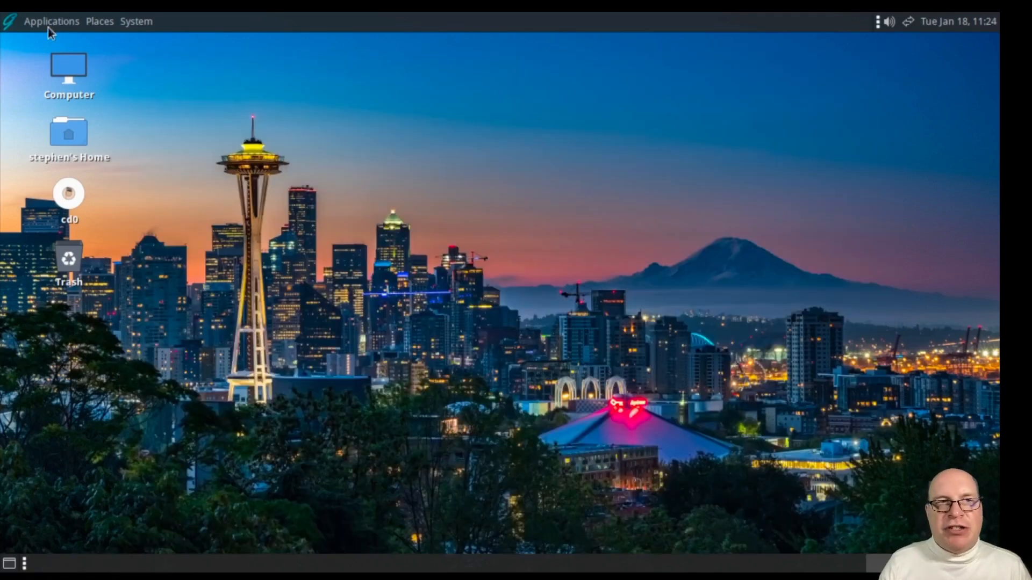
left_click(52, 21)
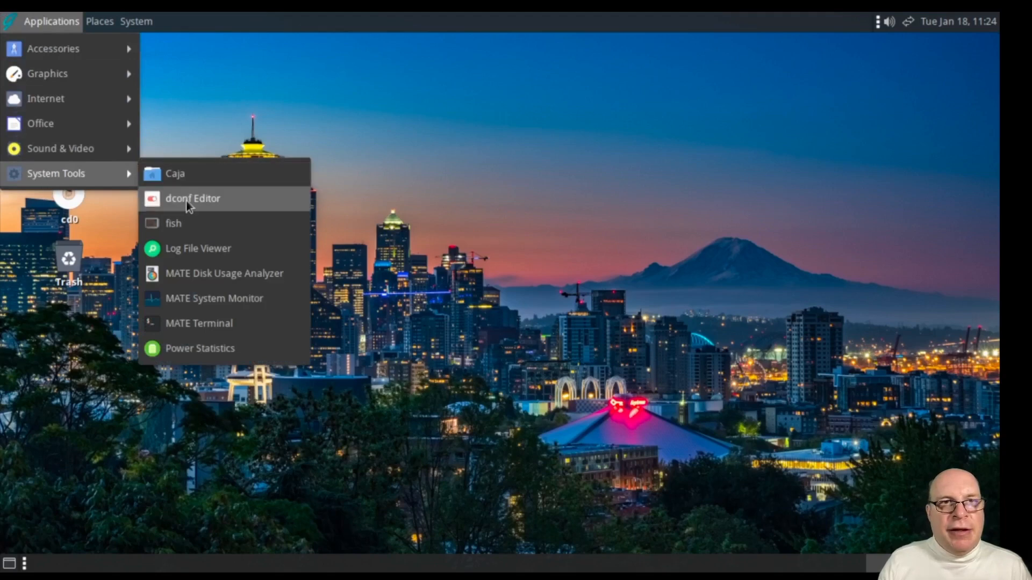
left_click(199, 324)
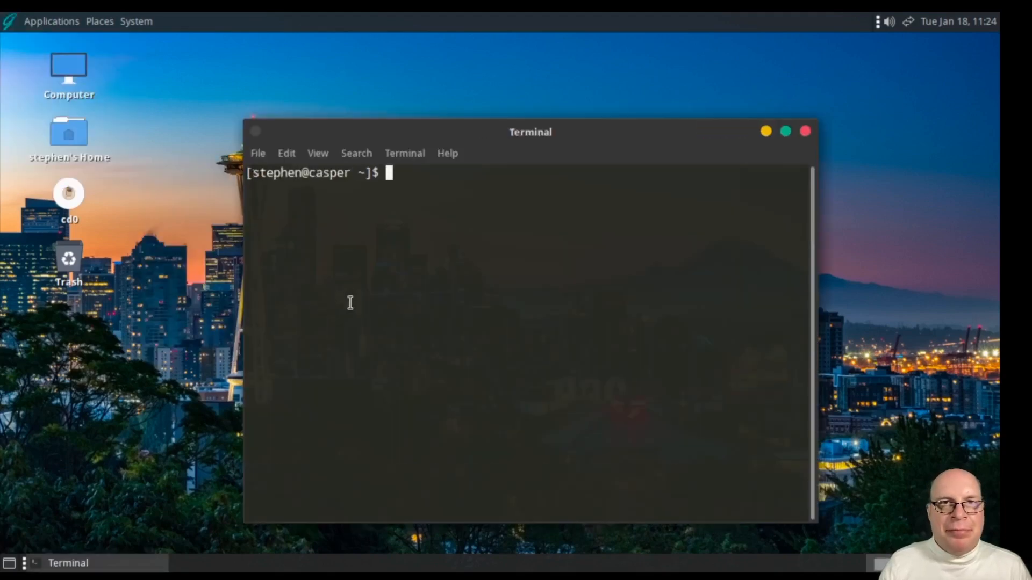
left_click_drag(530, 131, 468, 107)
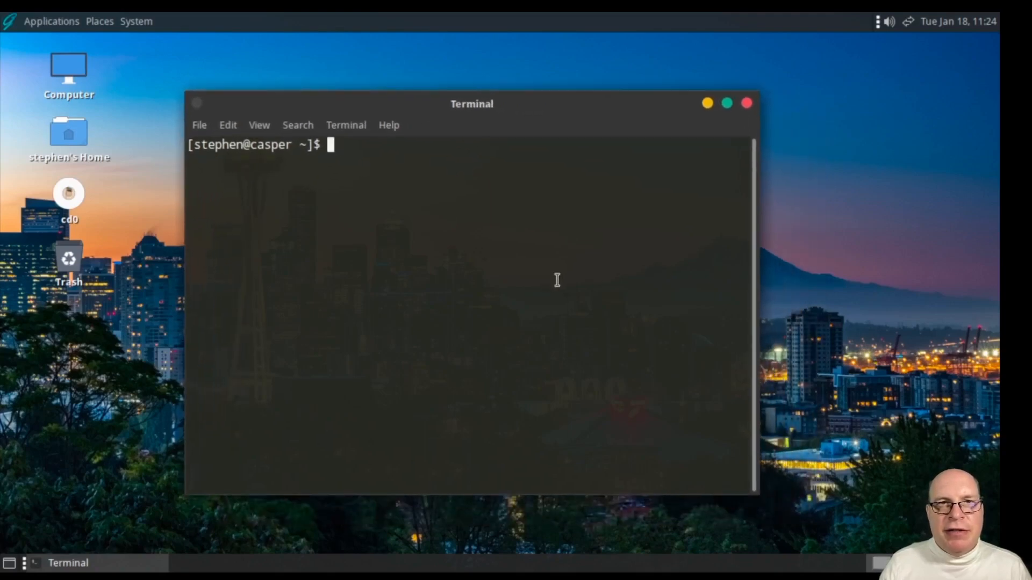
Become root with sudo -s and begin a vi command.
type("sudo")
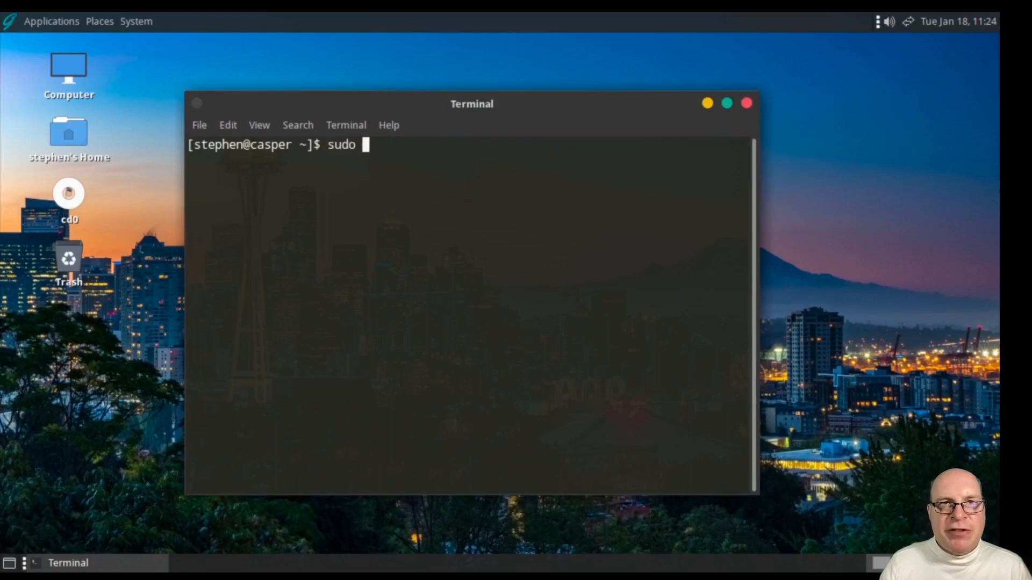
type("-s")
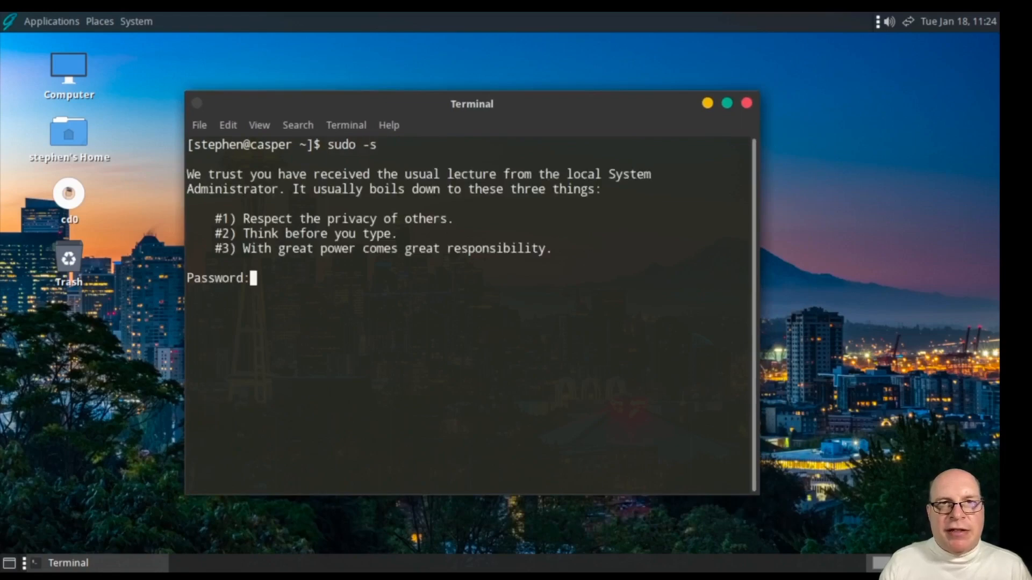
key("Return")
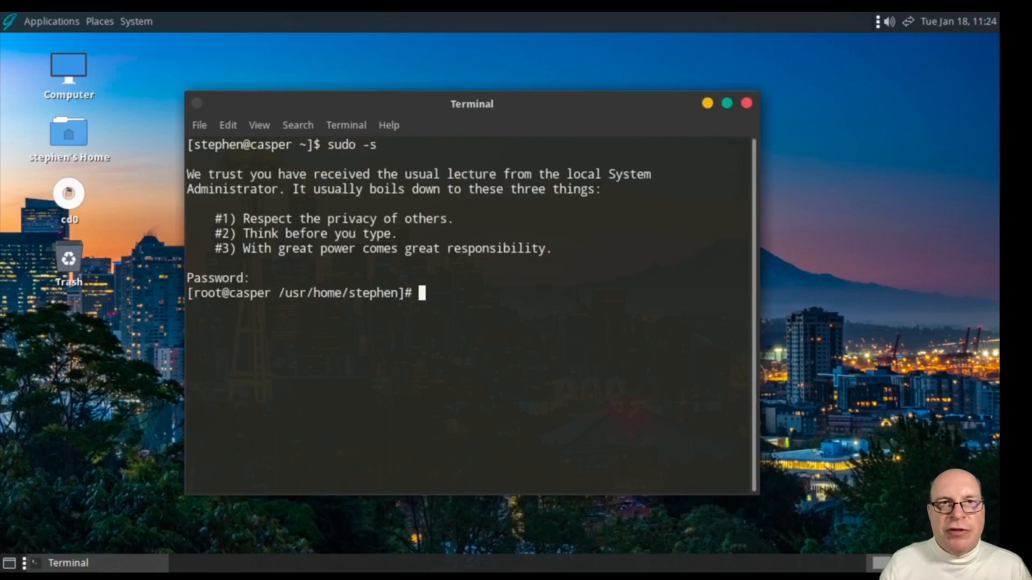
type("vi")
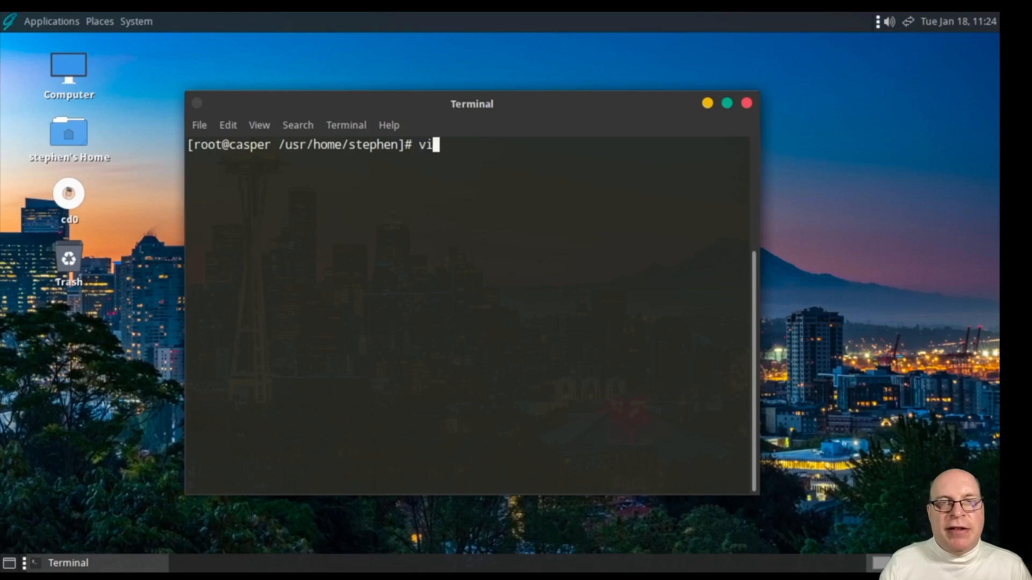
View /etc/rc.conf in vi, quit without saving, and list disk usage with df -k.
type("/etc/rc.")
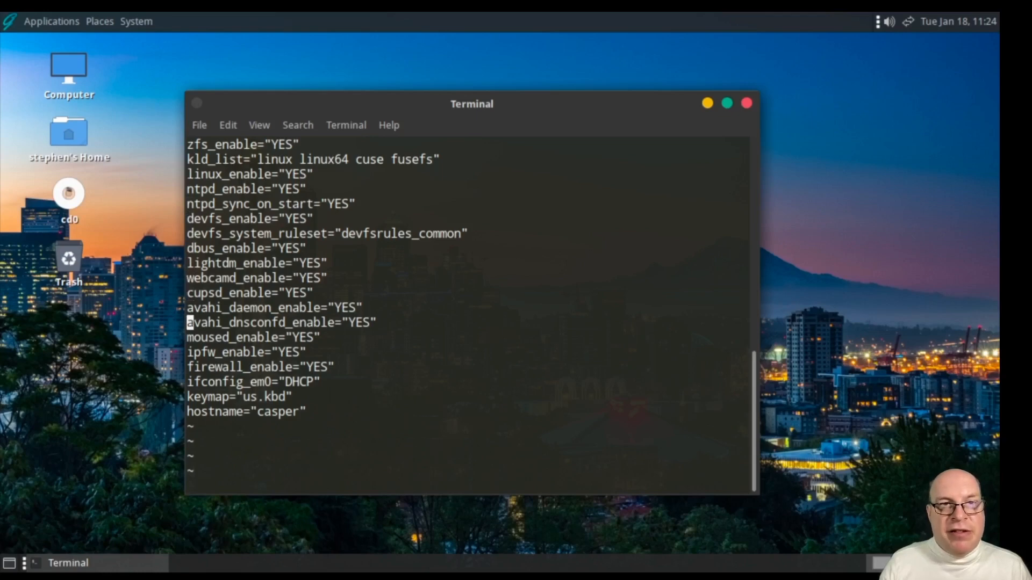
key("Down")
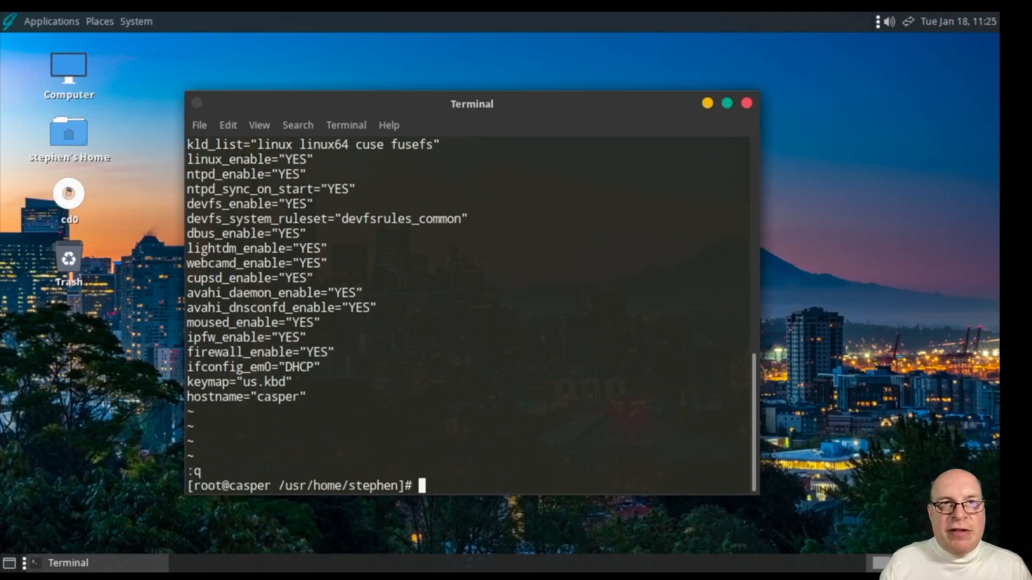
type("df -k")
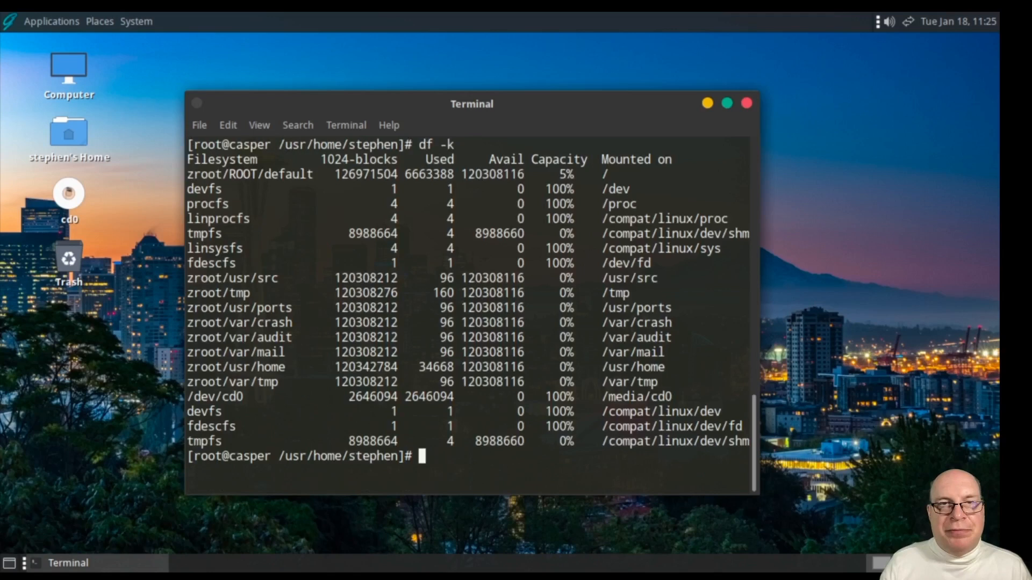
mouse_move(371, 189)
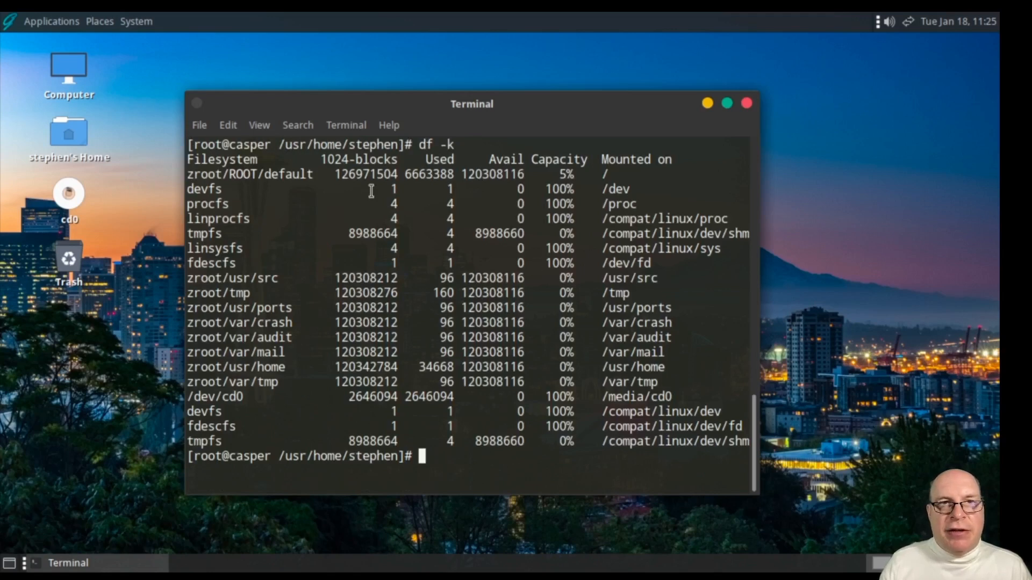
mouse_move(311, 174)
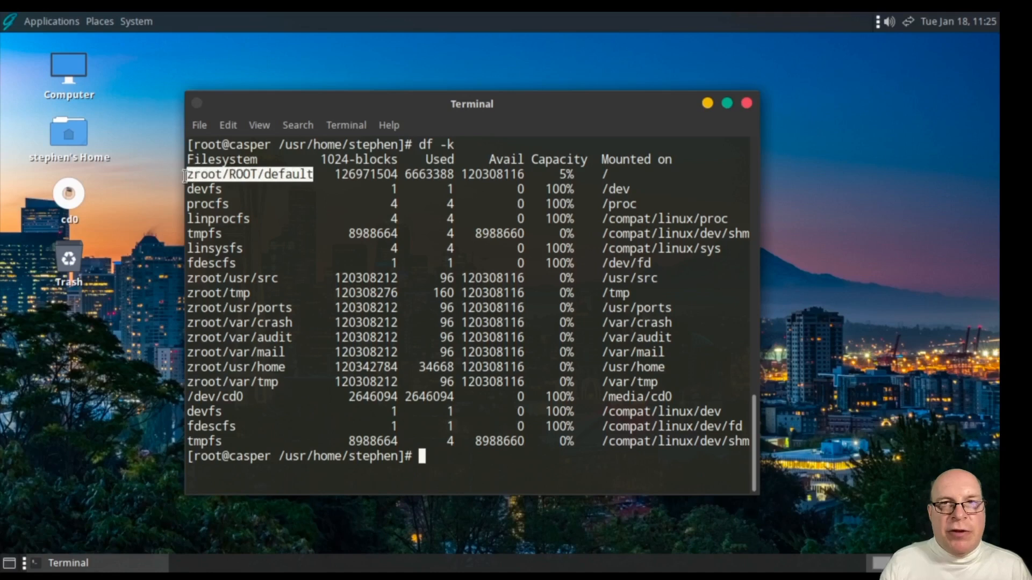
mouse_move(467, 308)
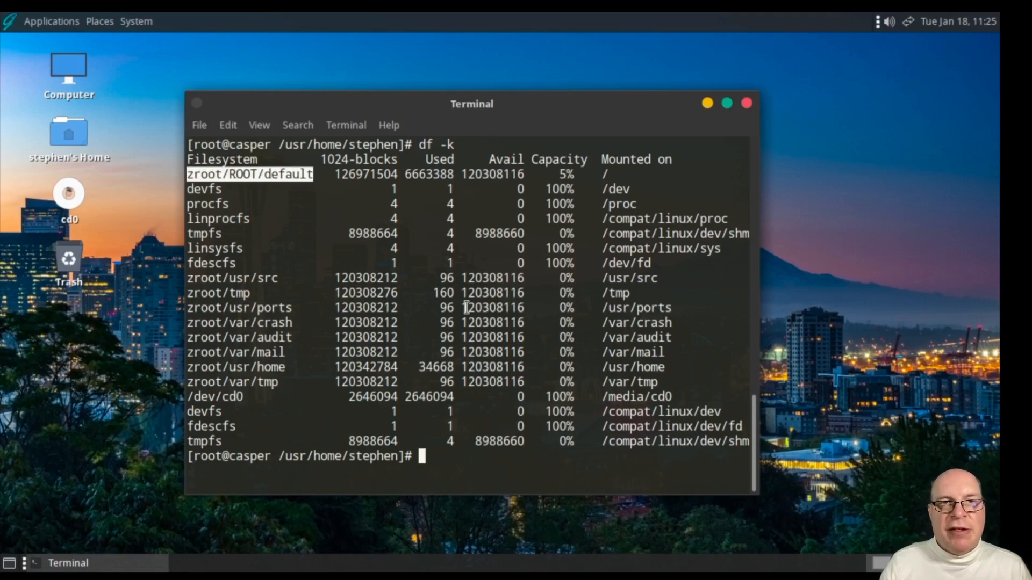
Clear the df -k listing after confirming zroot/ROOT/default is the root dataset.
type("clear")
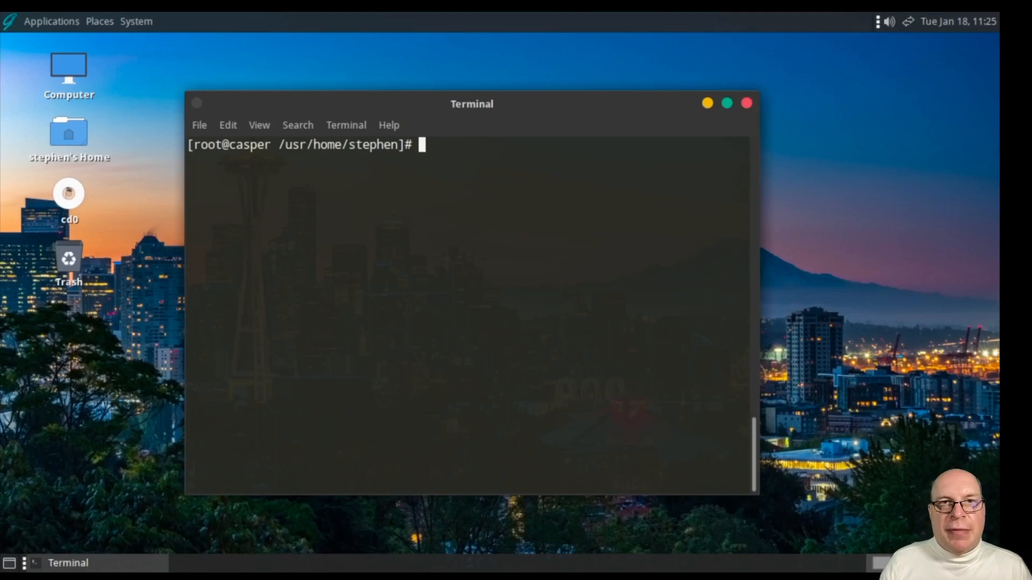
Enable listsnapshots on the zroot pool and list ZFS snapshots, finding none.
type("zpool set listsn")
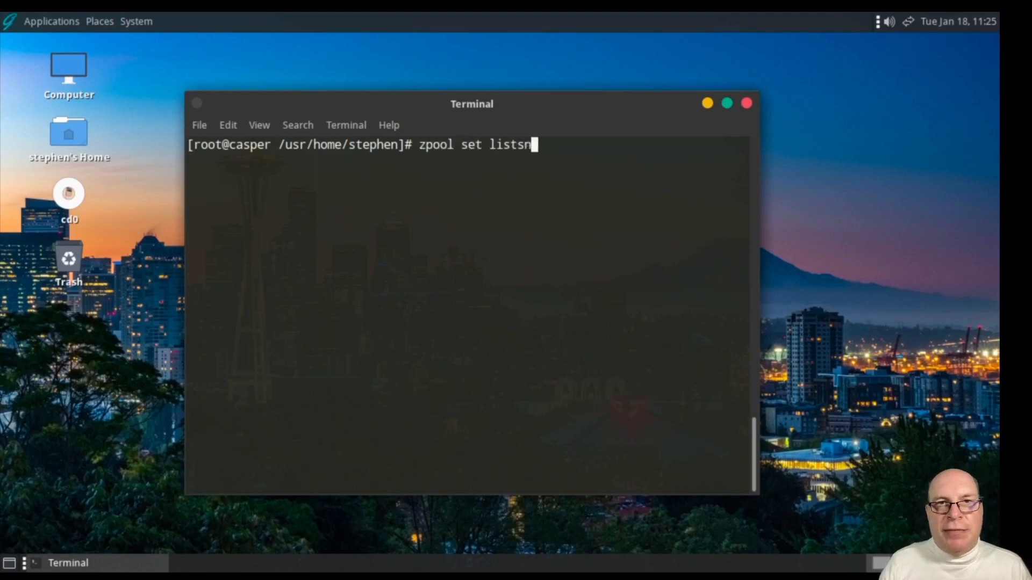
type("apshots=")
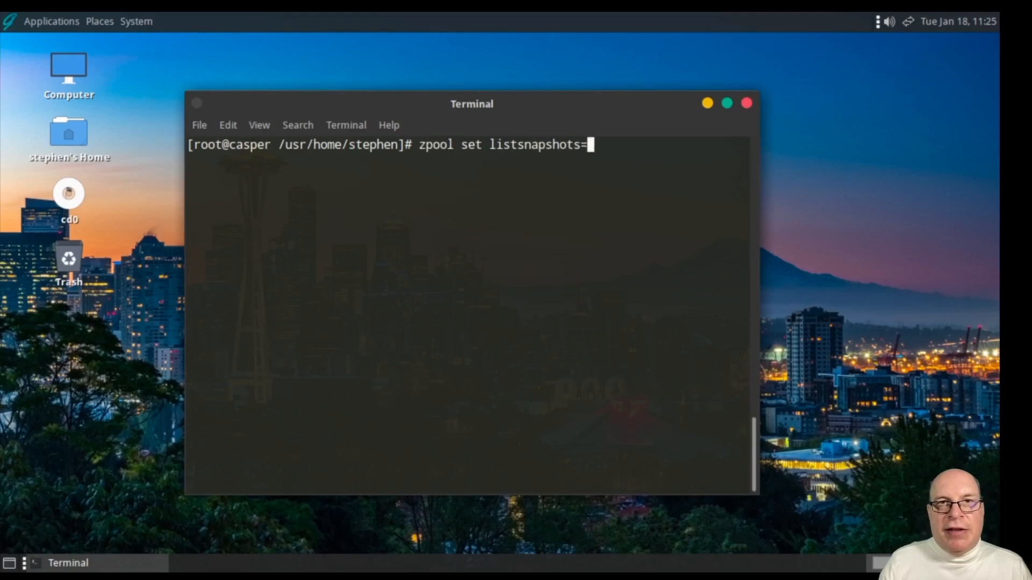
type("on zroot")
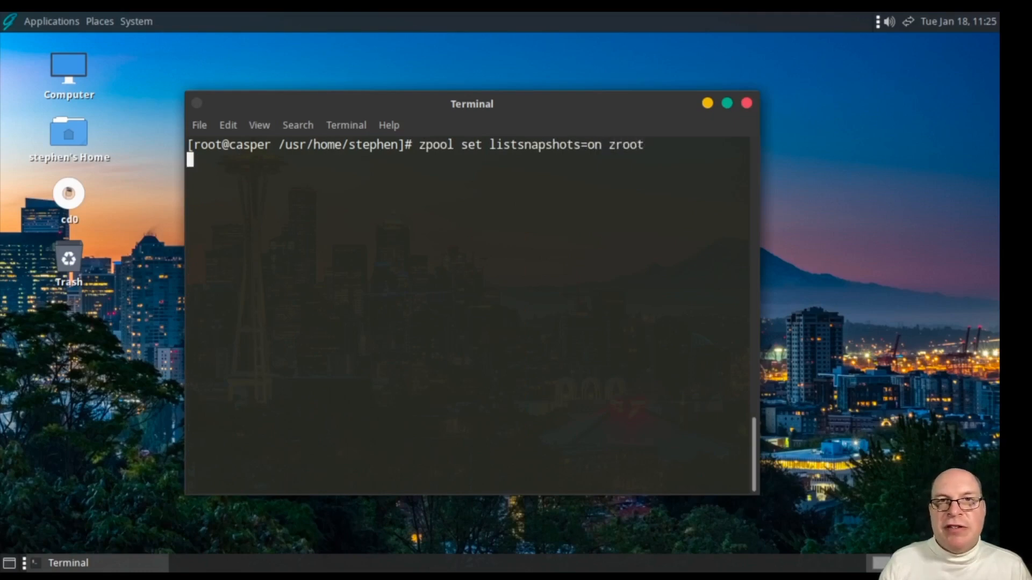
key("Return")
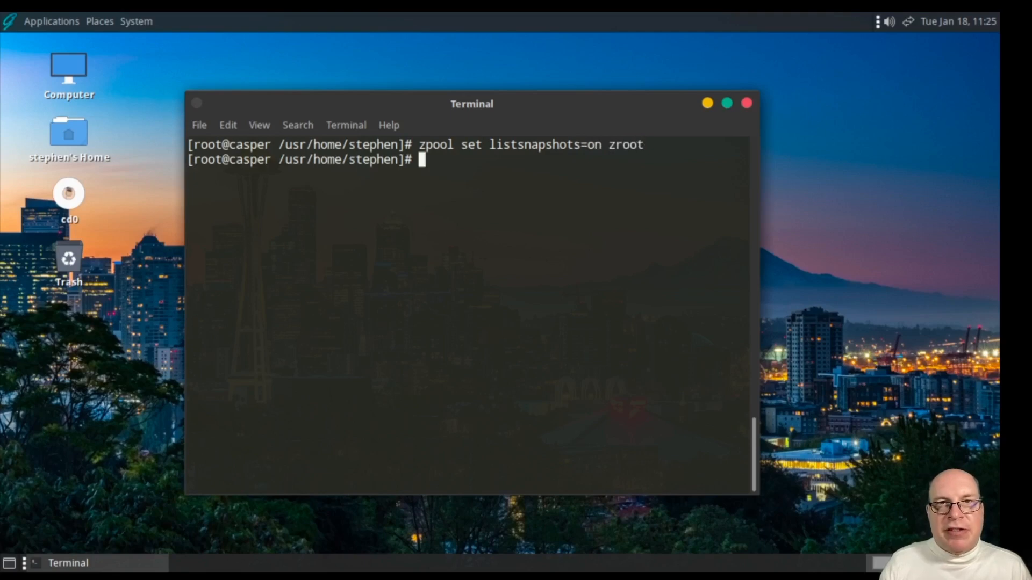
type("zfs list")
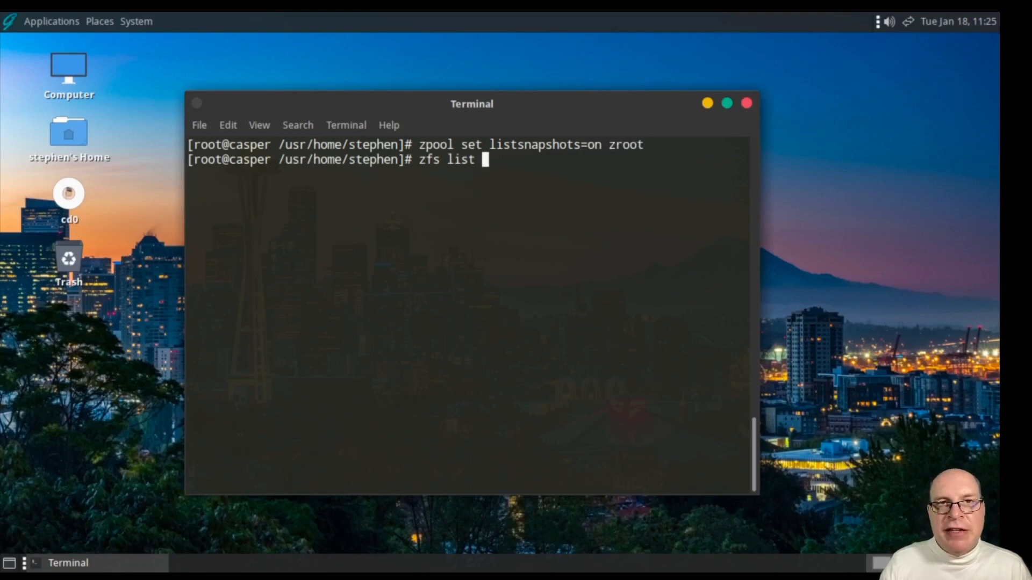
type("-t sna")
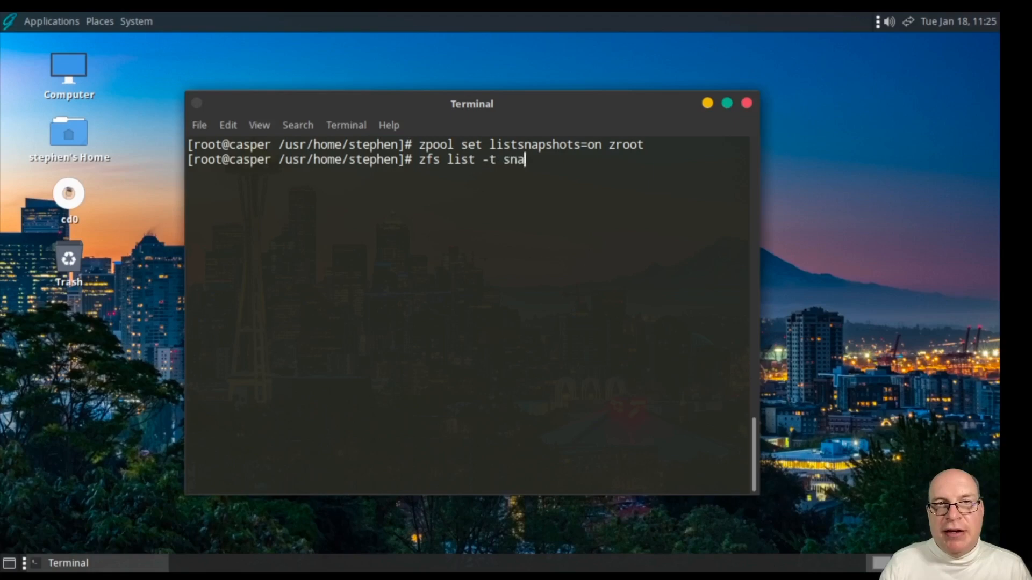
type("pshot")
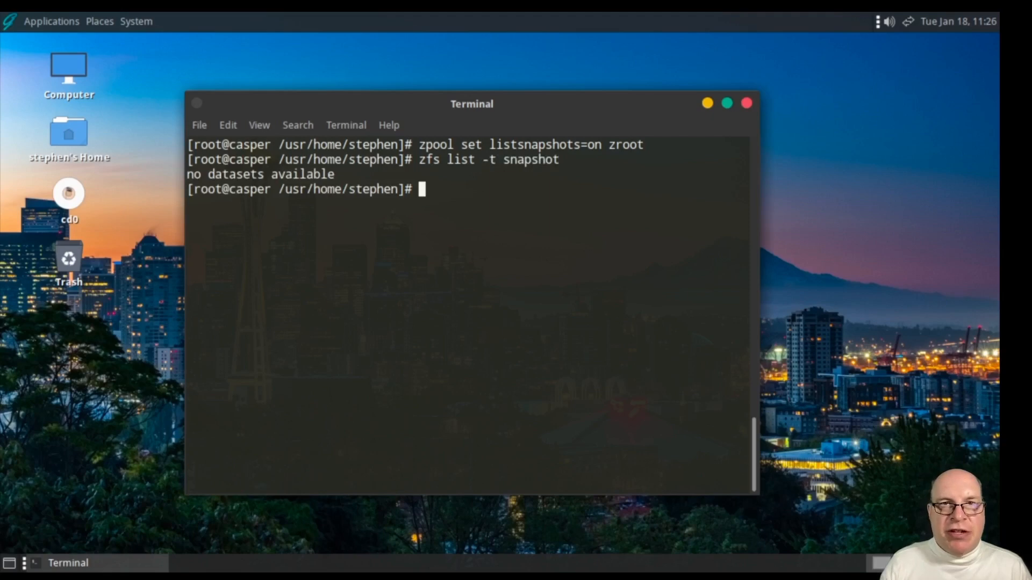
Create snapshot zroot/ROOT/default@base_install and list snapshots again to confirm it.
type("zfs snap")
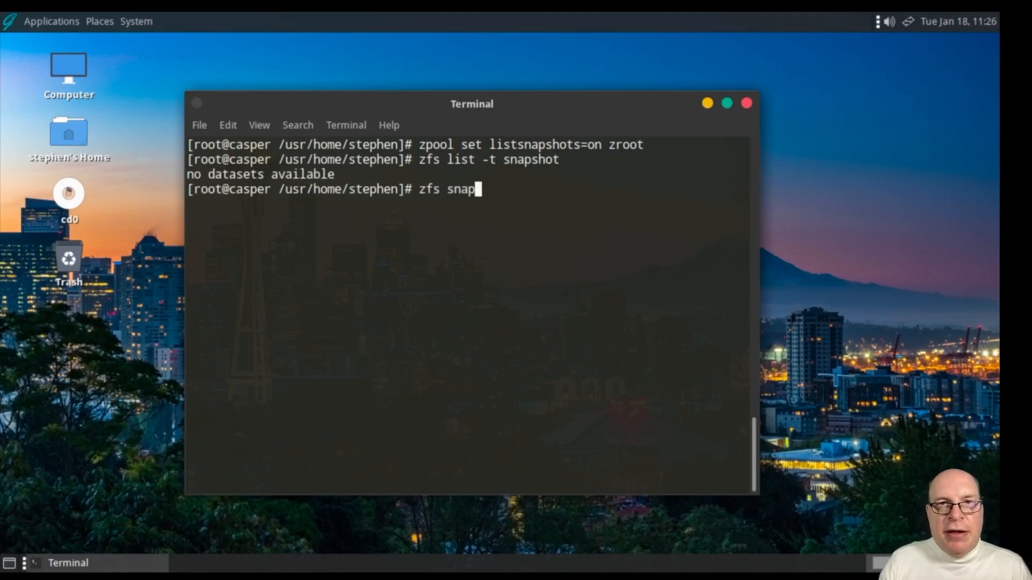
type("shot zro")
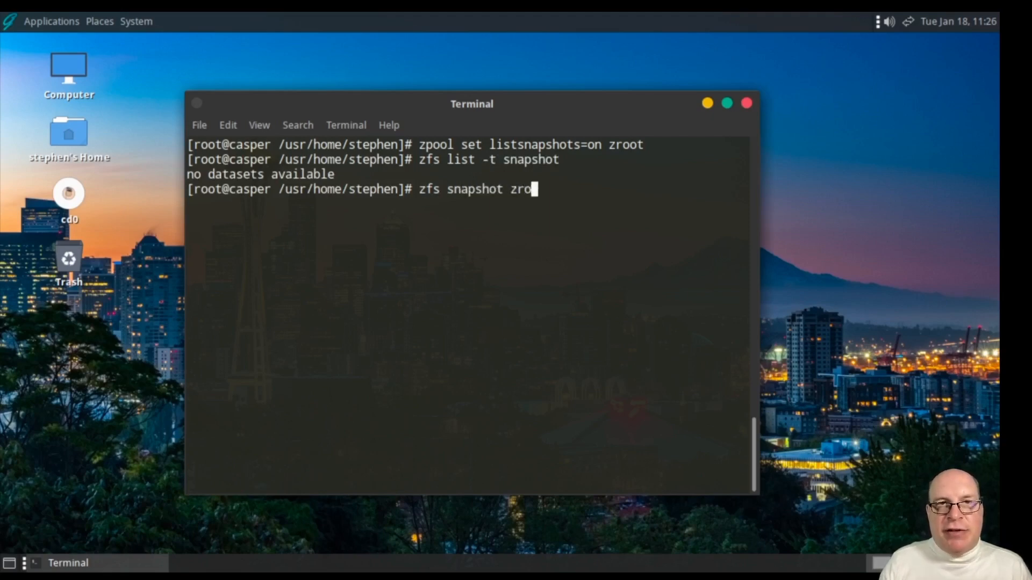
type("ot/ROOT/")
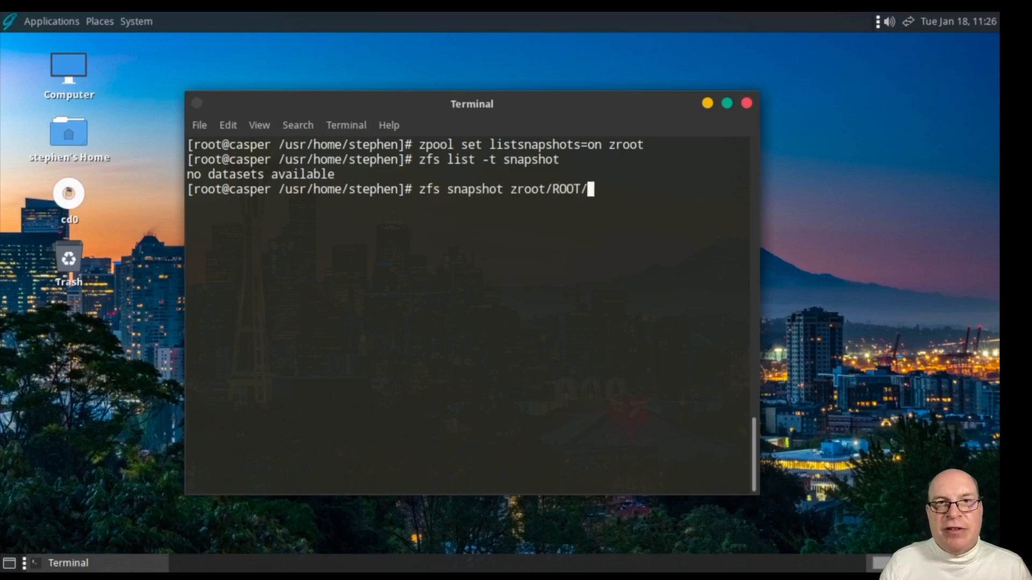
type("default@")
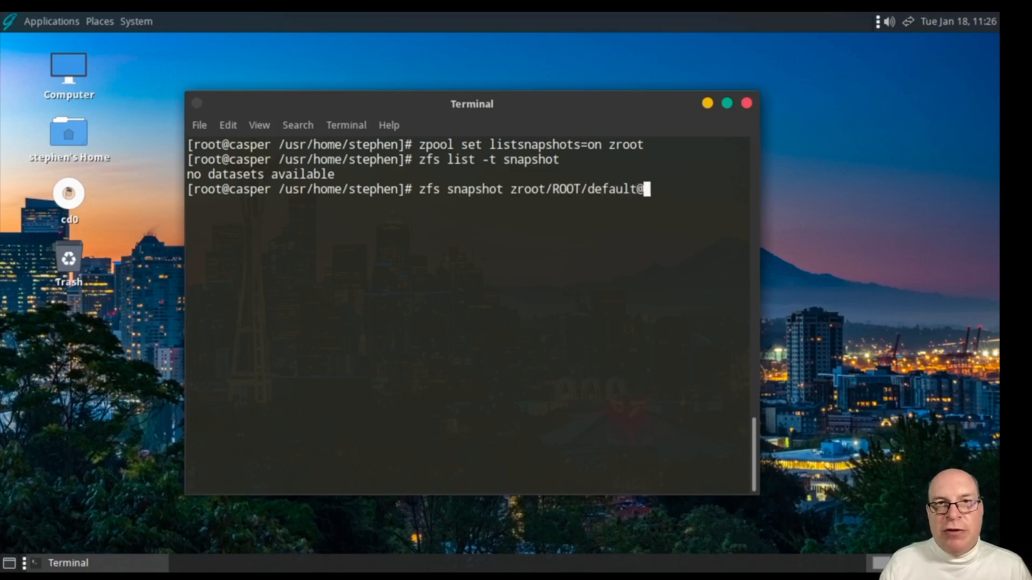
type("base_install")
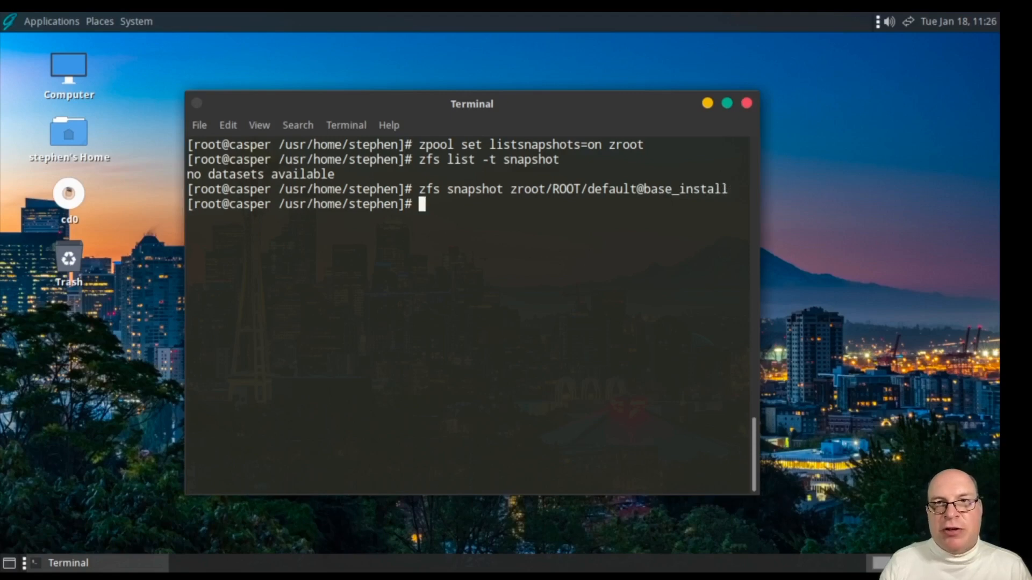
type("zfs list -t snapshot")
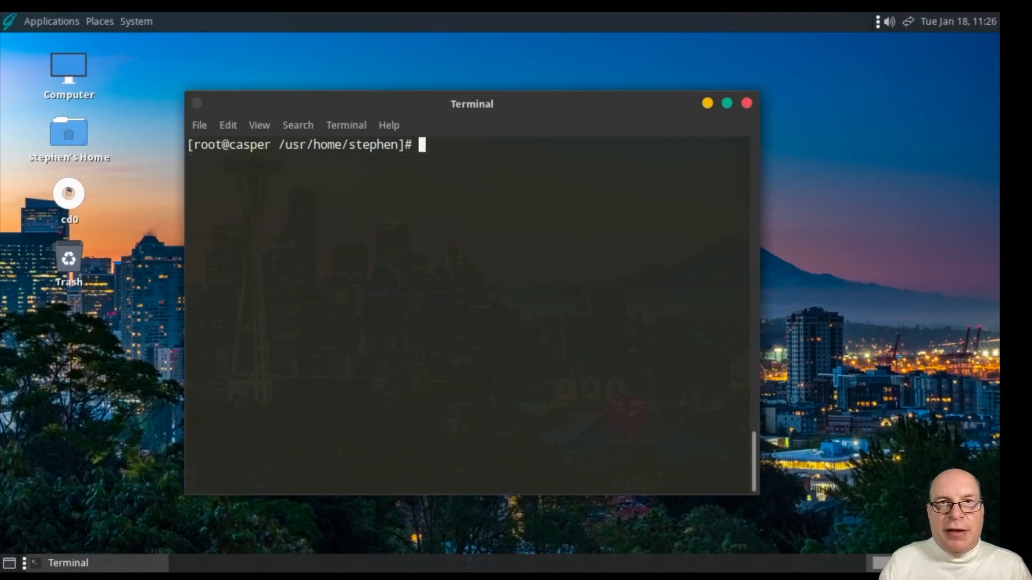
Show the GhostBSD pkg repository config and the FreeBSD 13.0-STABLE amd64 kernel via uname -a.
type("cat")
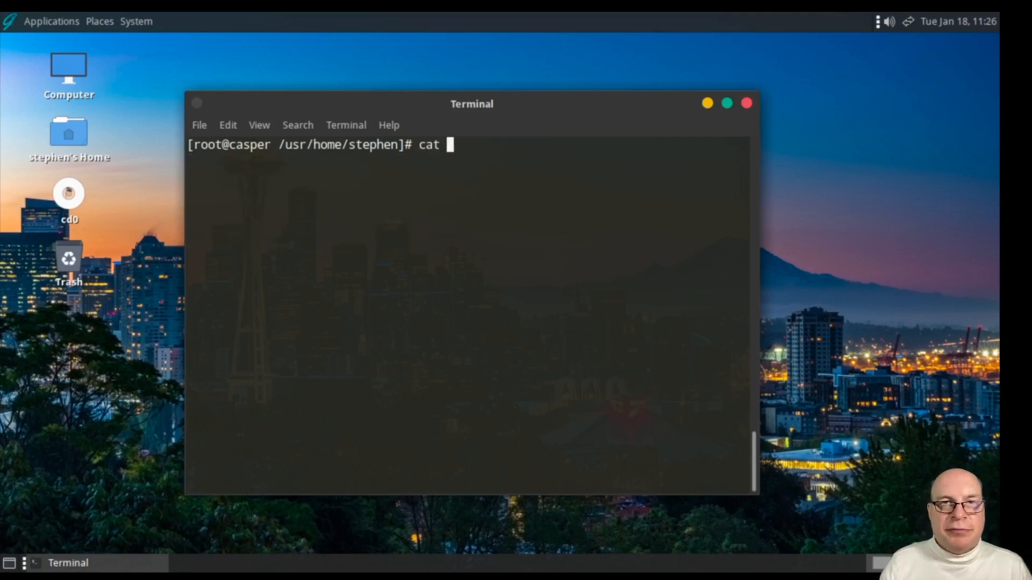
type("/etc/")
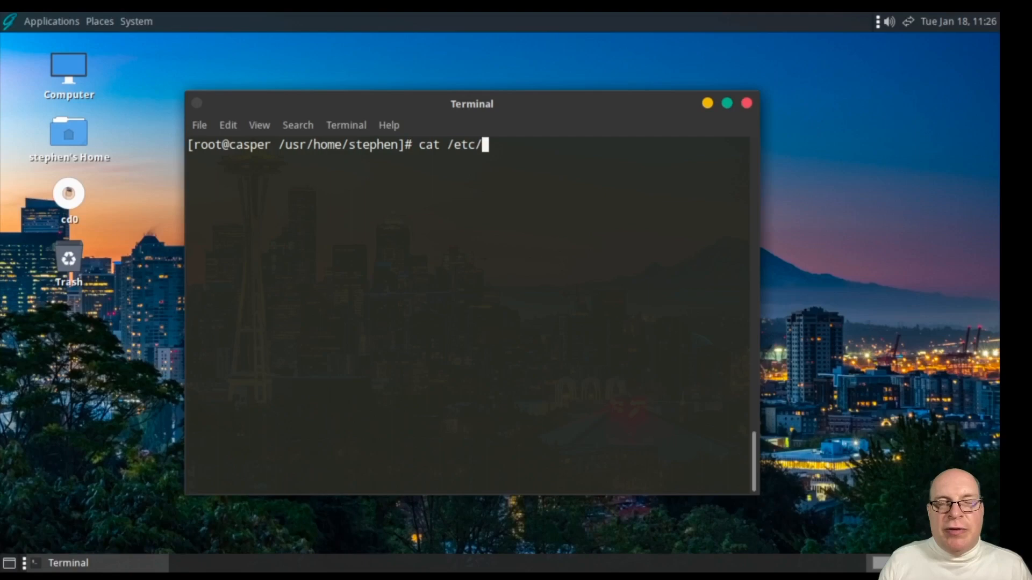
type("pkg/GhostBSD.conf")
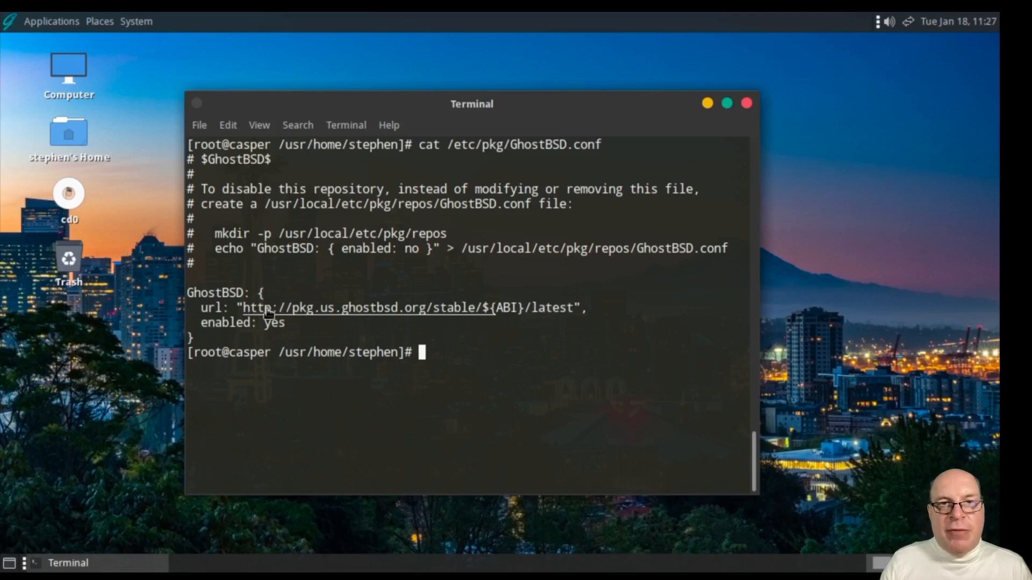
mouse_move(498, 357)
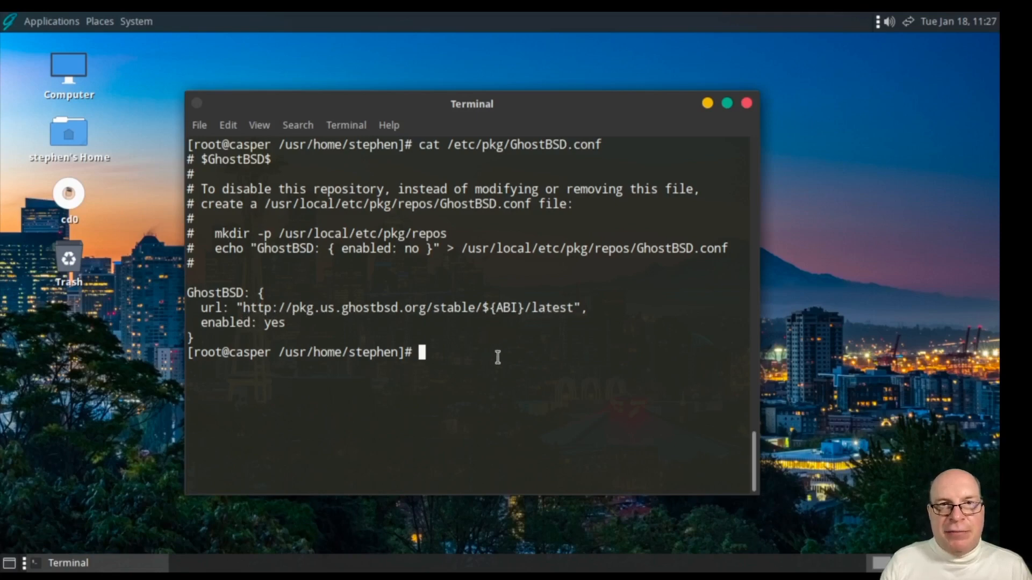
mouse_move(556, 398)
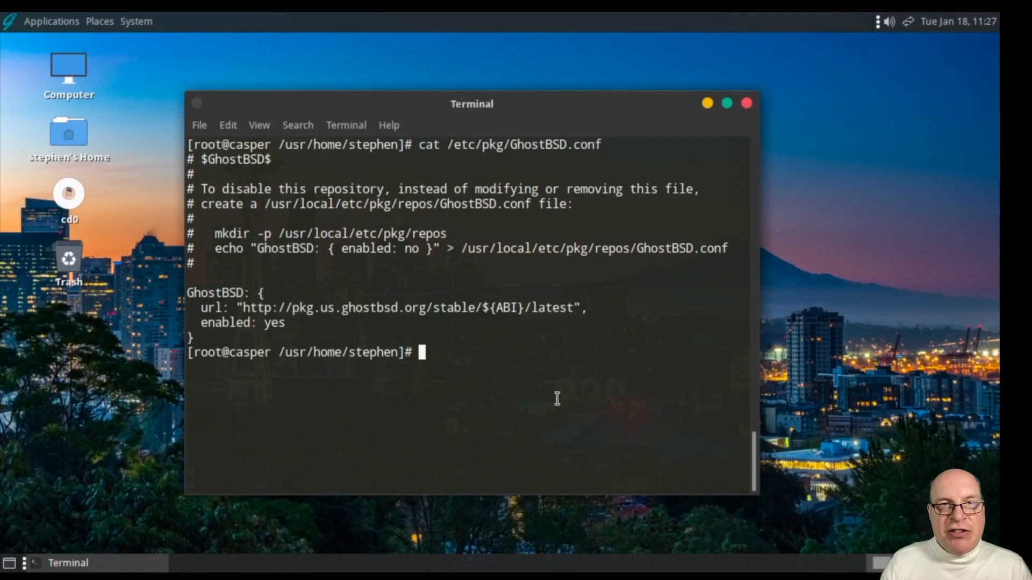
type("uname -a")
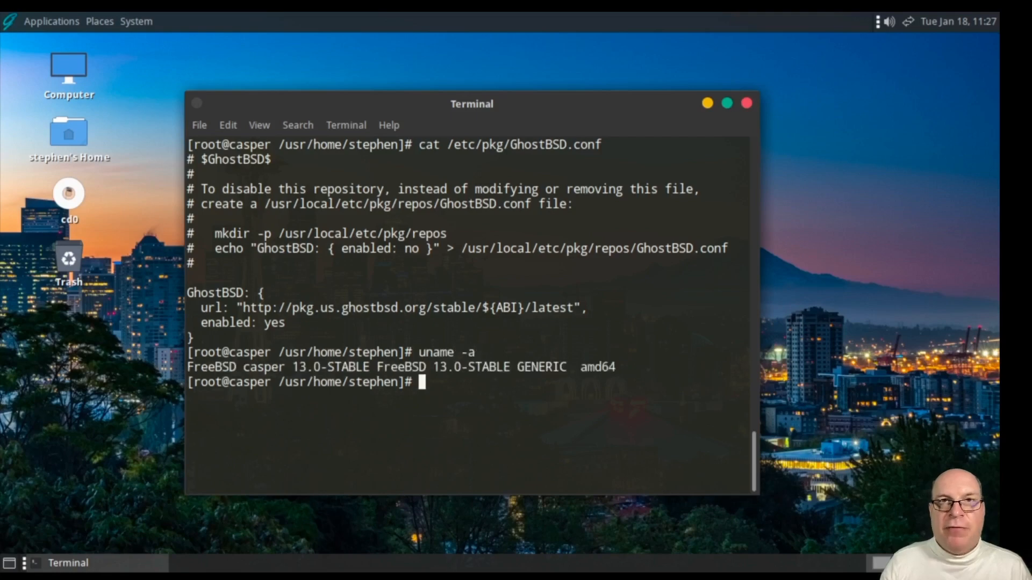
mouse_move(543, 399)
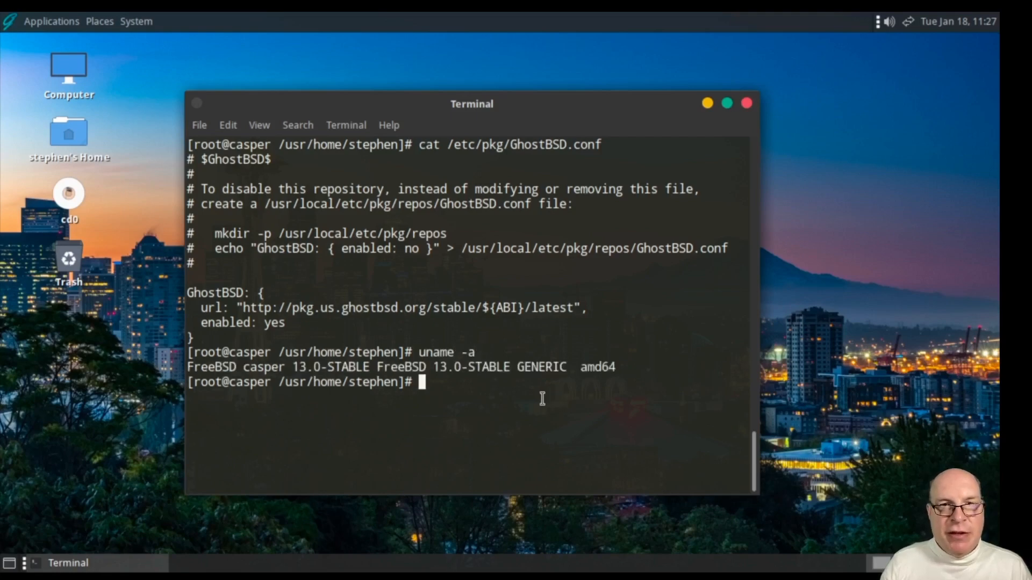
mouse_move(567, 418)
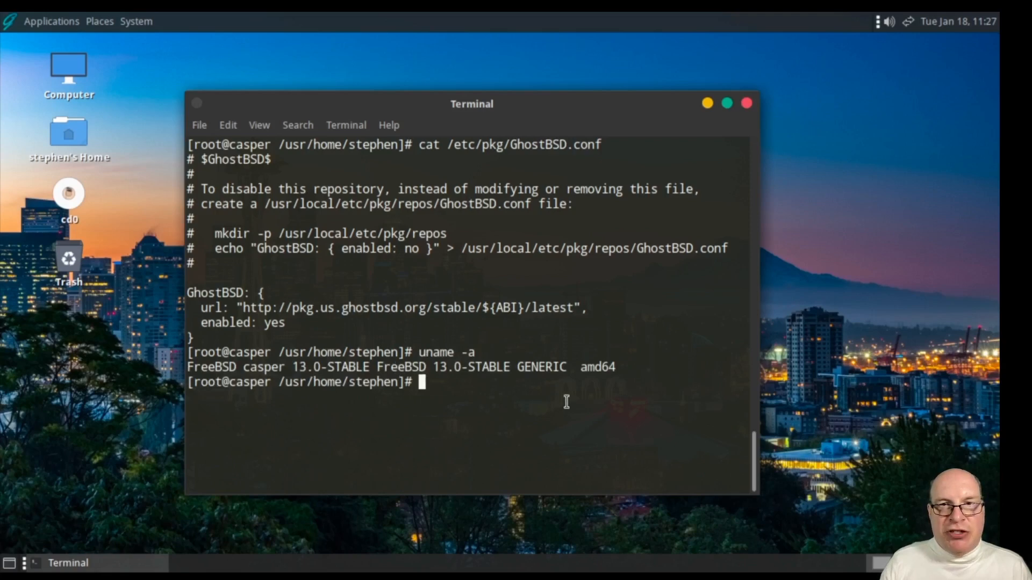
mouse_move(589, 416)
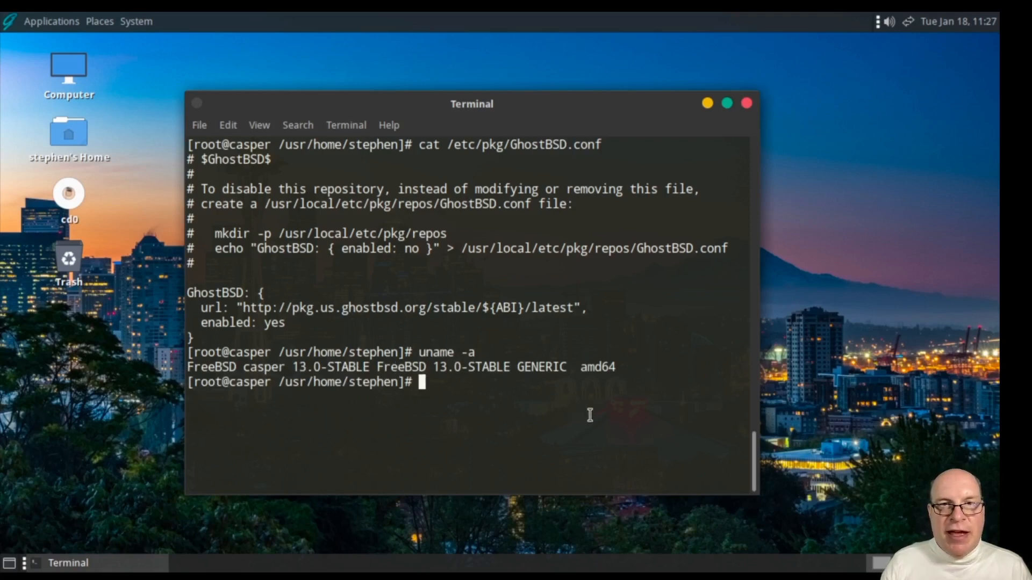
Report the compiler and Python versions: clang 12.0.1 and Python 3.8.12.
type("cc -v")
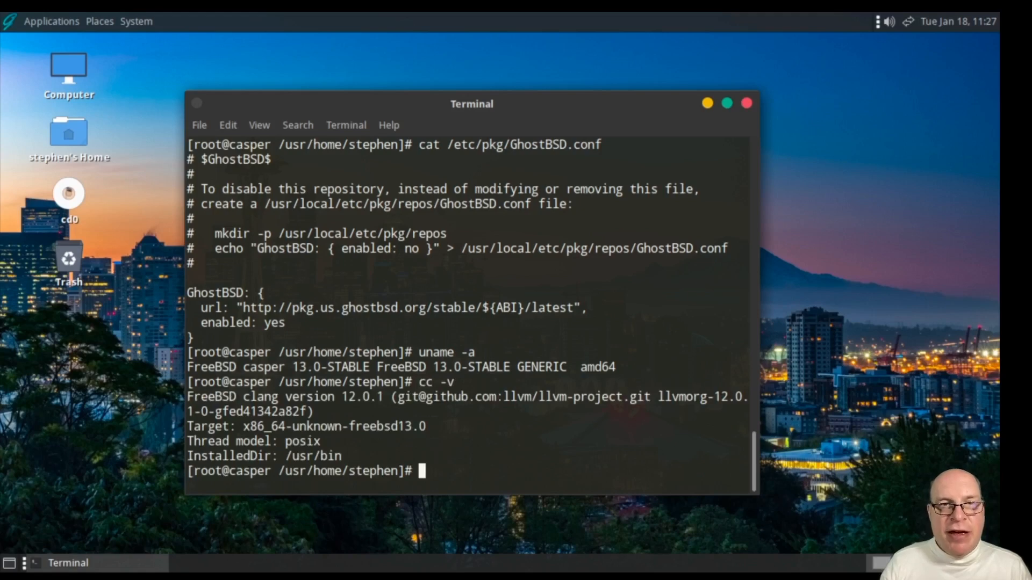
type("python")
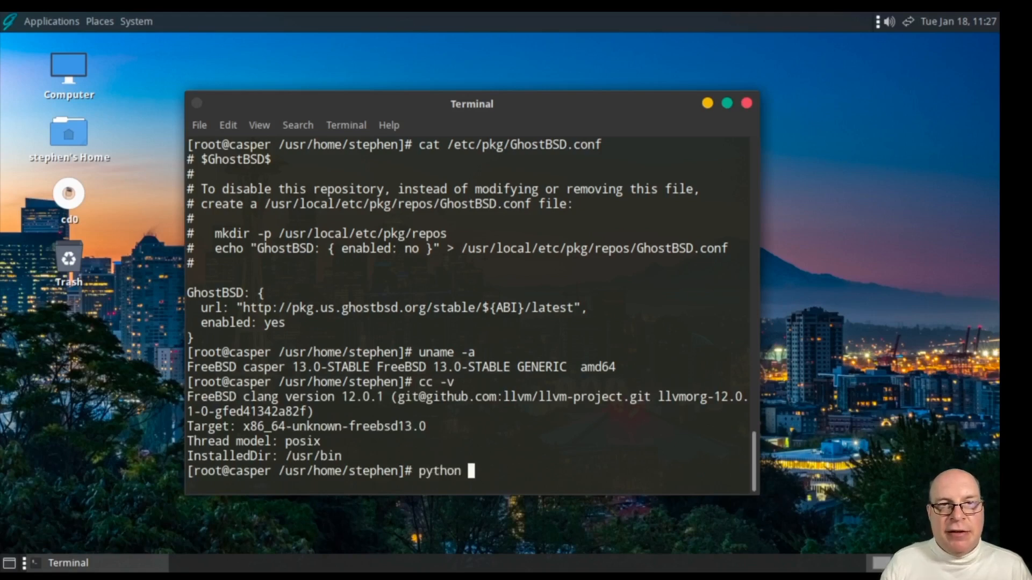
type("--version")
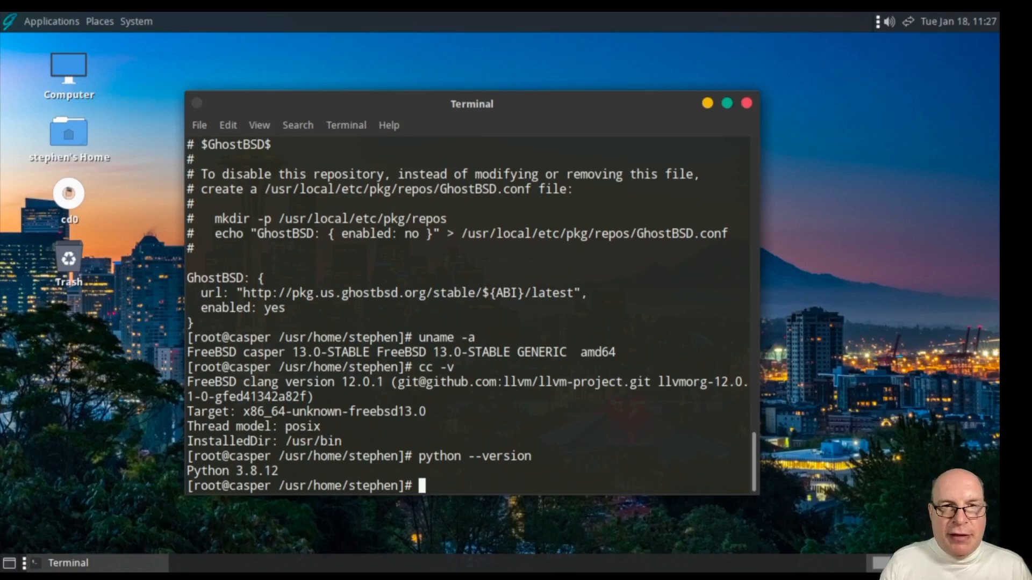
mouse_move(134, 34)
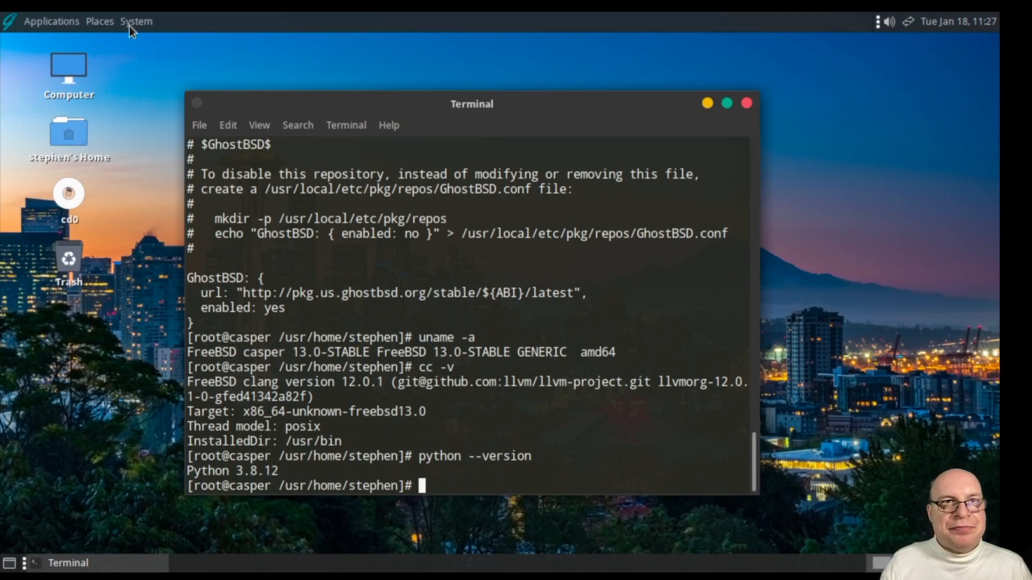
left_click(135, 20)
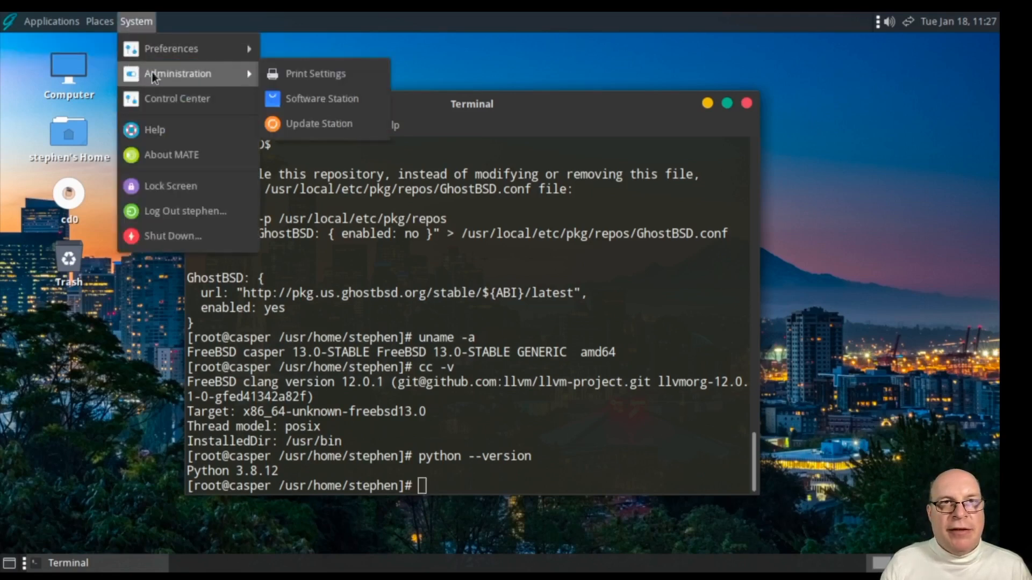
left_click(318, 122)
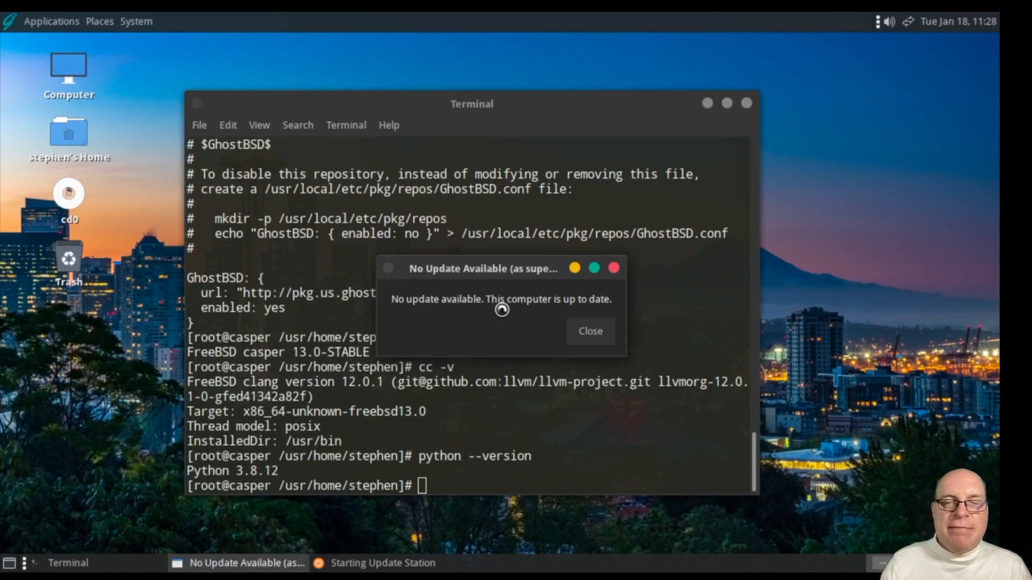
left_click(592, 331)
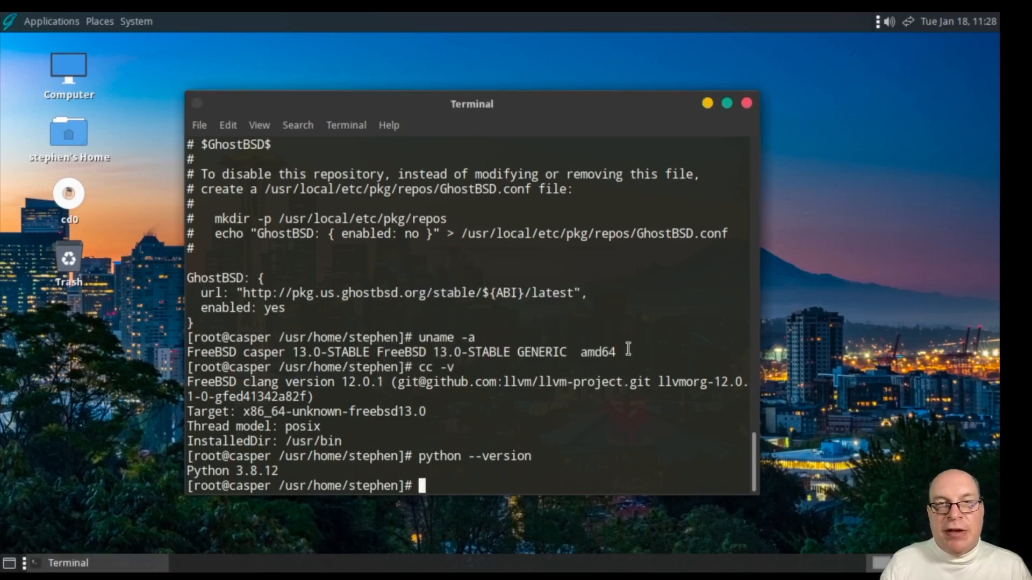
mouse_move(653, 349)
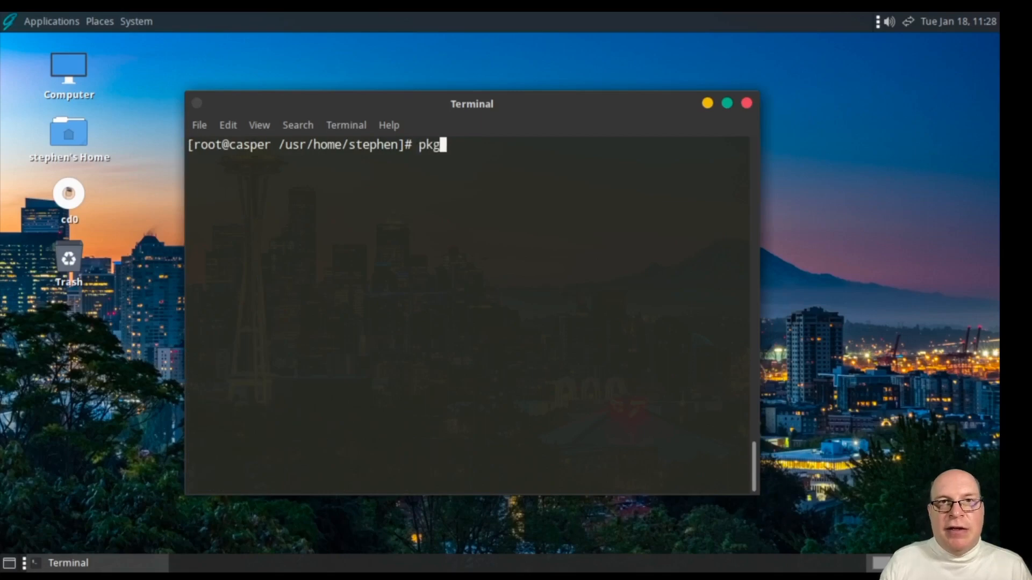
Run pkg audit -F to fetch the vulnerability database and audit installed packages.
type("audit")
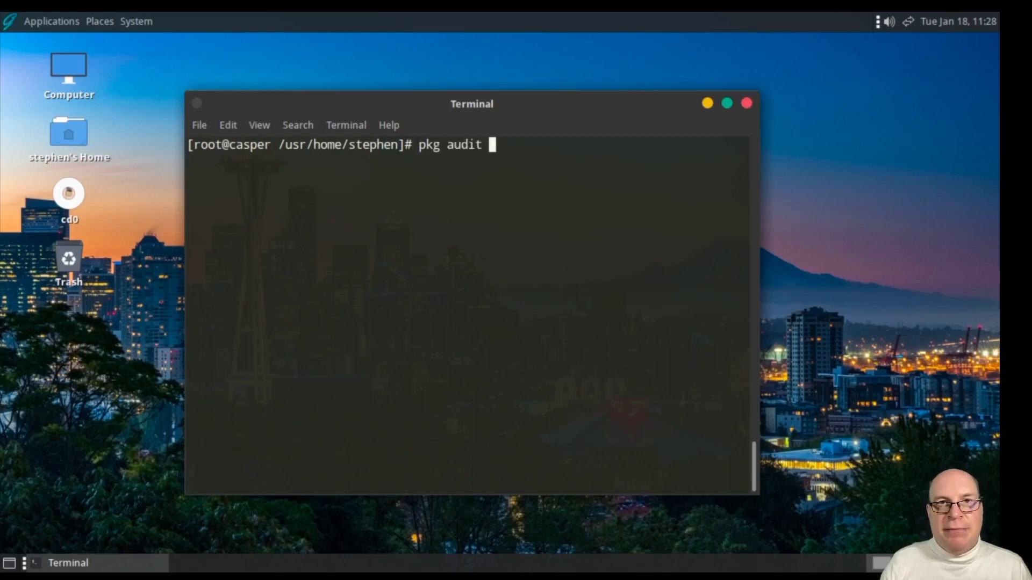
type("-F")
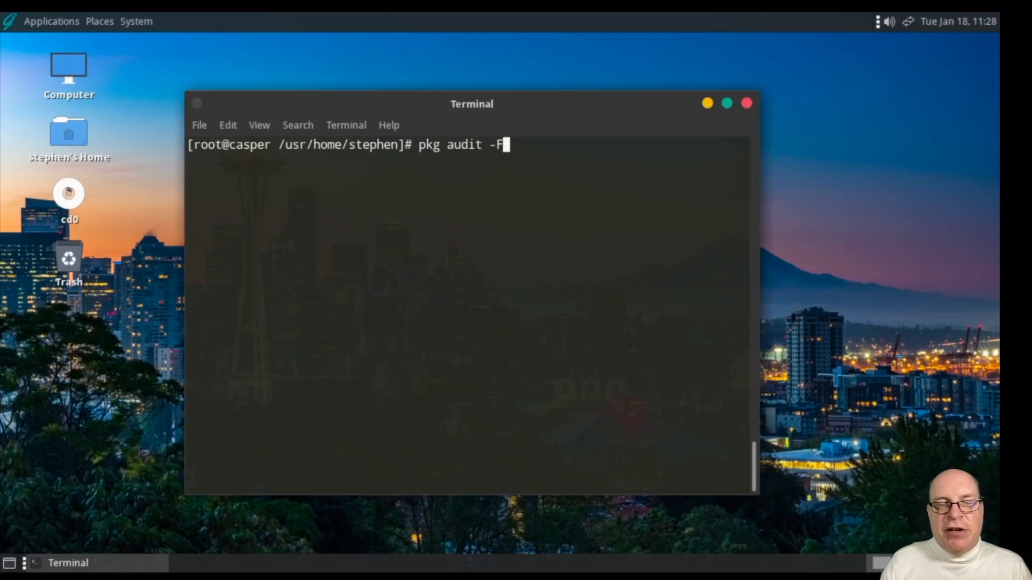
key("Return")
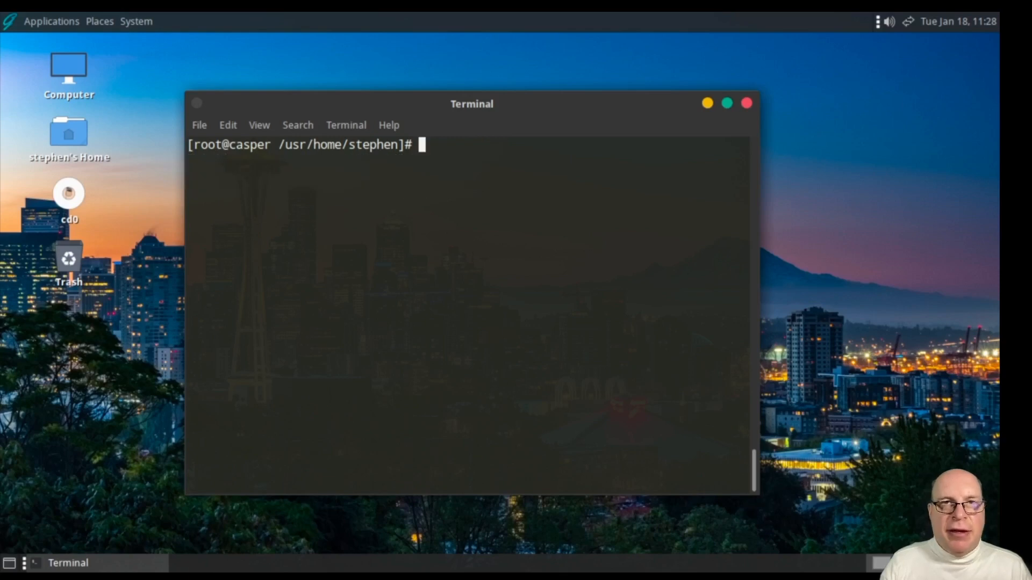
Install neofetch and libreoffice with pkg, confirming the 53-package installation with y.
type("pkg install")
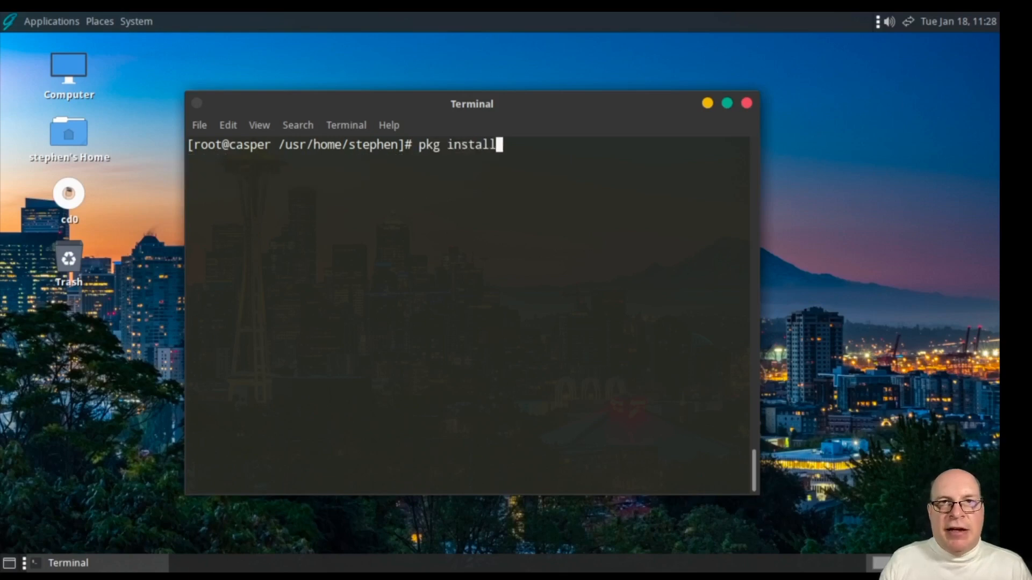
type("neofetch")
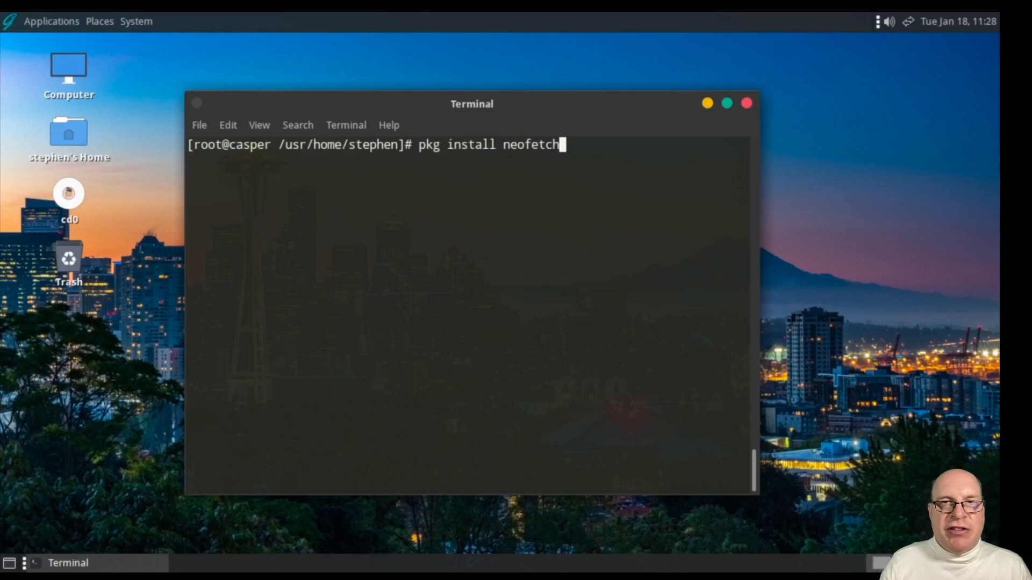
type("libreoffice")
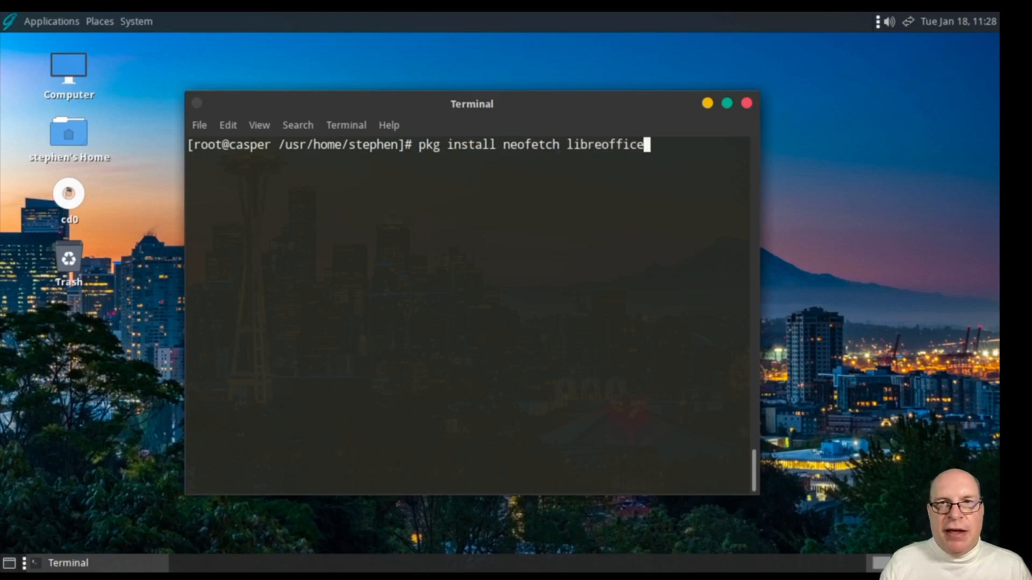
key("Return")
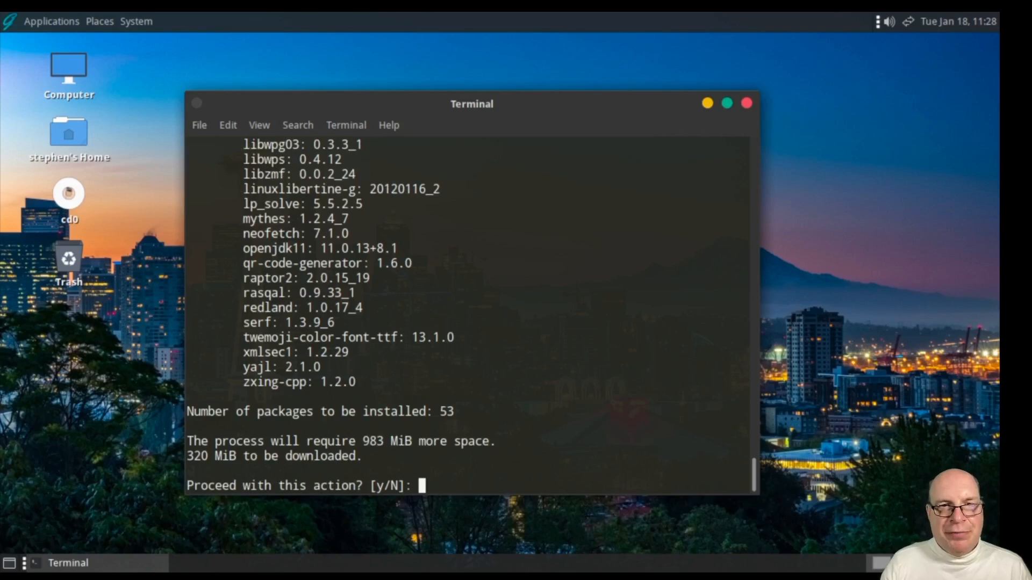
type("y")
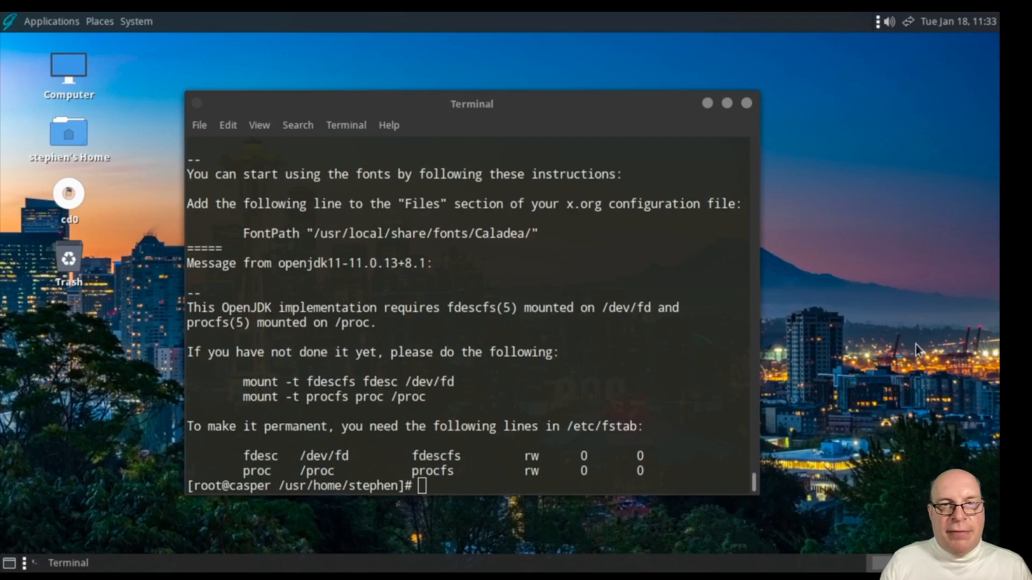
mouse_move(704, 370)
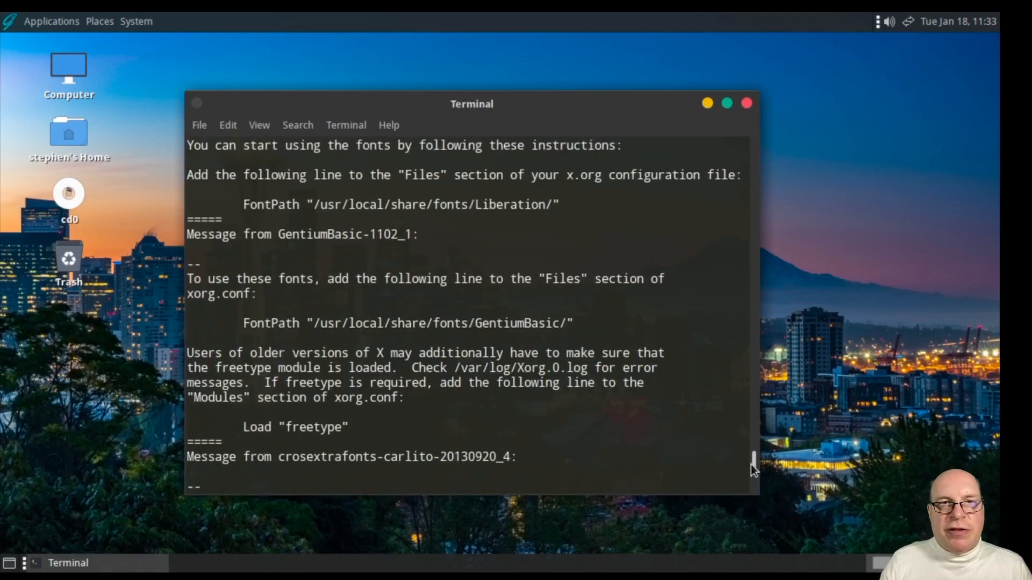
Review the post-install messages and clear the terminal back to an empty root prompt.
scroll("down", 3)
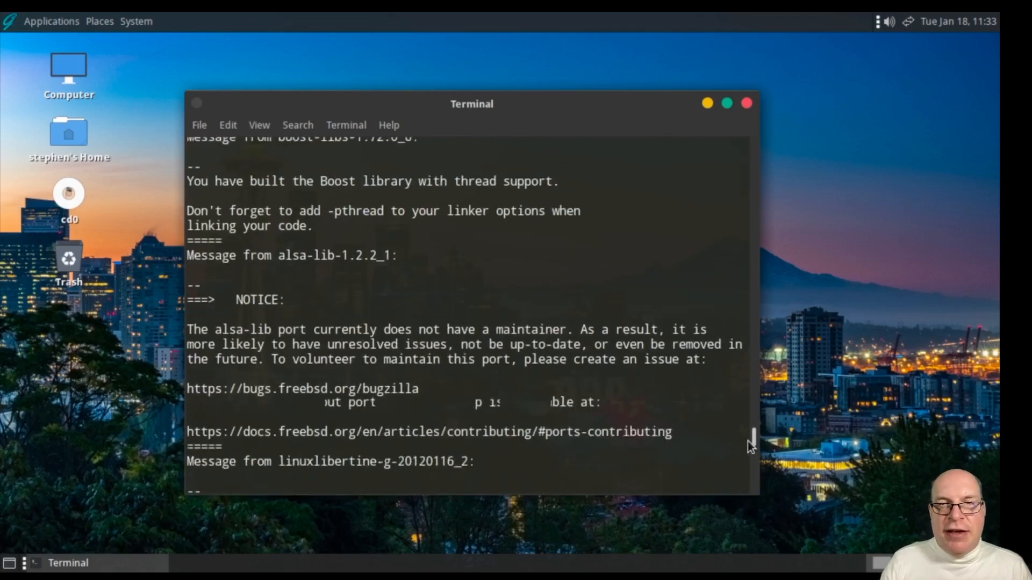
scroll("down", 3)
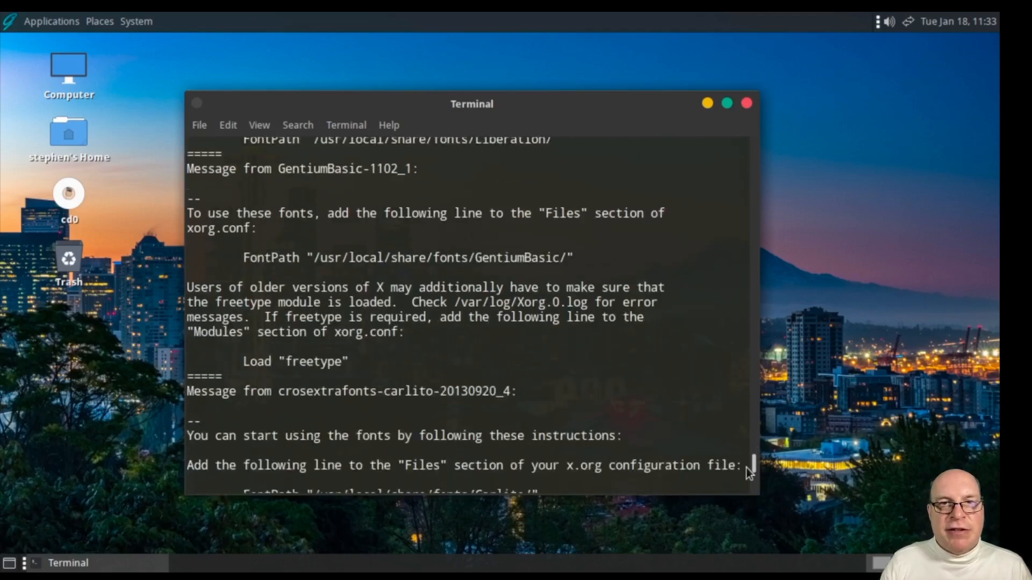
scroll("down", 3)
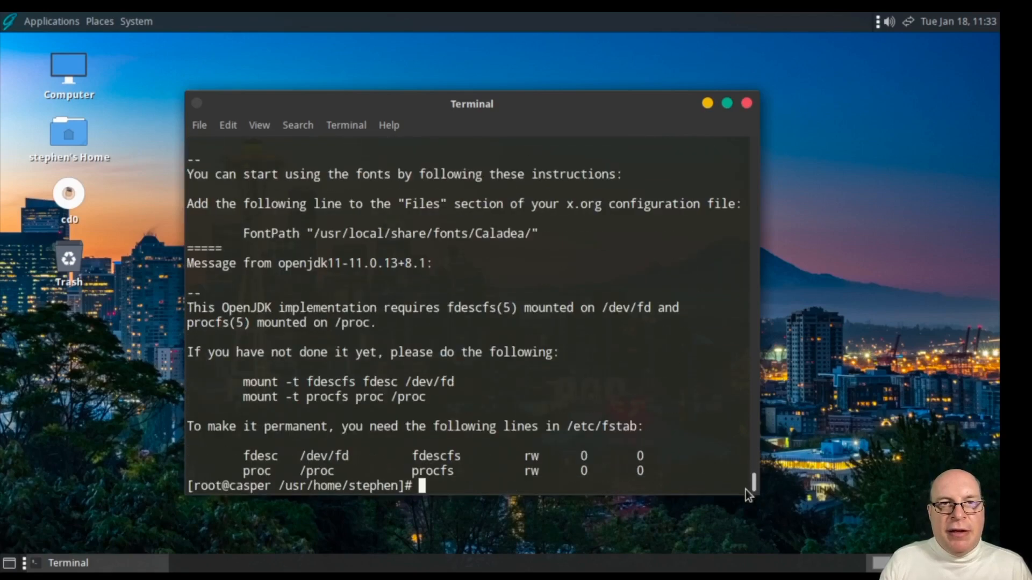
mouse_move(719, 477)
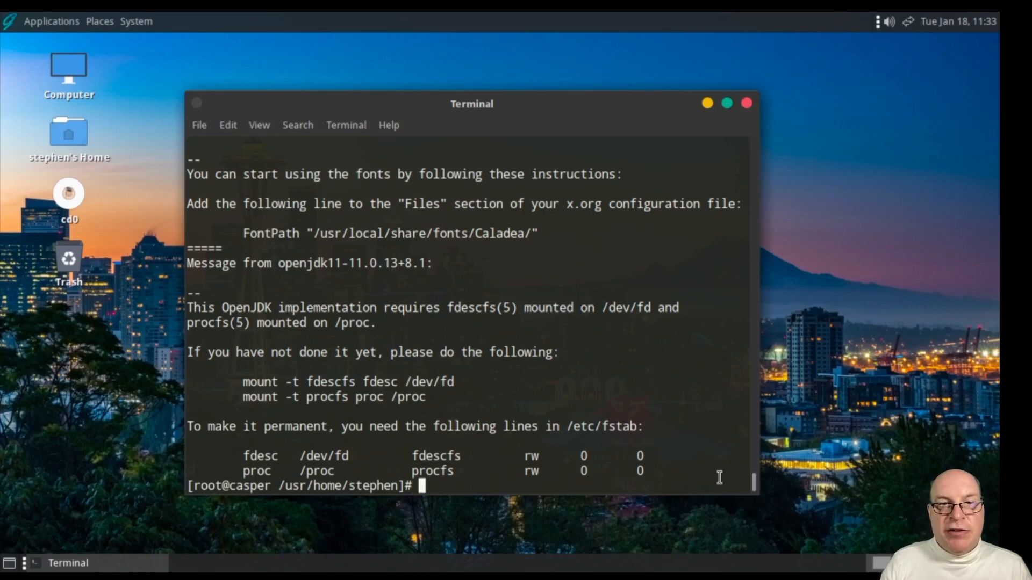
type("clear")
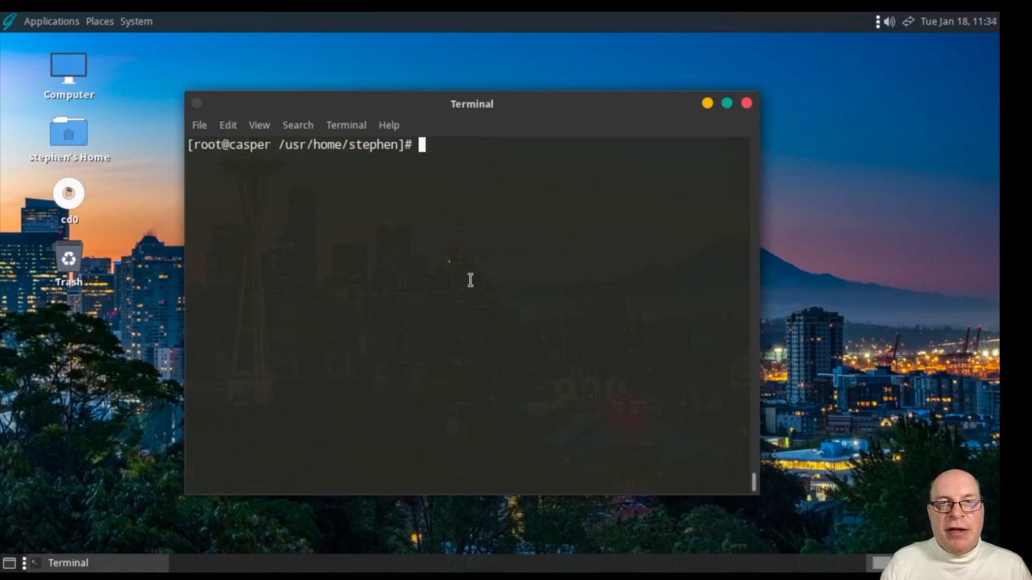
mouse_move(50, 28)
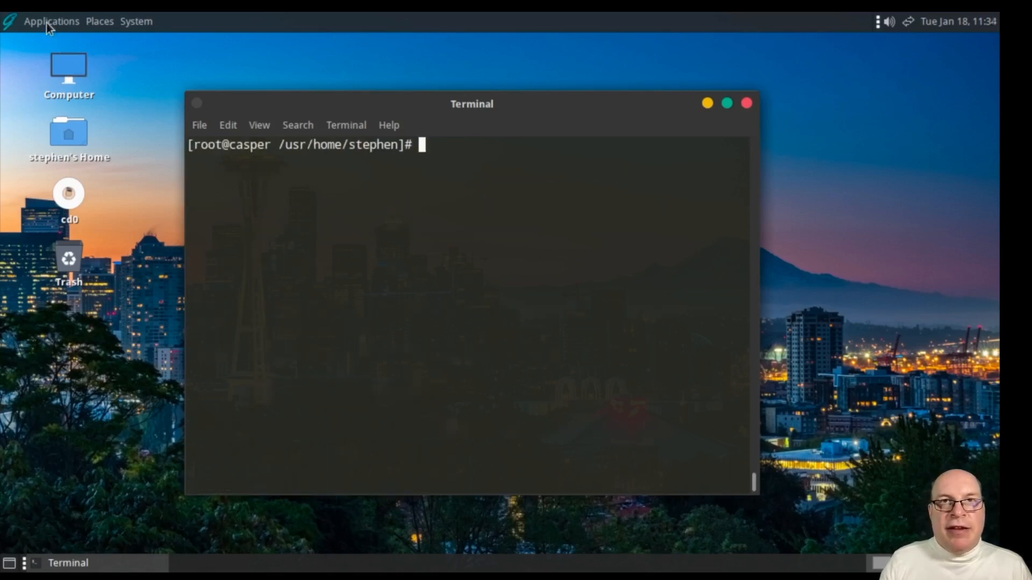
Launch Software Station from System > Administration after browsing the Applications menu.
left_click(52, 20)
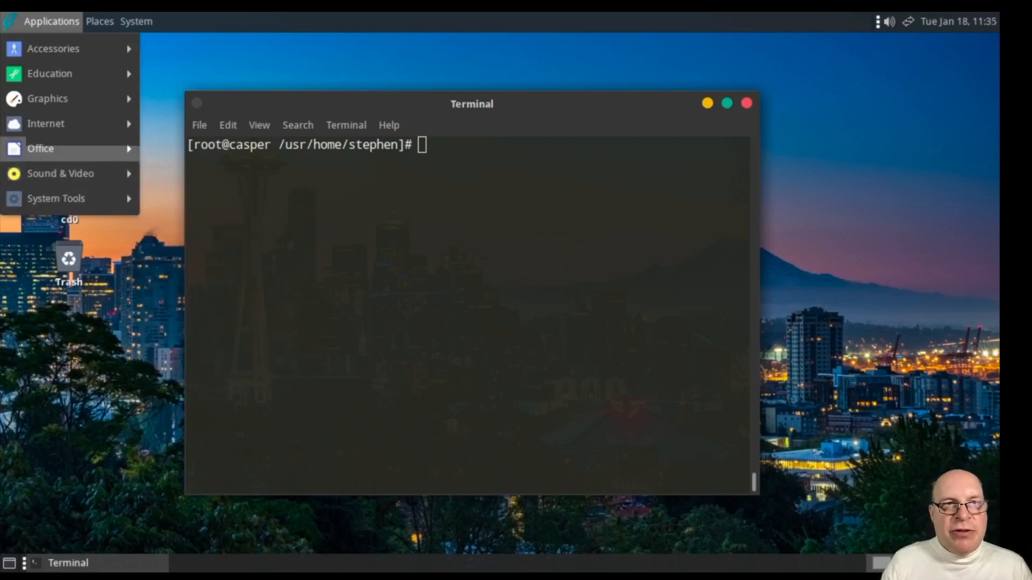
left_click(135, 21)
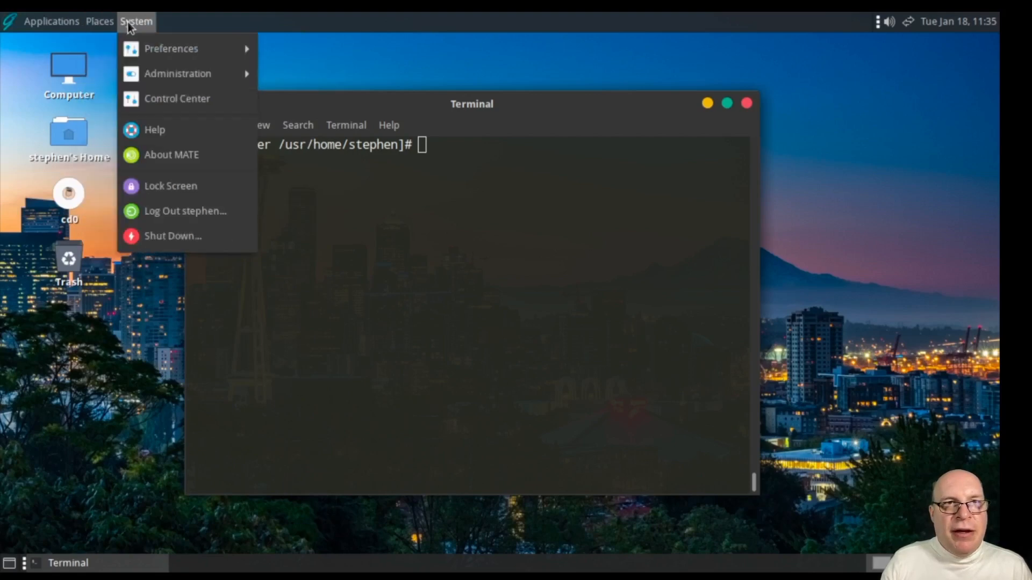
mouse_move(171, 49)
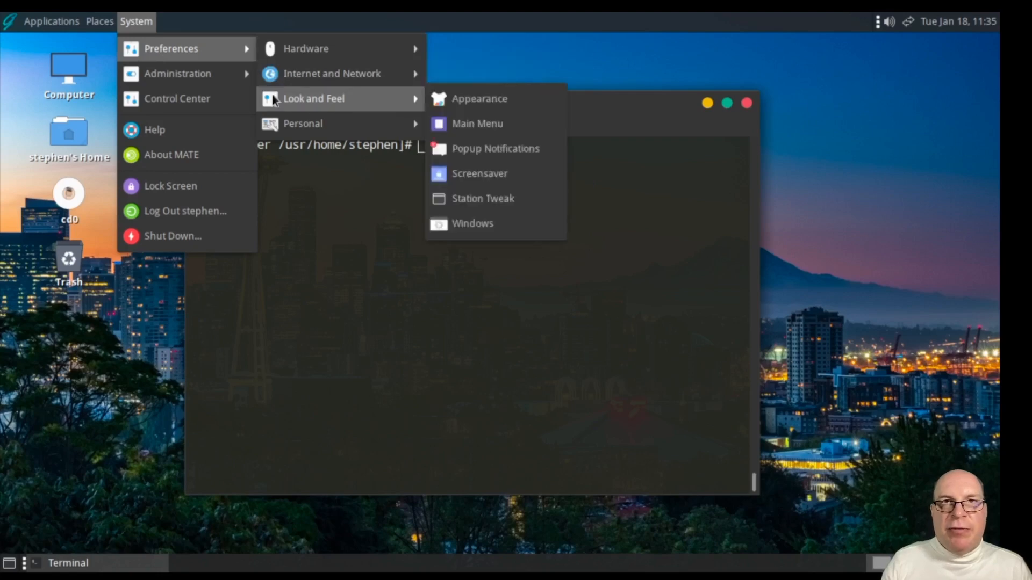
mouse_move(278, 120)
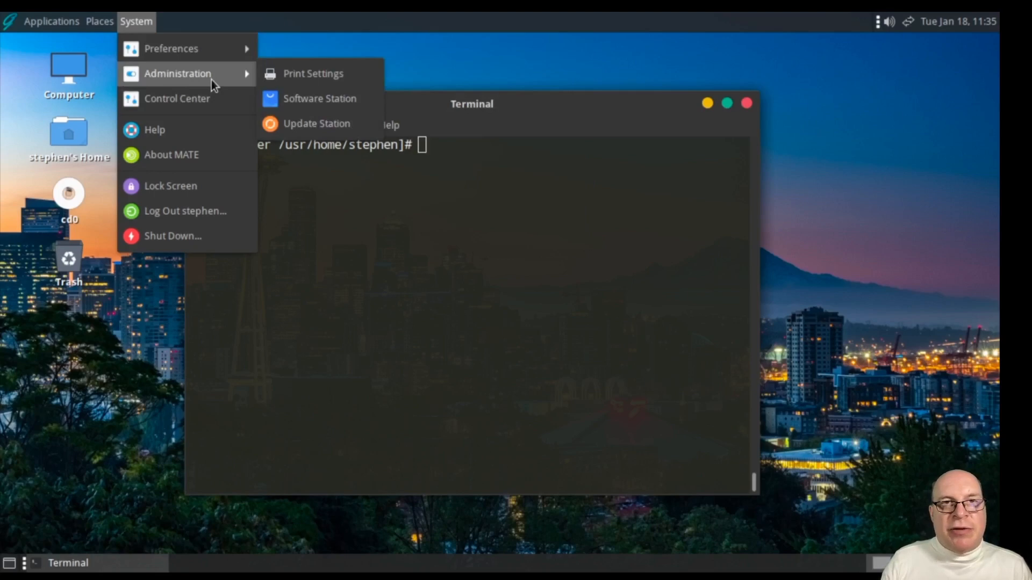
mouse_move(223, 83)
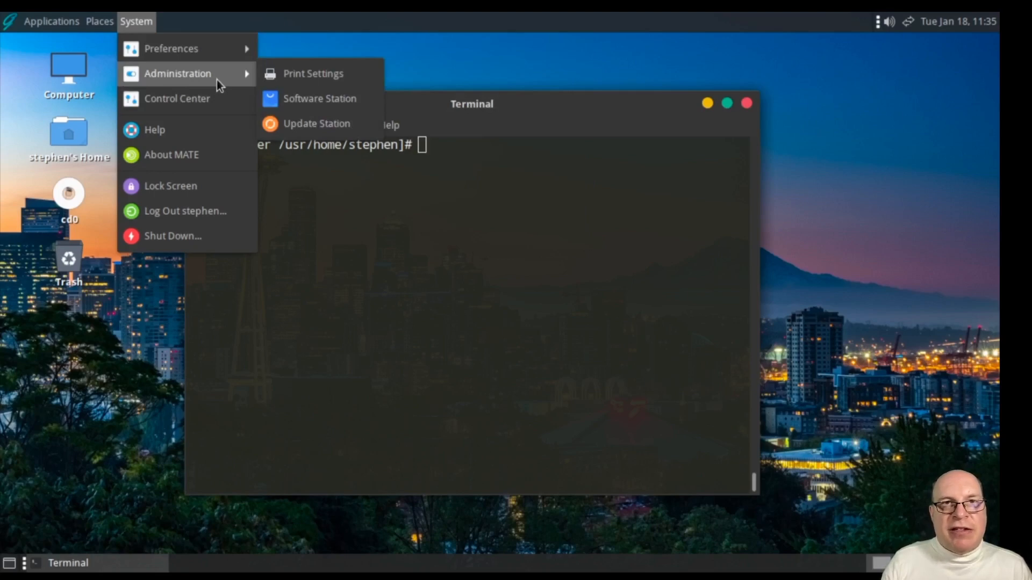
left_click(320, 98)
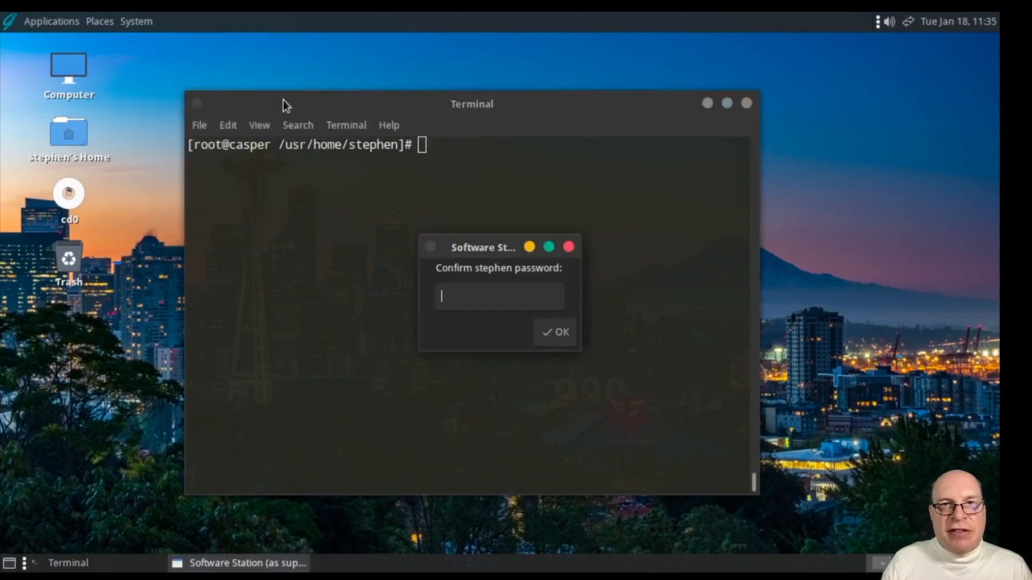
mouse_move(503, 332)
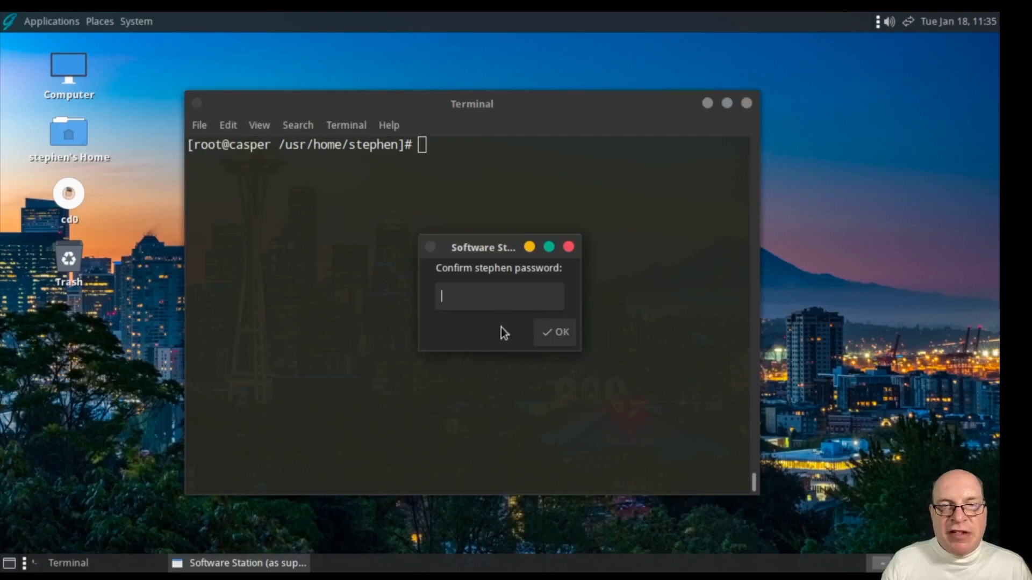
Confirm the password and browse Software Station's catalogue of 31,459 available packages.
left_click(554, 333)
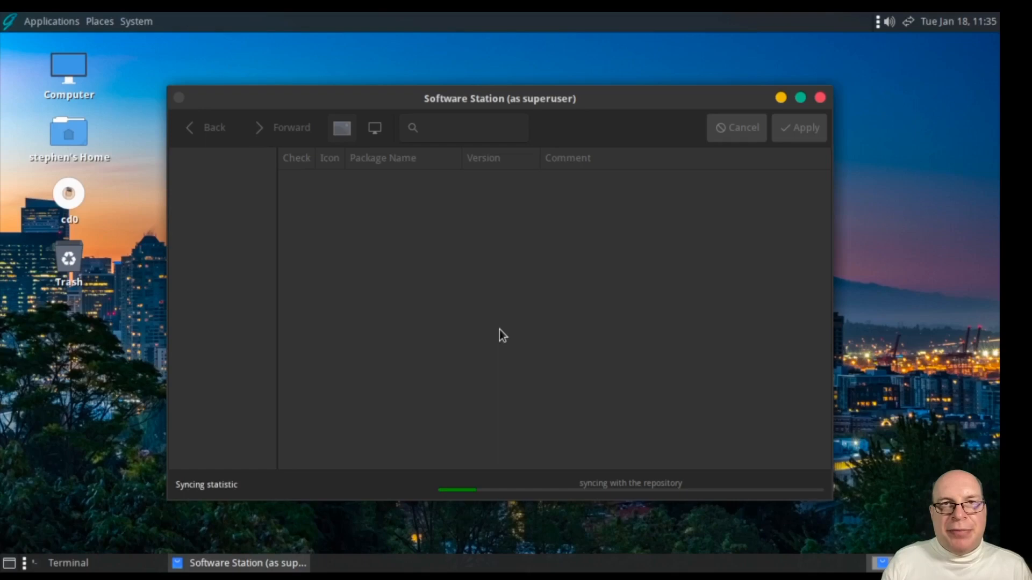
mouse_move(527, 339)
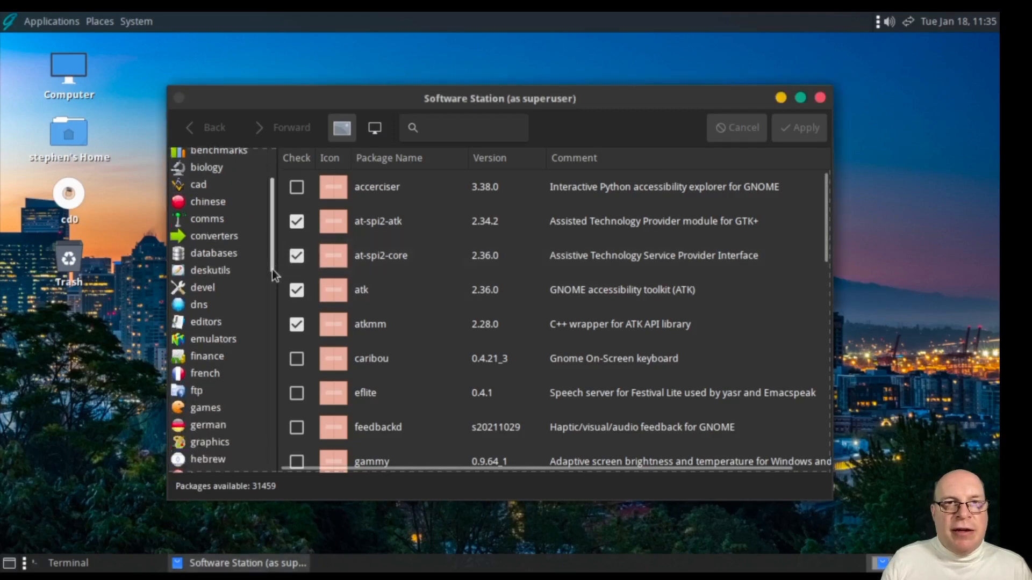
scroll("down", 3)
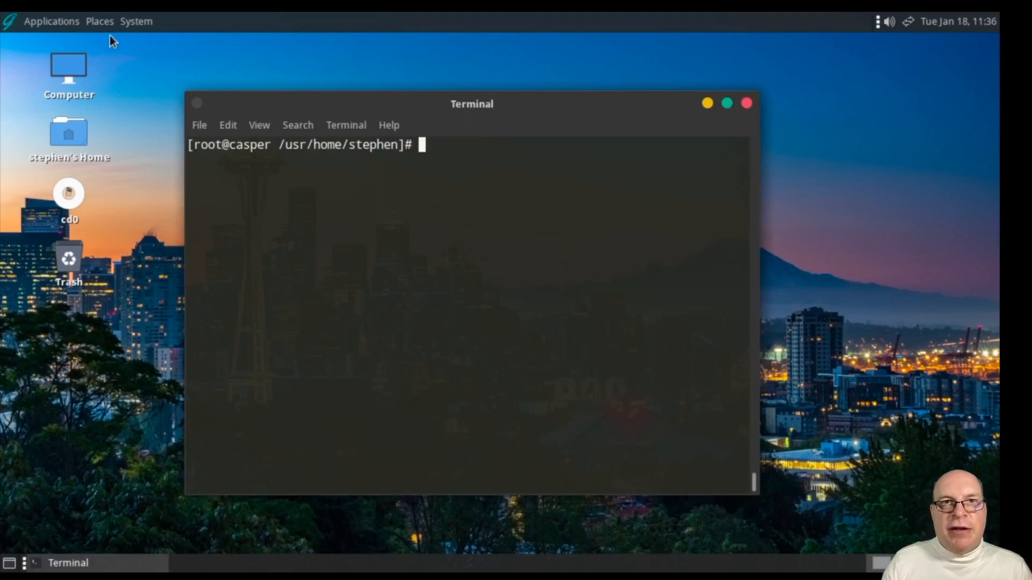
Show About MATE from the System menu, reporting MATE Desktop Environment 1.26.0.
left_click(137, 20)
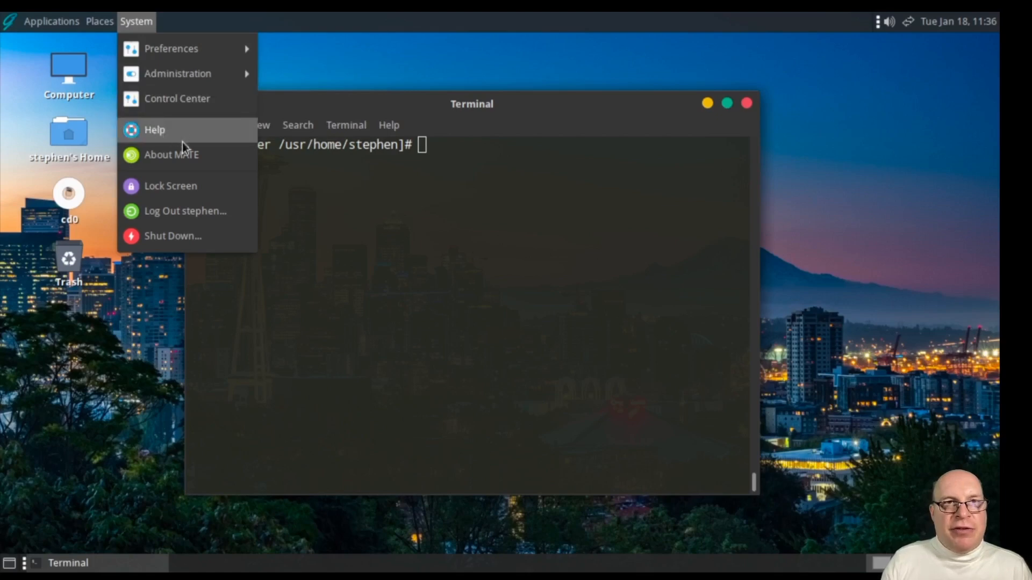
left_click(171, 155)
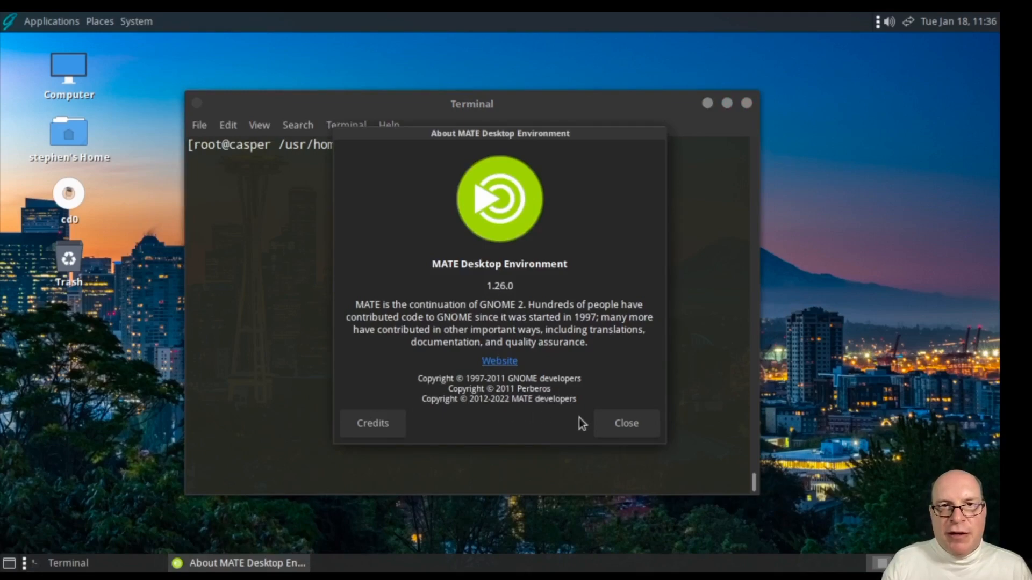
mouse_move(628, 433)
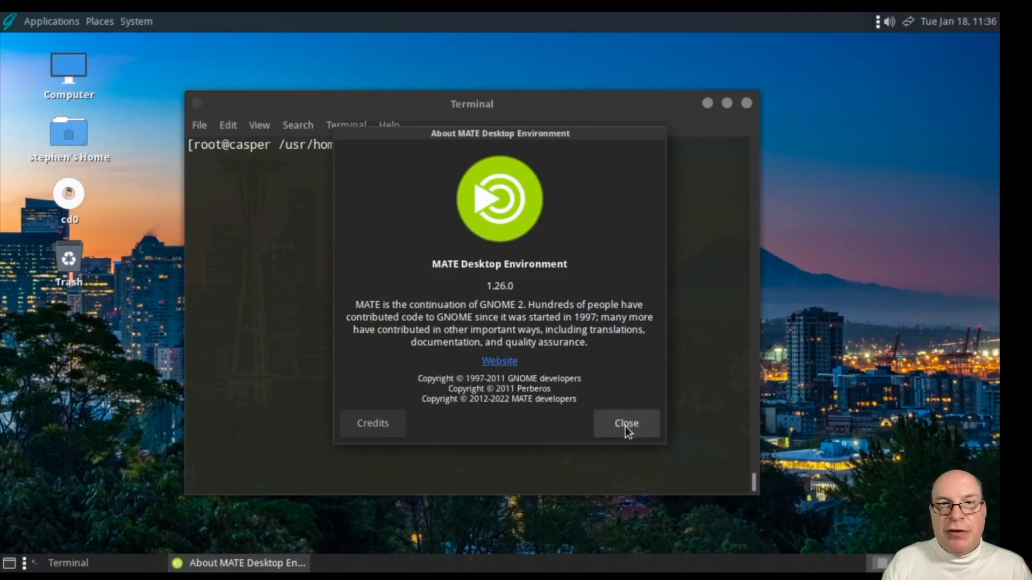
Close the About window and run neofetch, highlighting the 1824MiB used-memory figure for GhostBSD 22.01.12.
left_click(625, 423)
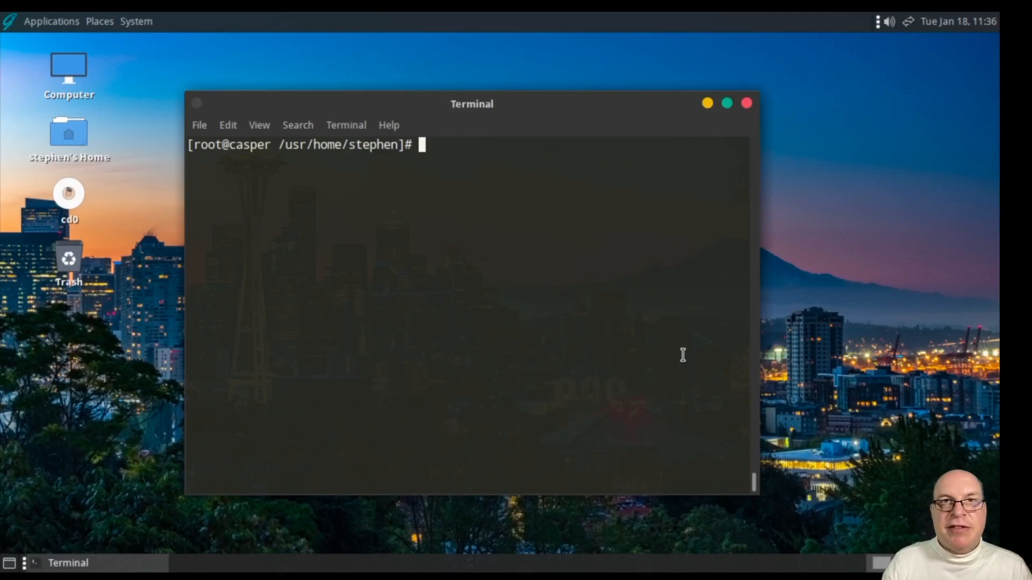
type("neofetch")
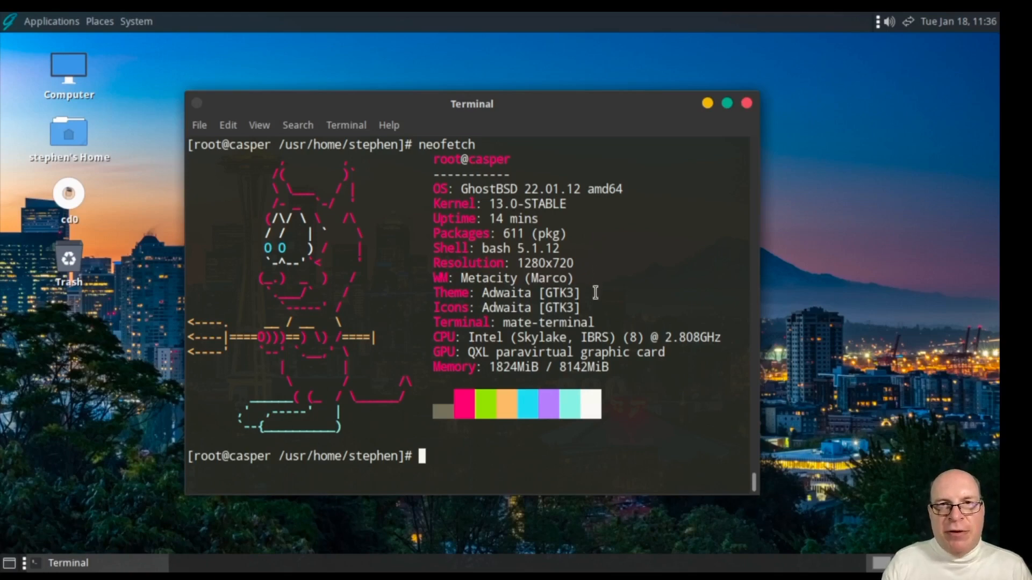
mouse_move(607, 311)
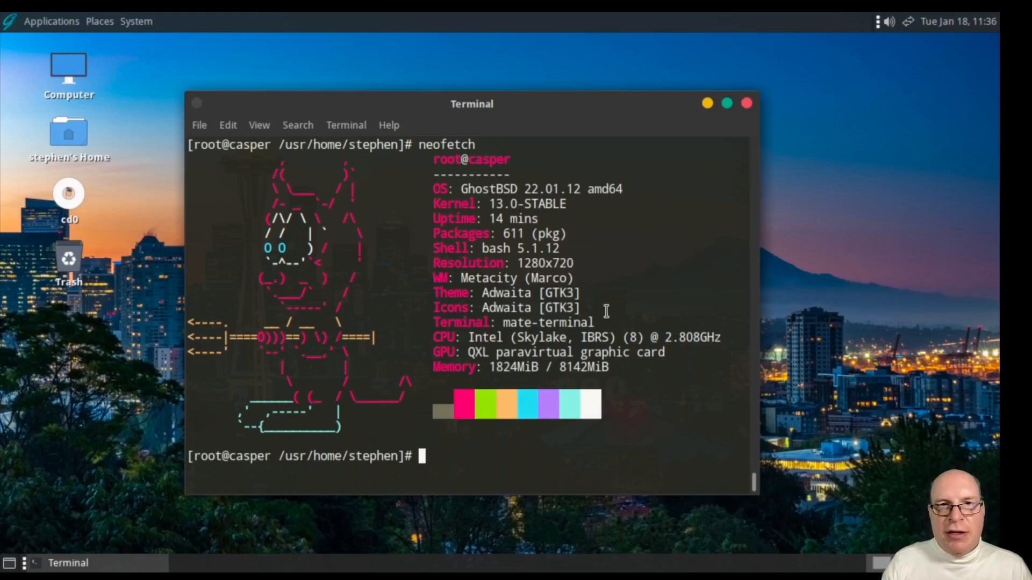
mouse_move(624, 327)
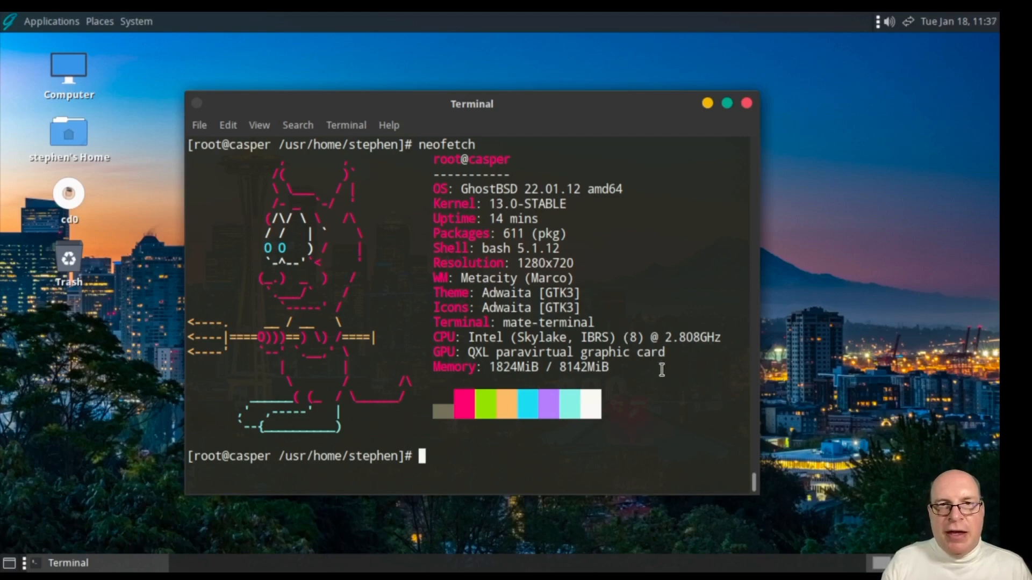
double_click(513, 368)
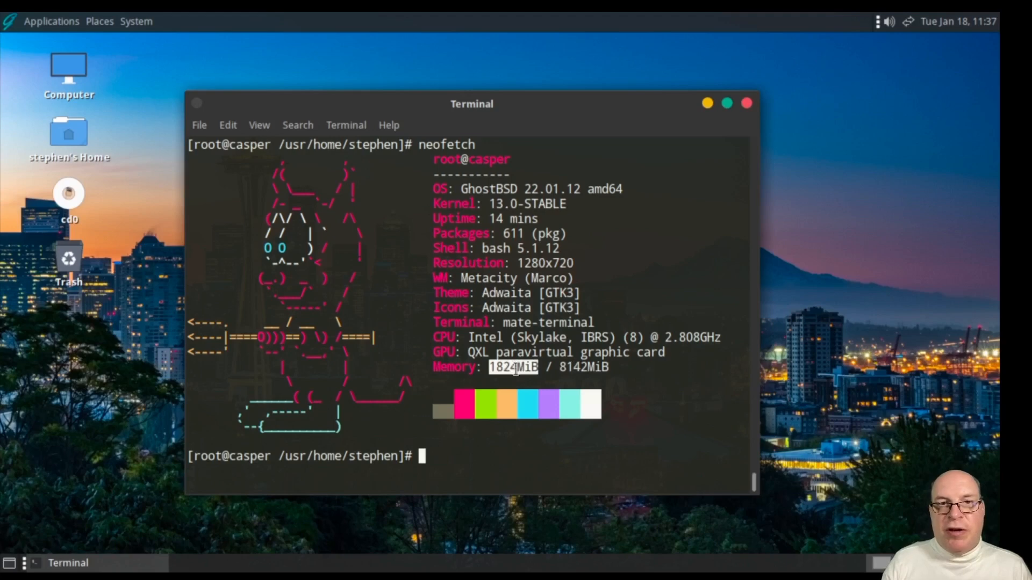
mouse_move(576, 374)
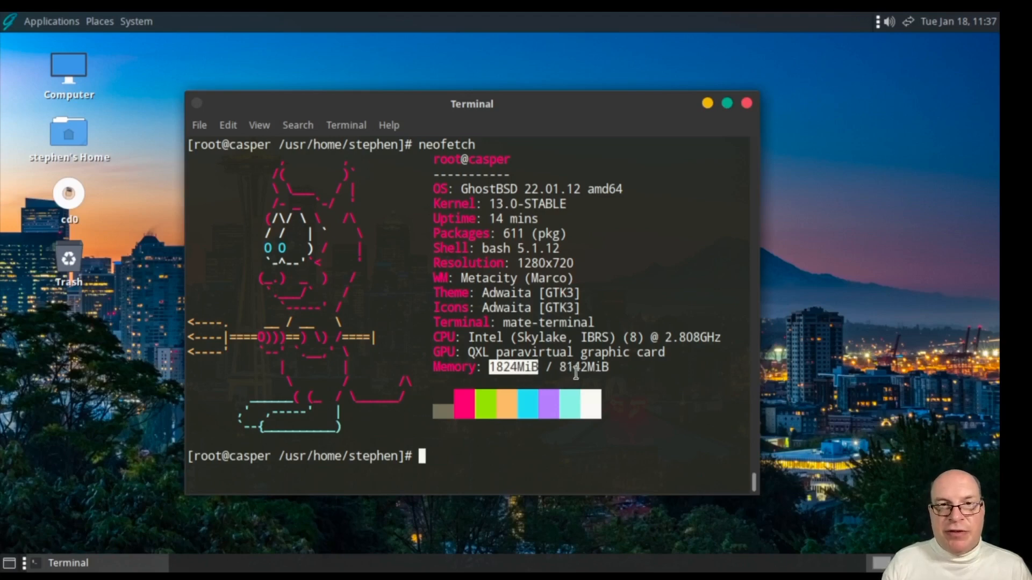
mouse_move(638, 451)
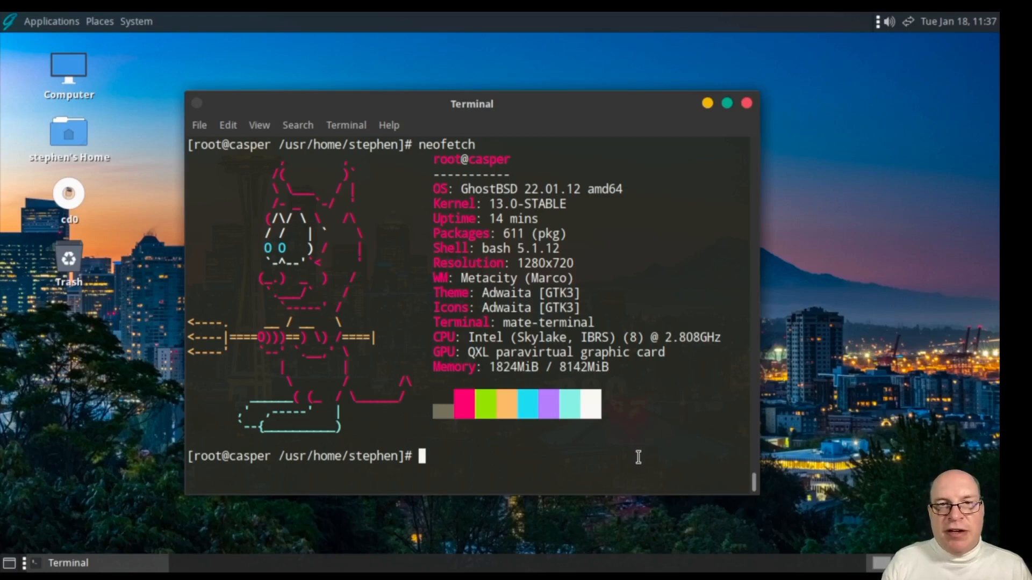
Launch Firefox from Applications > Internet, decline the default-browser offer and focus the address bar.
left_click(51, 21)
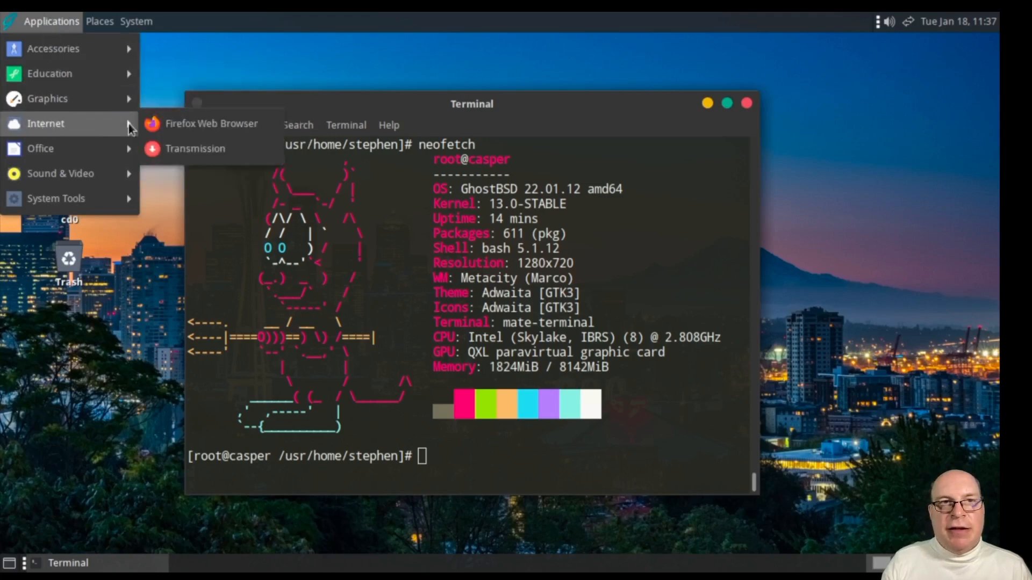
left_click(210, 124)
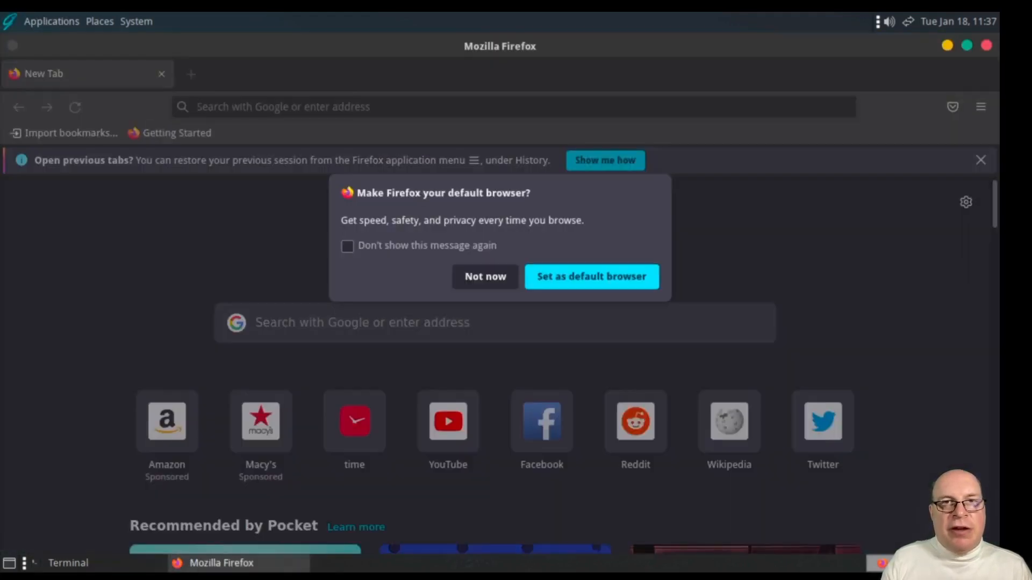
left_click(485, 276)
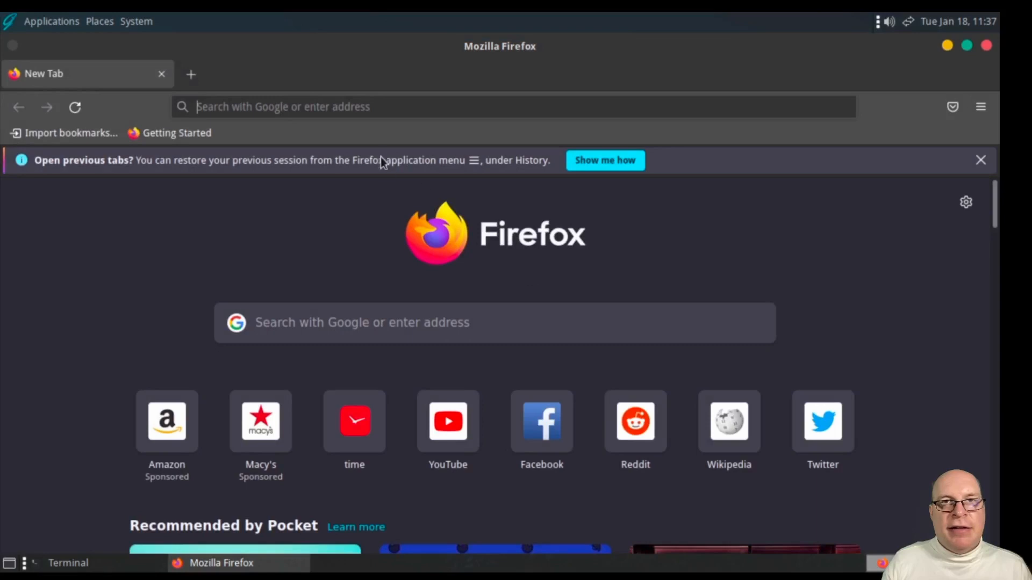
left_click(963, 158)
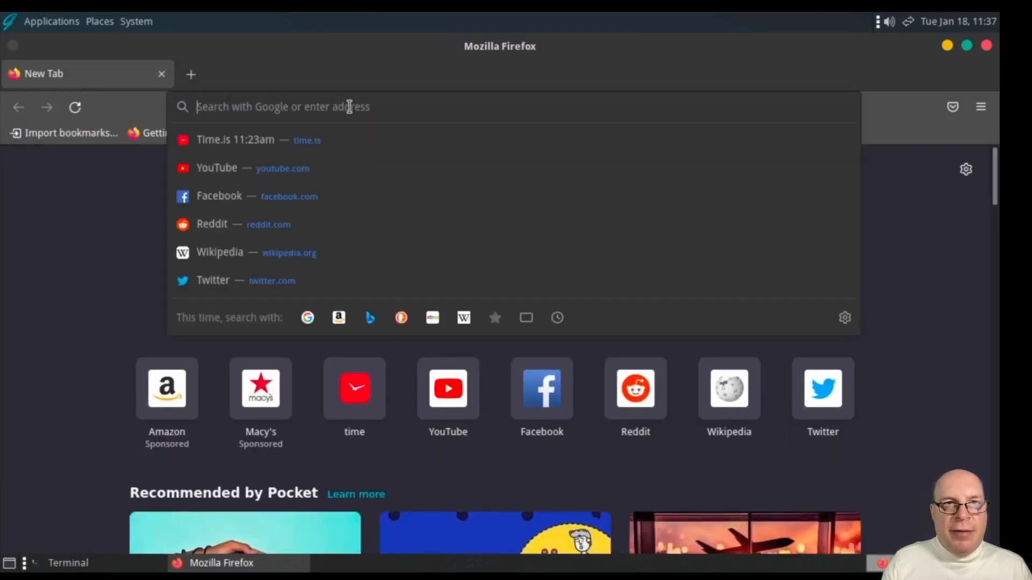
Load ghostbsd.org and scroll to the Simple, Elegant and Latest News sections, highlighting the headings.
type("ghostbsd.org")
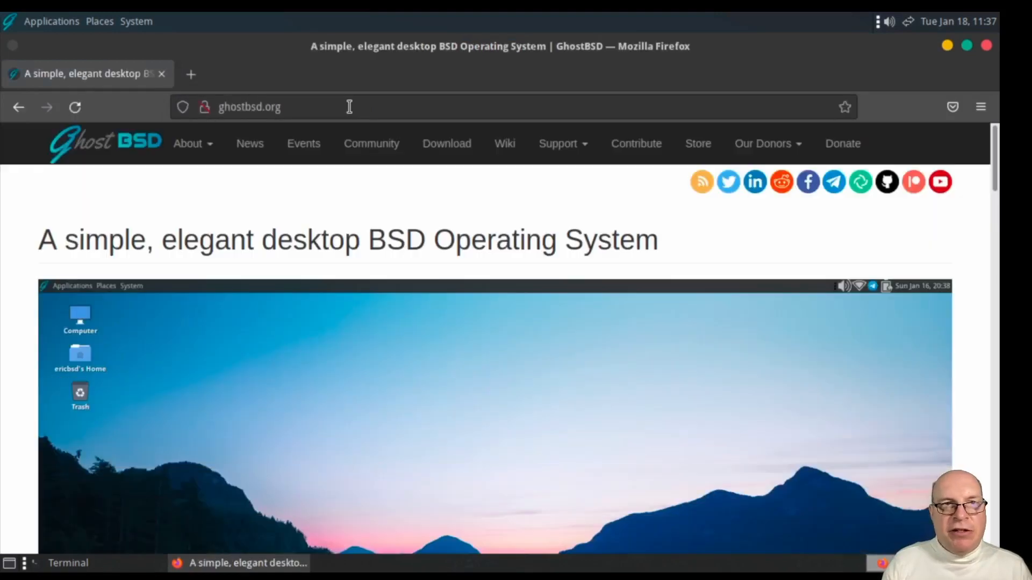
mouse_move(929, 252)
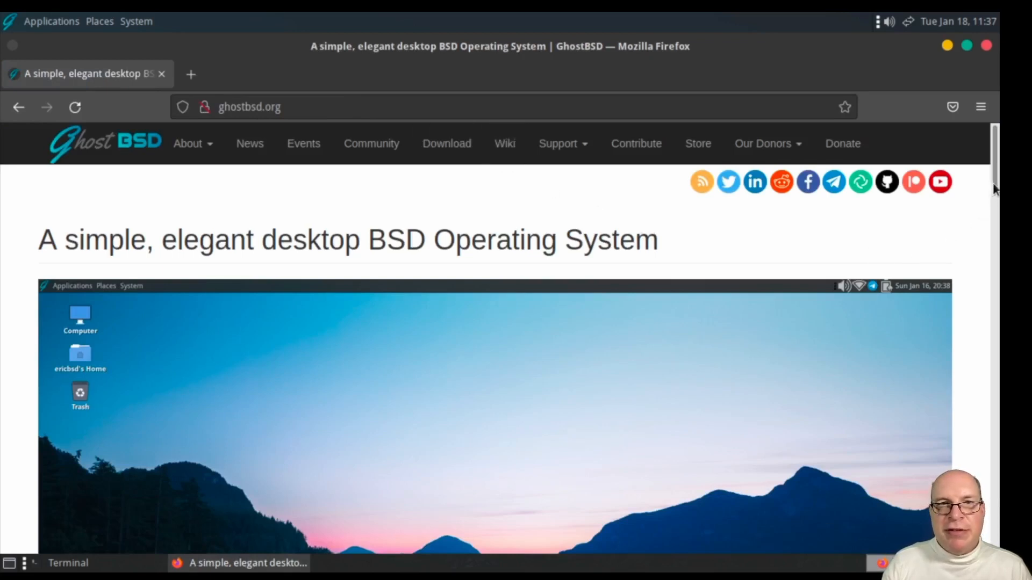
scroll("down", 3)
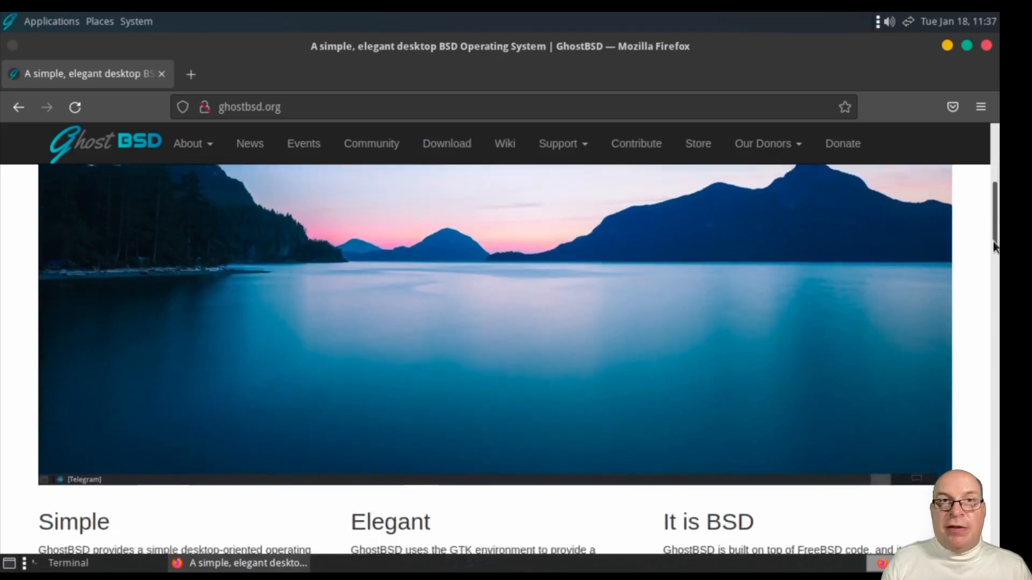
scroll("down", 3)
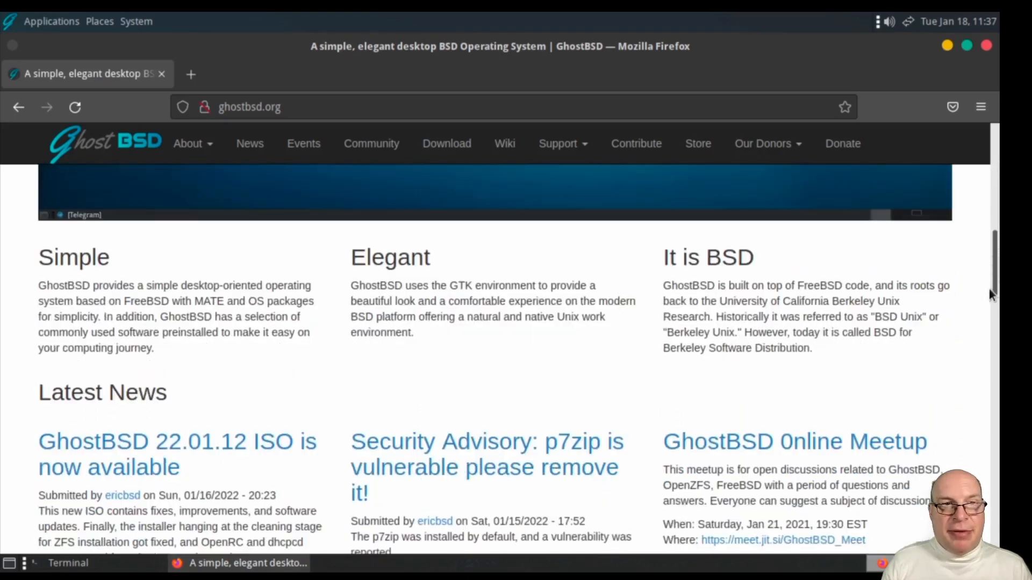
scroll("down", 3)
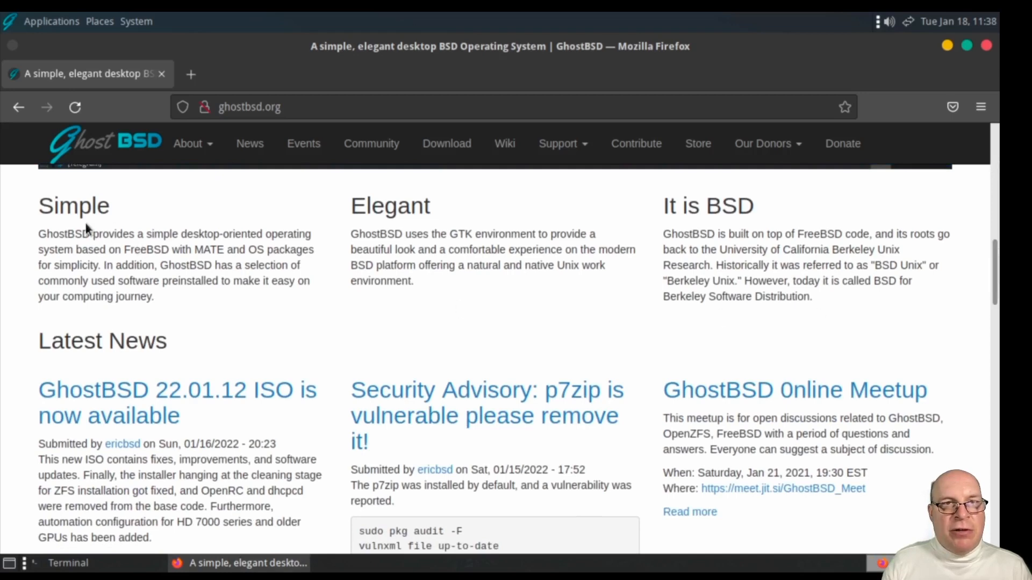
double_click(73, 205)
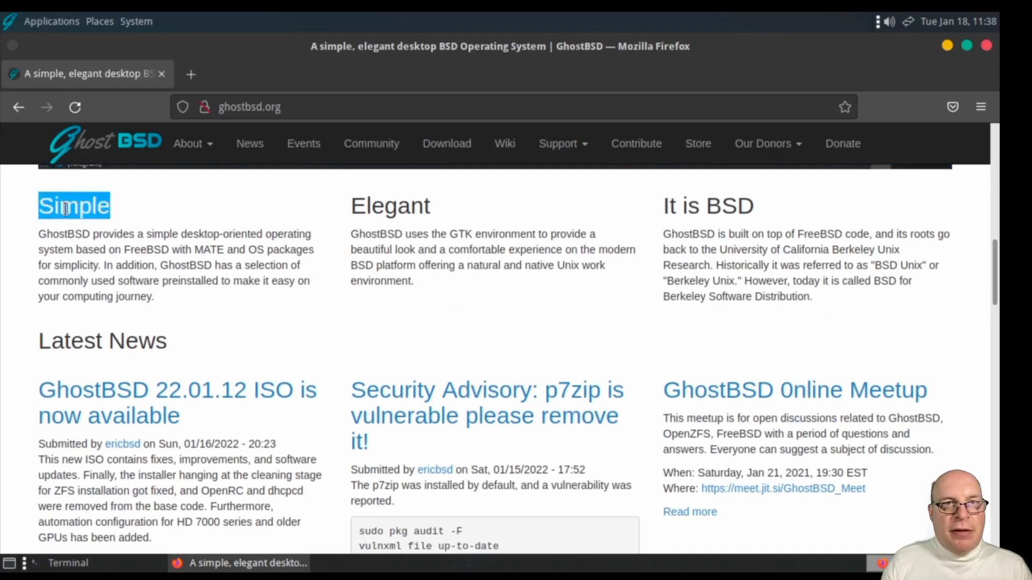
mouse_move(275, 210)
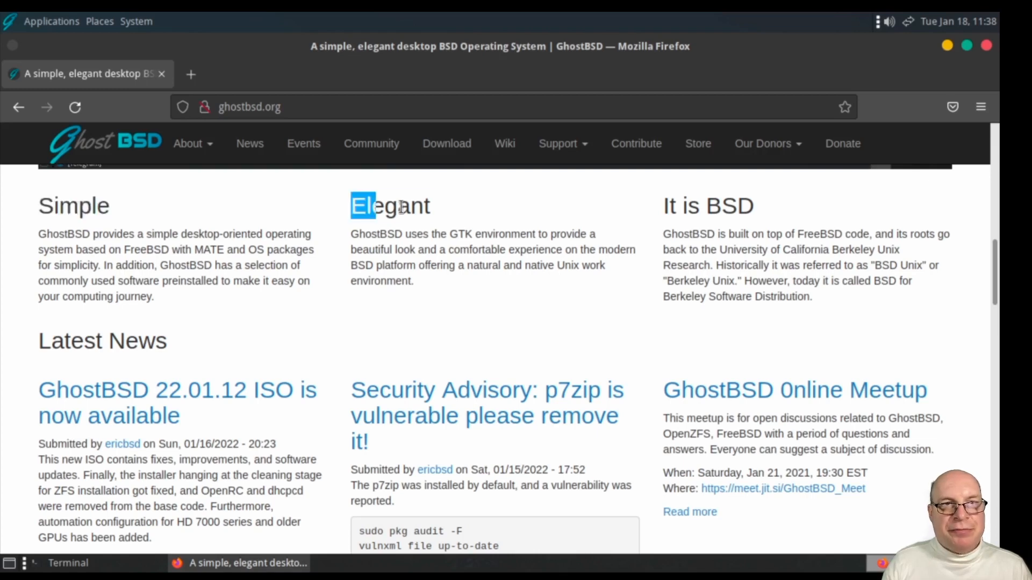
double_click(400, 208)
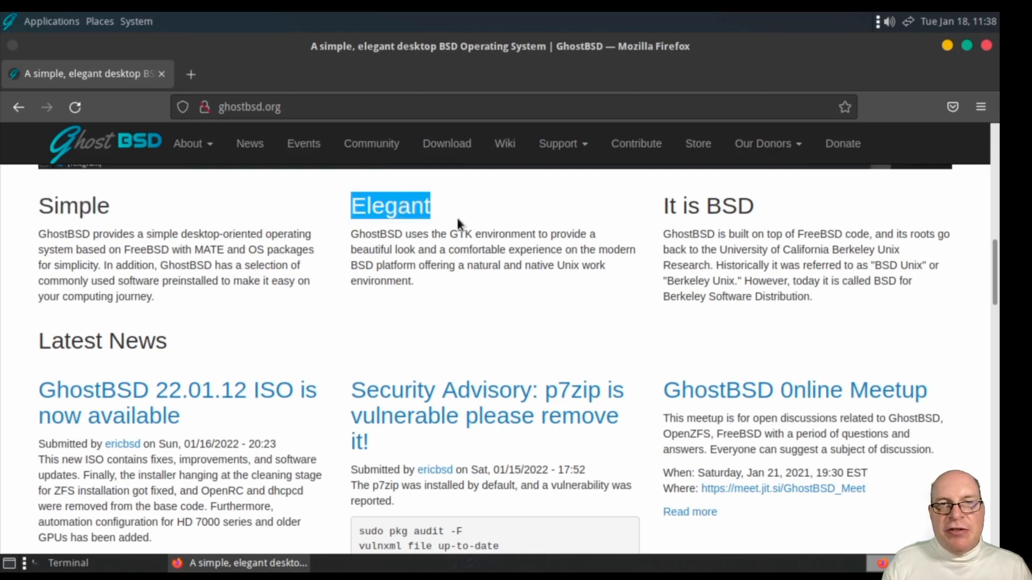
mouse_move(572, 215)
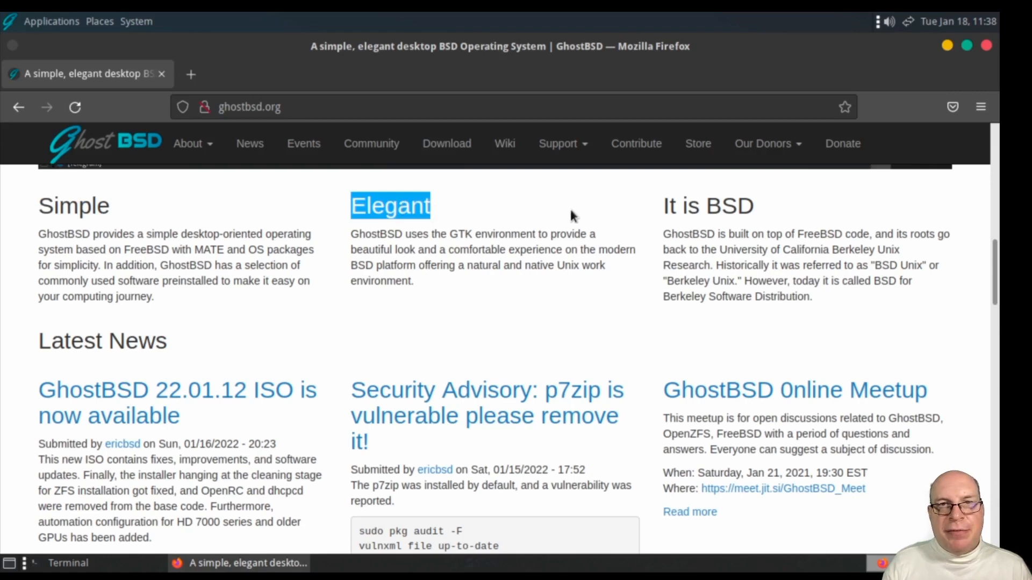
mouse_move(728, 208)
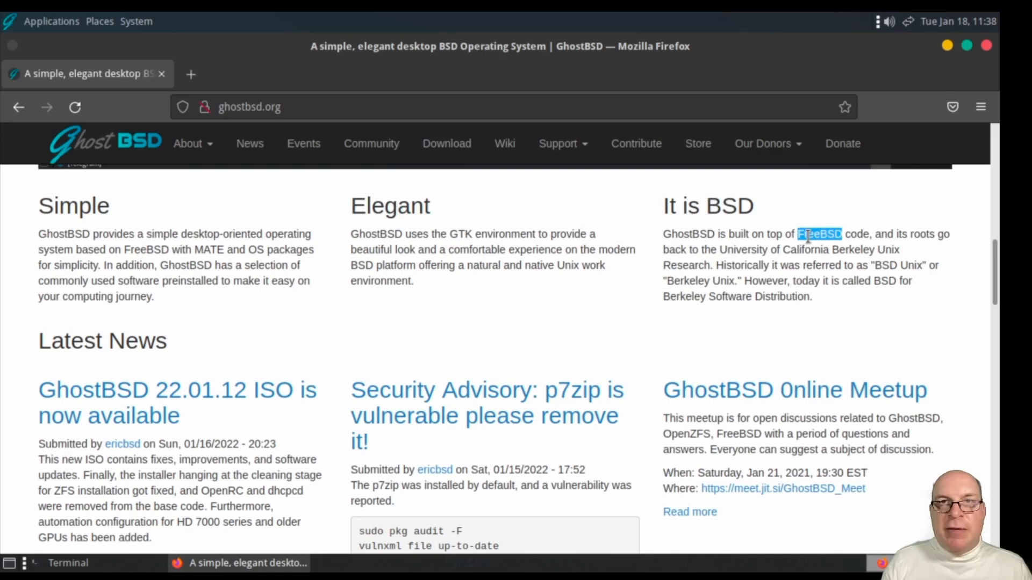
mouse_move(338, 324)
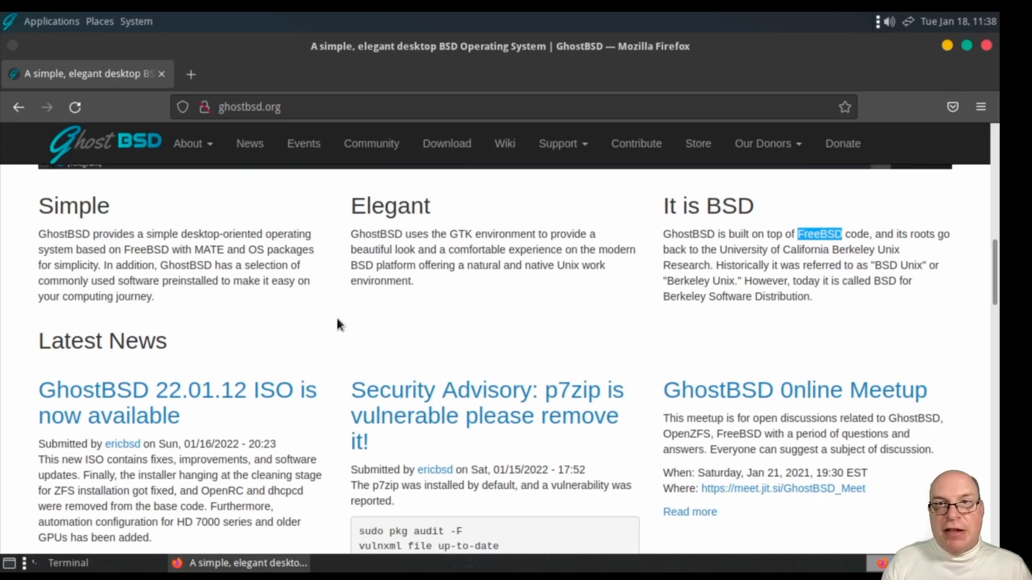
mouse_move(202, 391)
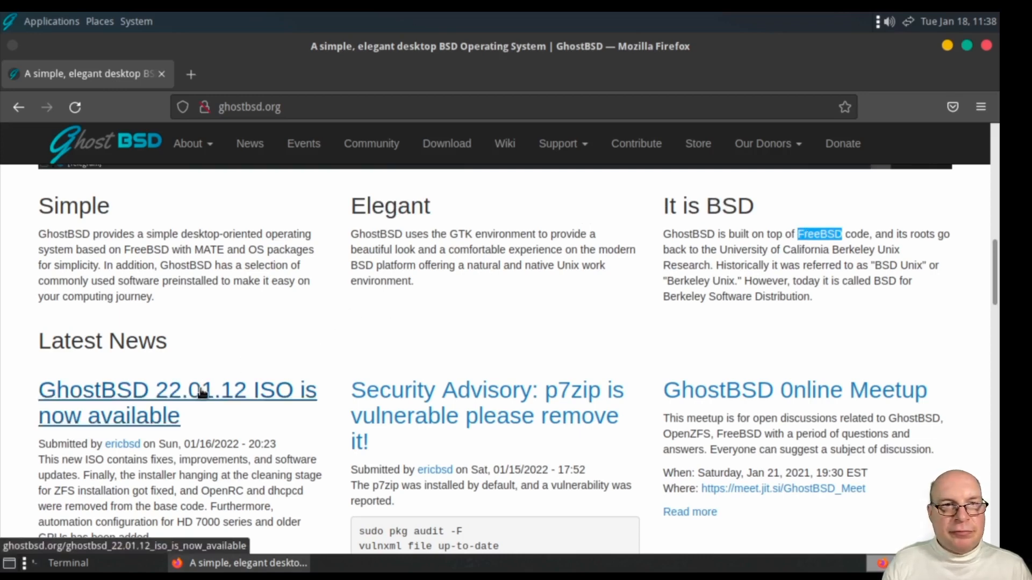
mouse_move(266, 400)
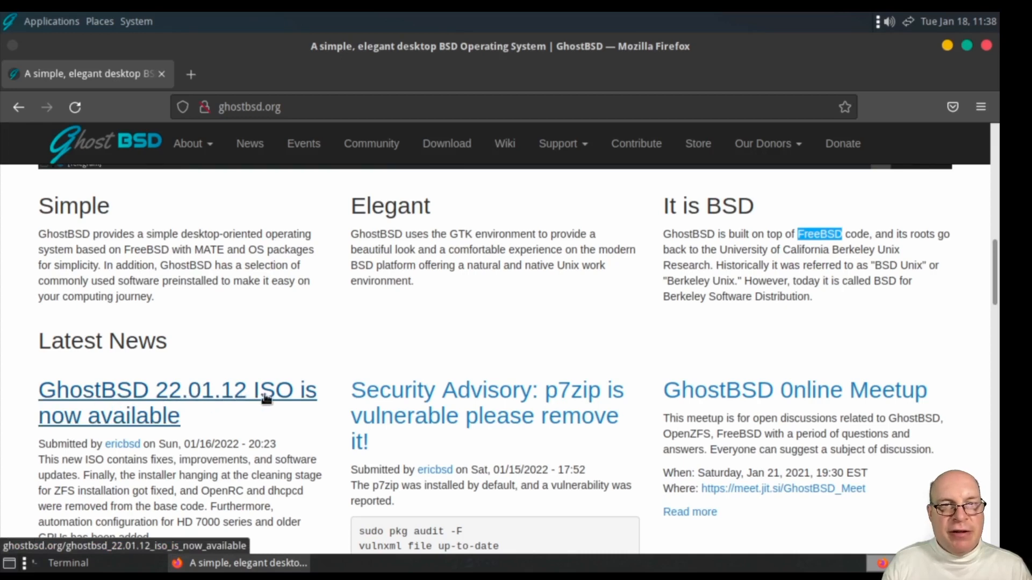
mouse_move(299, 392)
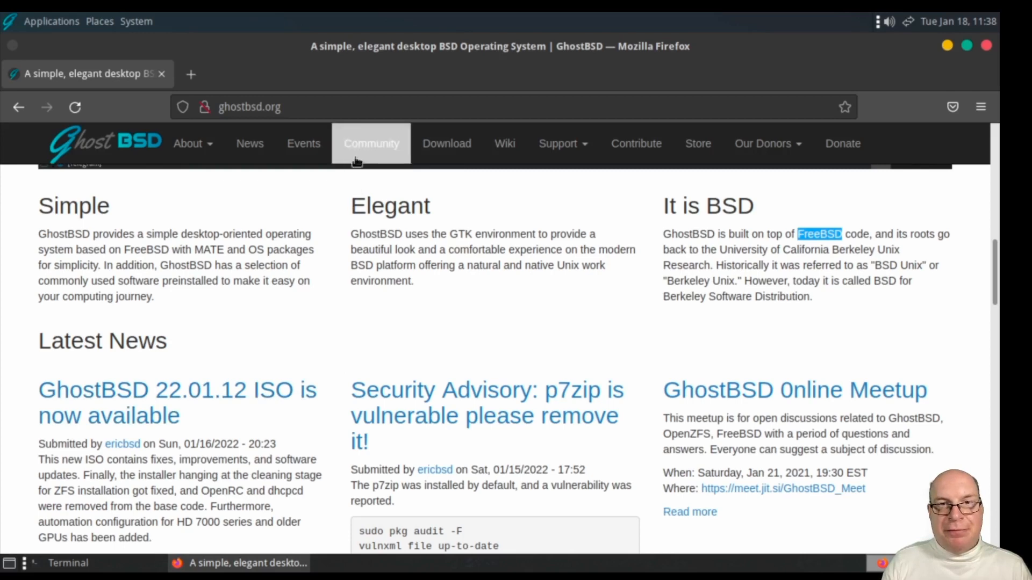
left_click(370, 144)
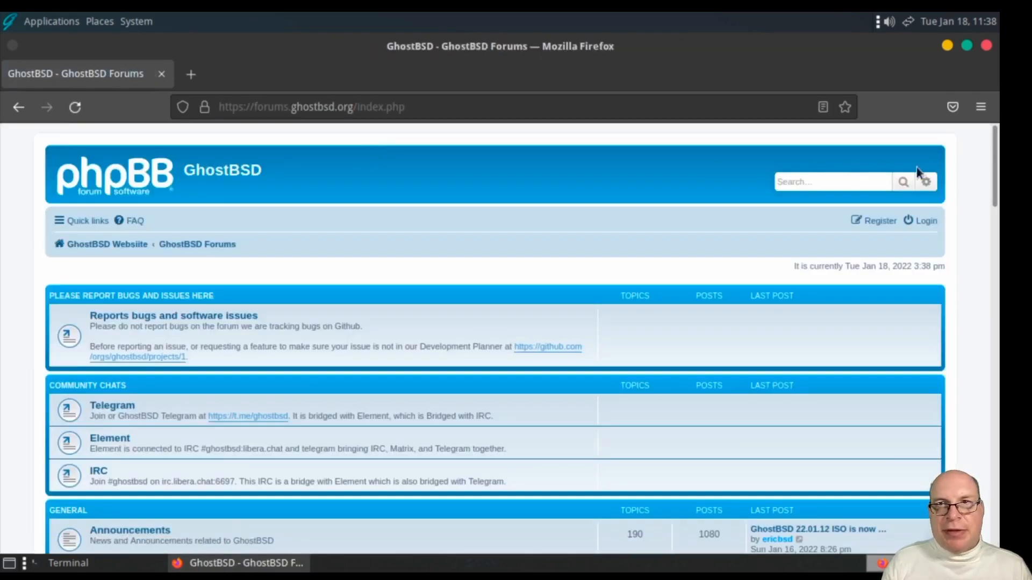
scroll("down", 3)
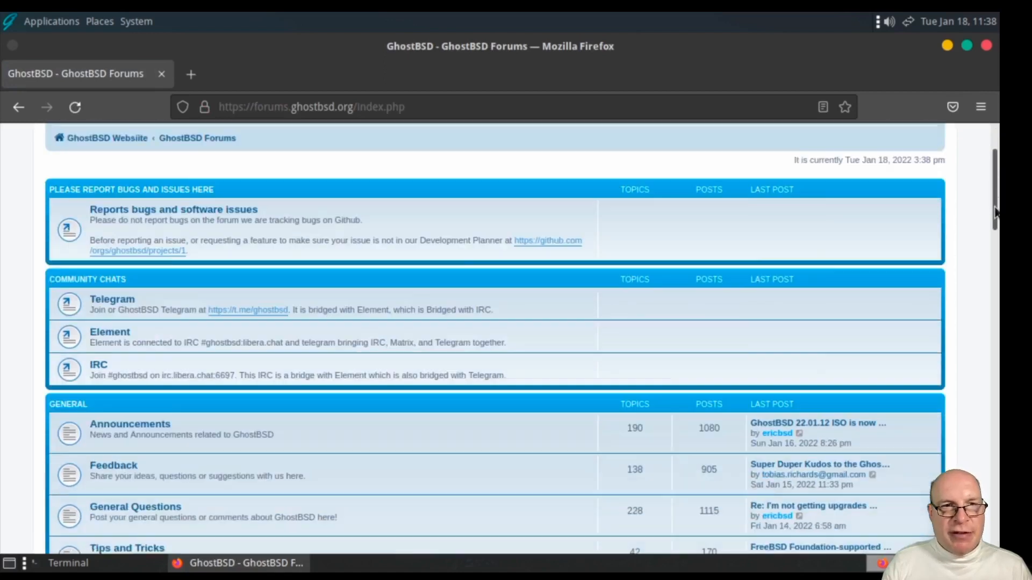
scroll("down", 3)
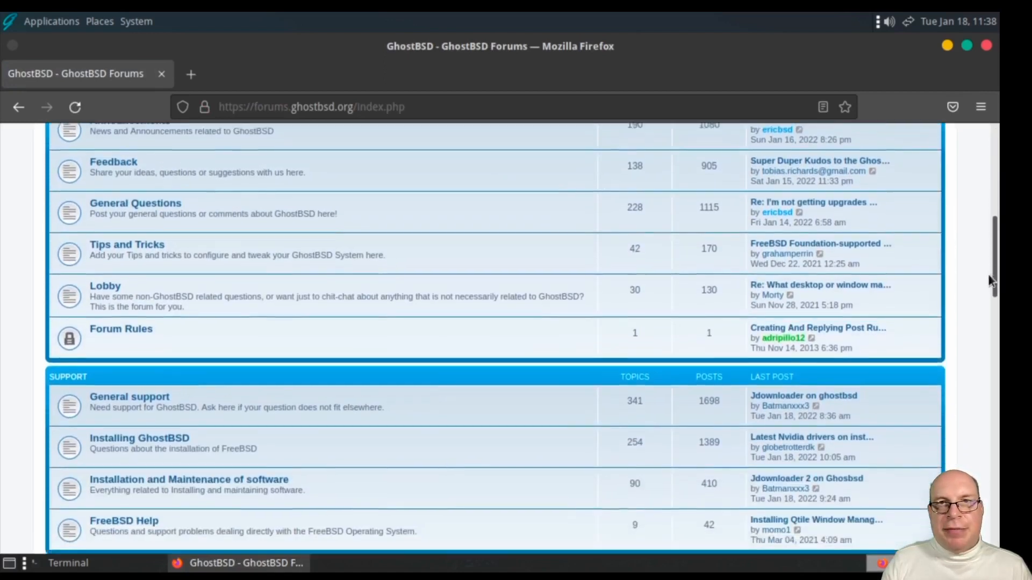
scroll("down", 3)
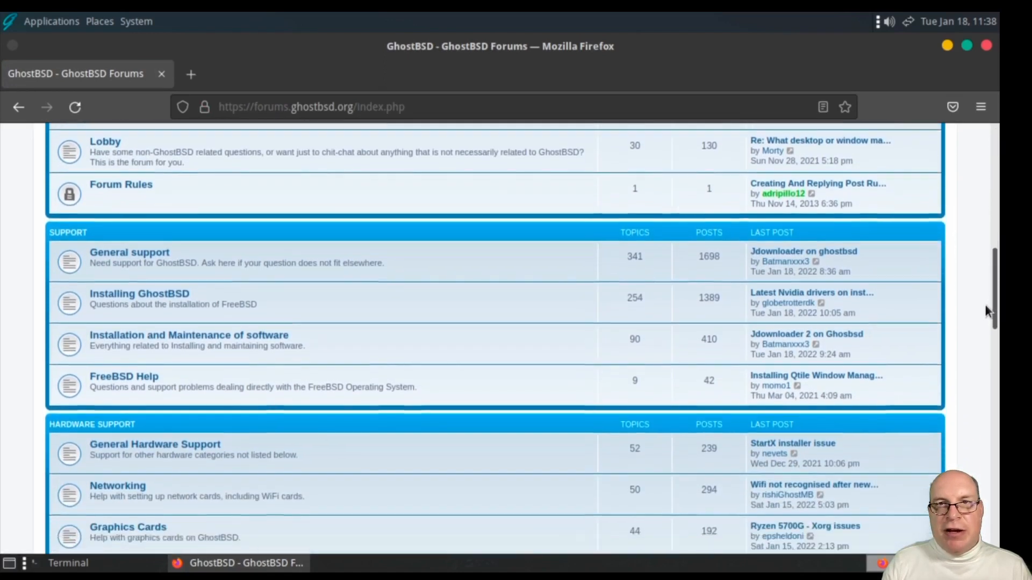
scroll("down", 3)
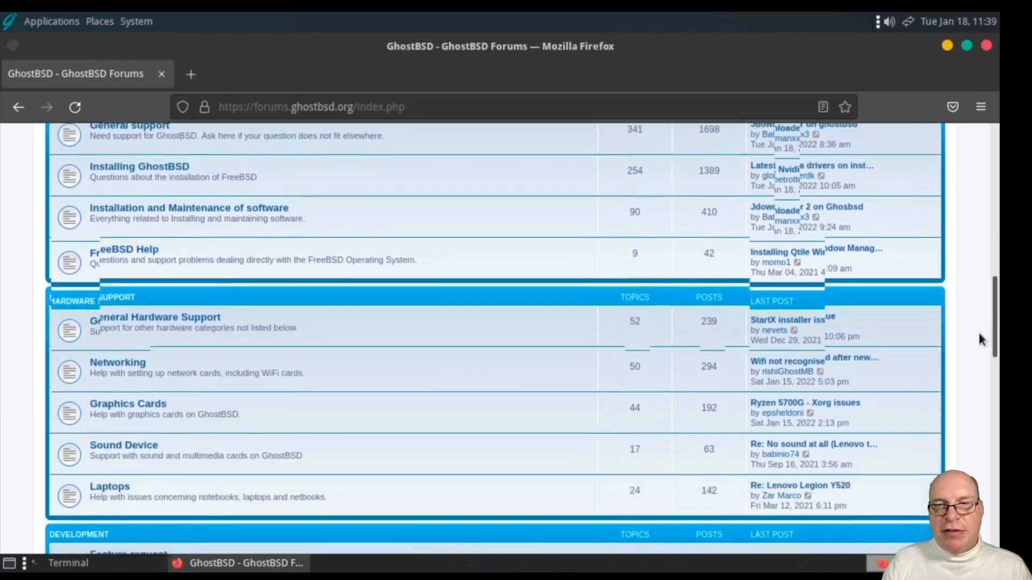
scroll("down", 3)
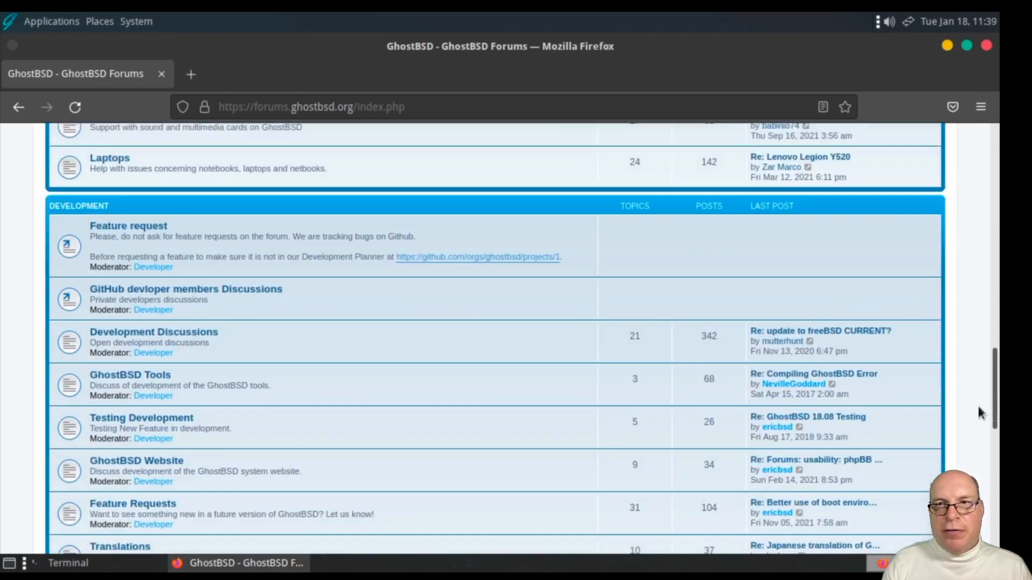
scroll("up", 3)
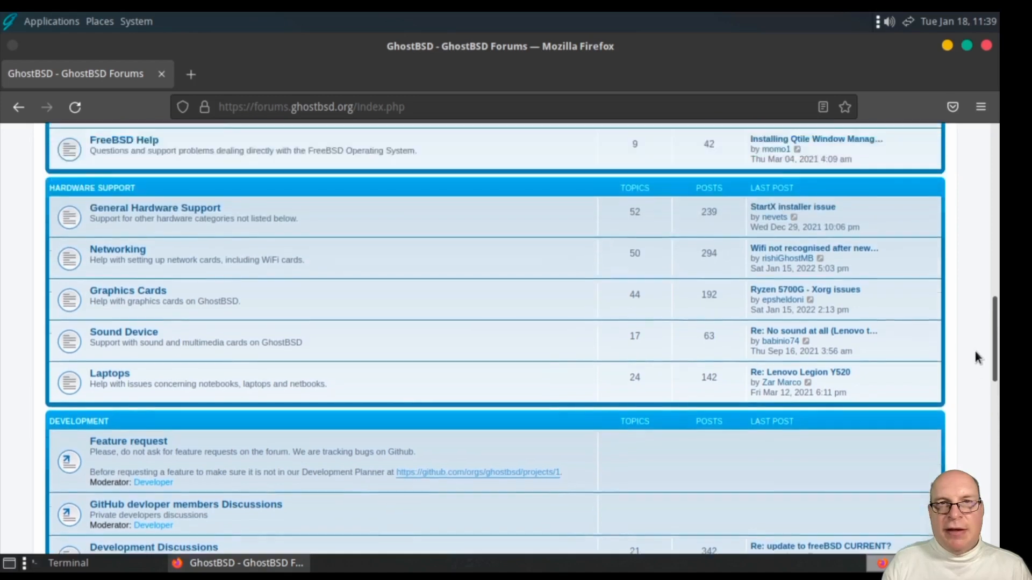
scroll("up", 3)
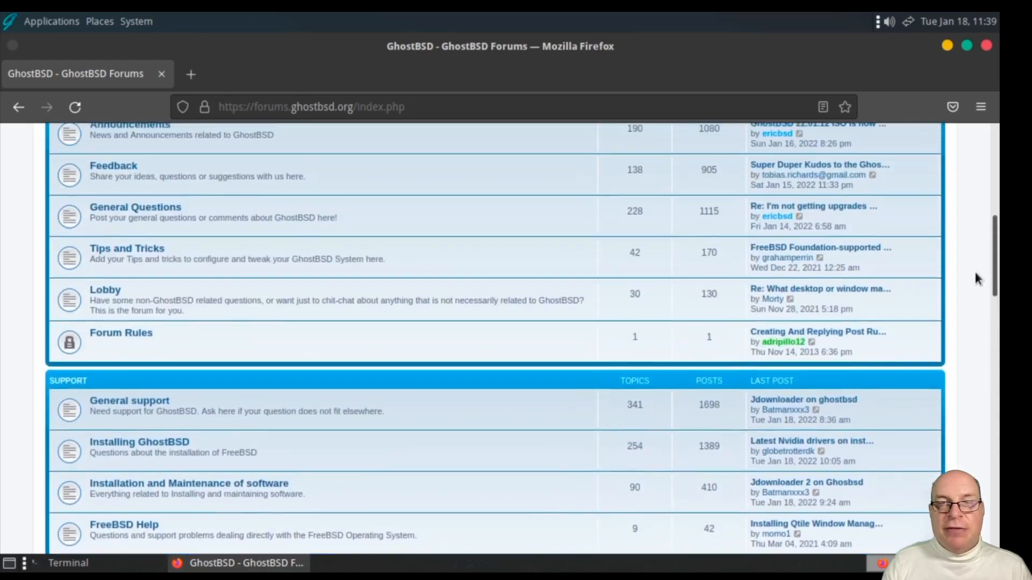
scroll("up", 3)
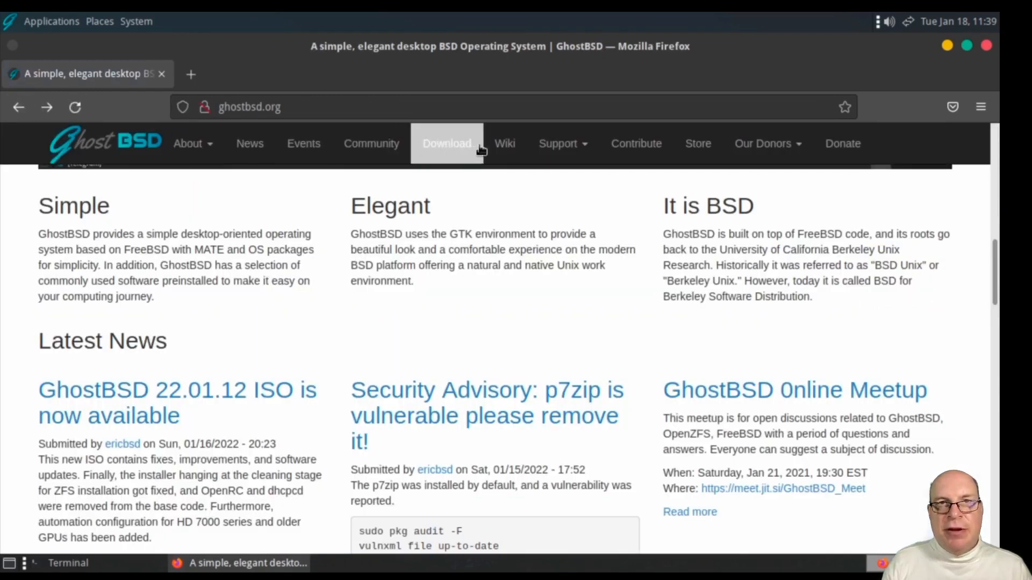
Browse the GhostBSD Wiki Main Page and go to its Manuals page.
left_click(506, 144)
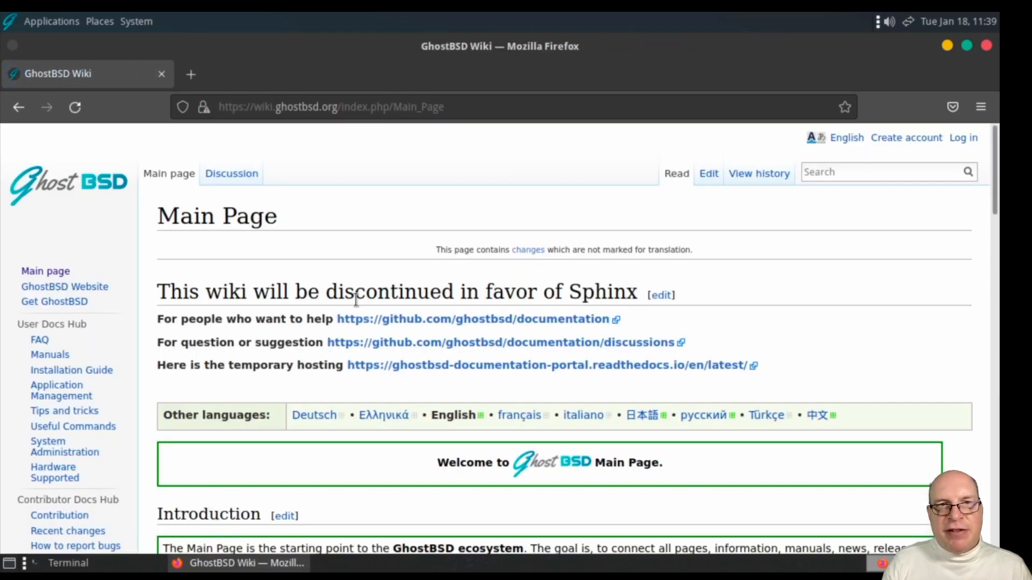
mouse_move(615, 340)
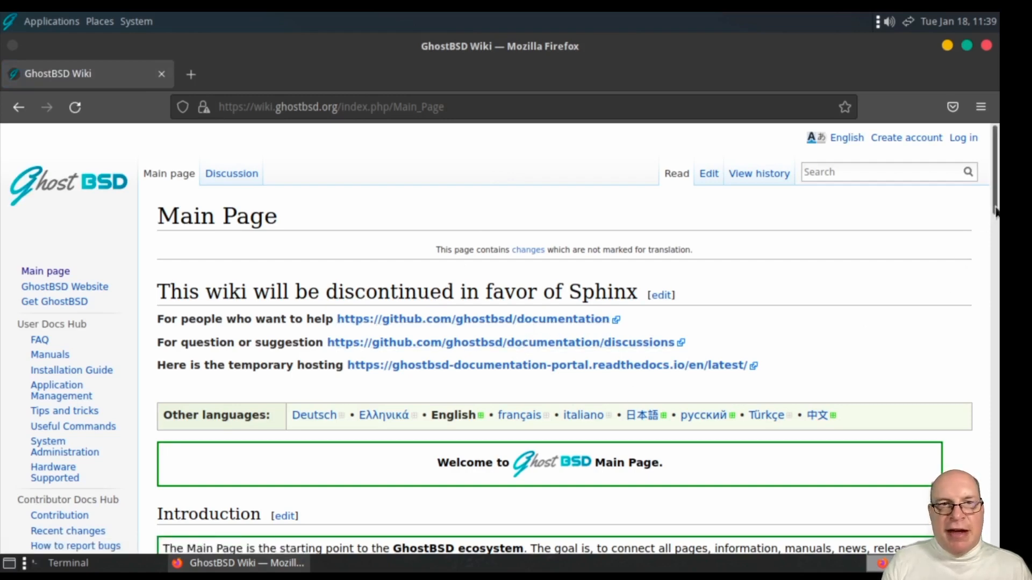
scroll("down", 3)
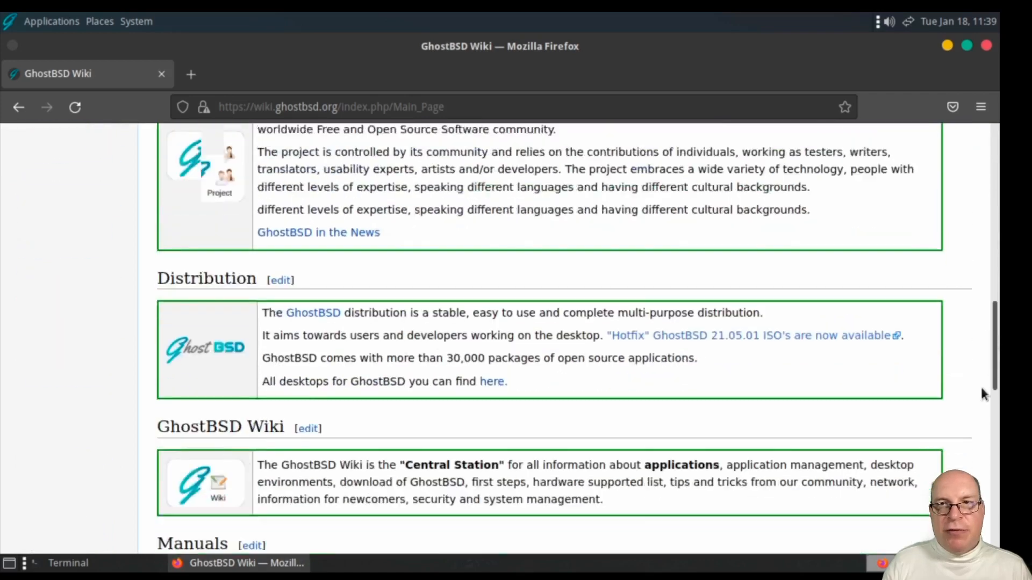
scroll("down", 3)
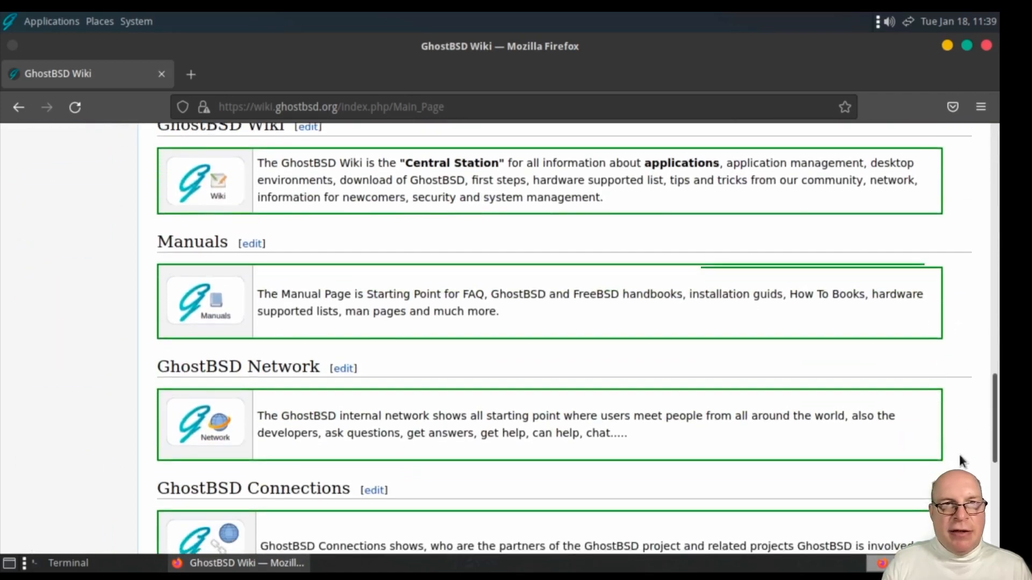
scroll("down", 3)
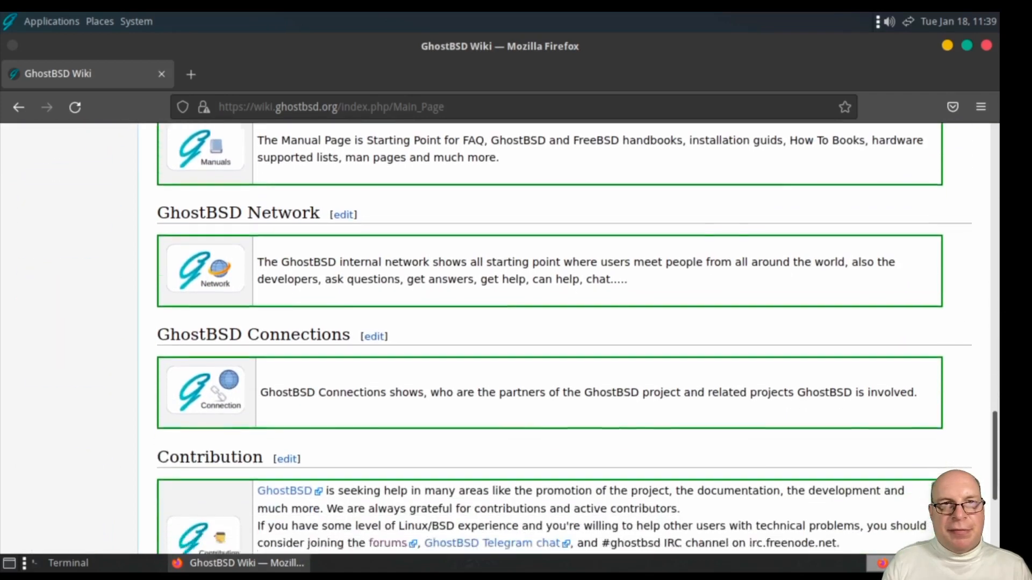
scroll("down", 3)
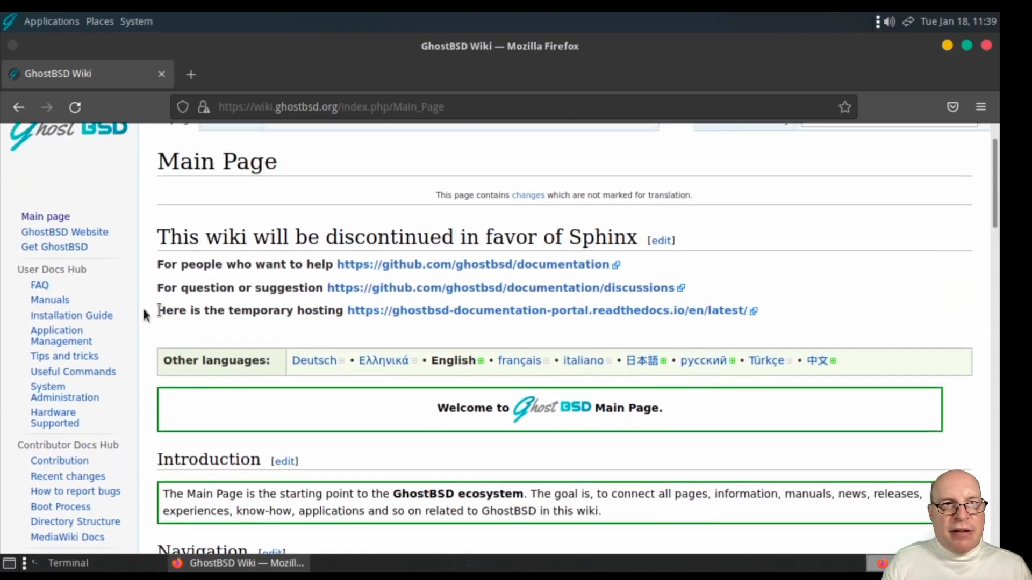
mouse_move(40, 305)
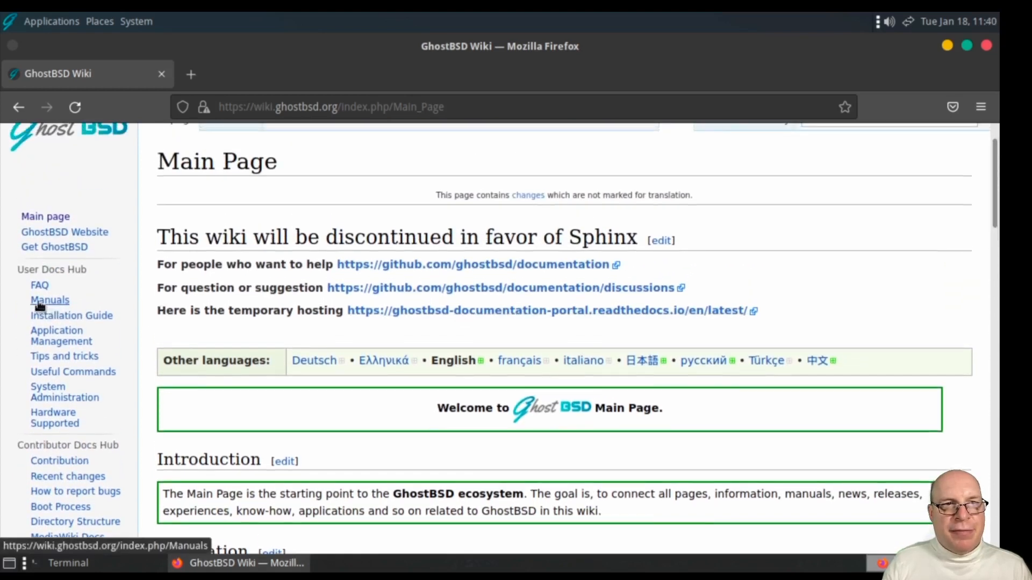
left_click(49, 300)
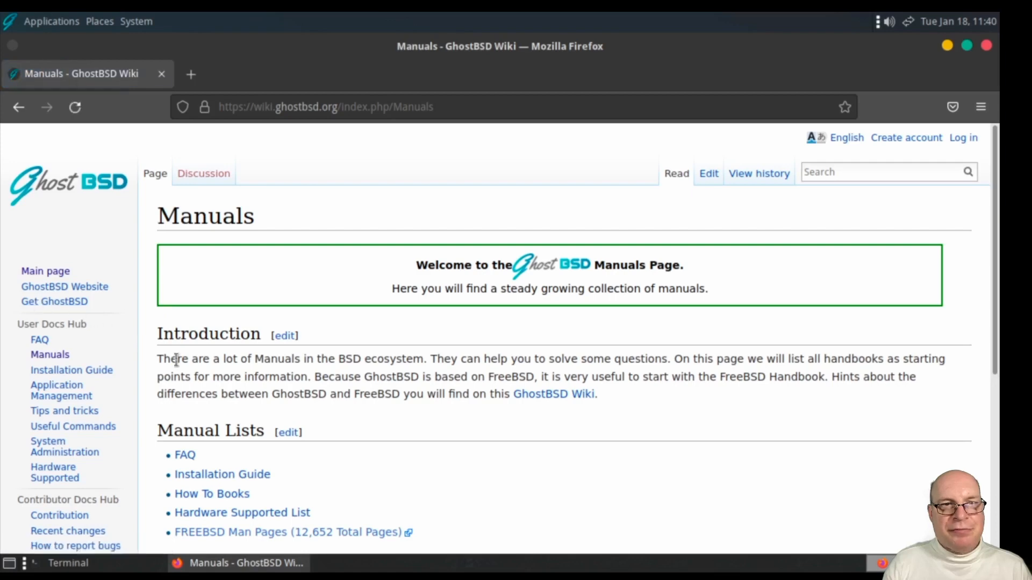
mouse_move(966, 331)
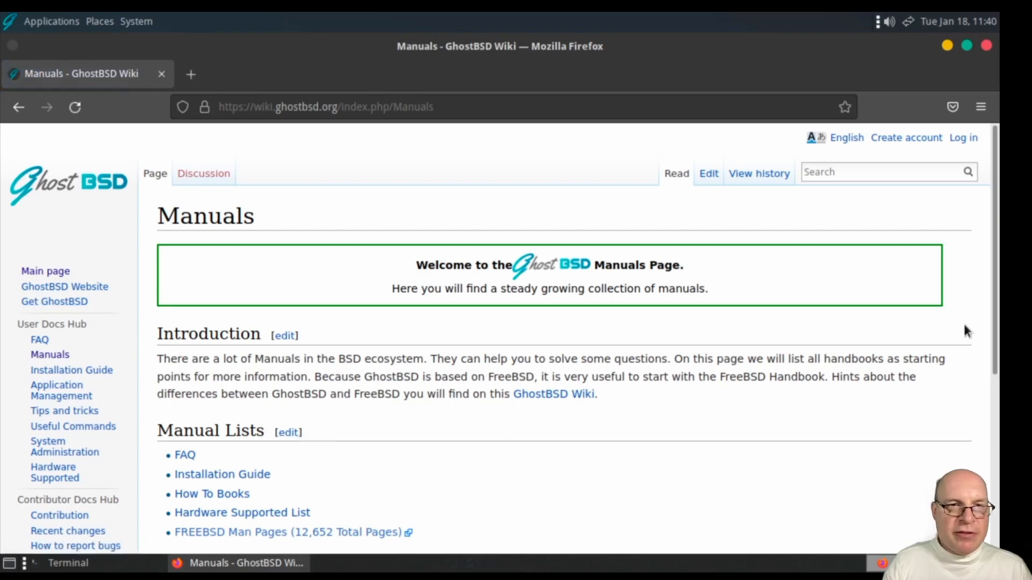
Read the Installation Guide down through the hardware requirements.
scroll("down", 3)
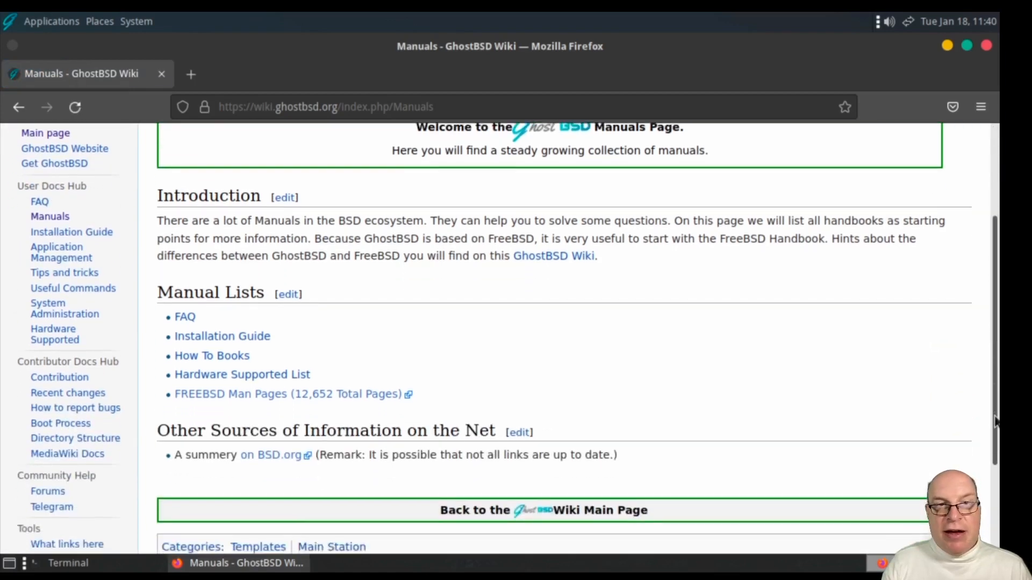
scroll("down", 3)
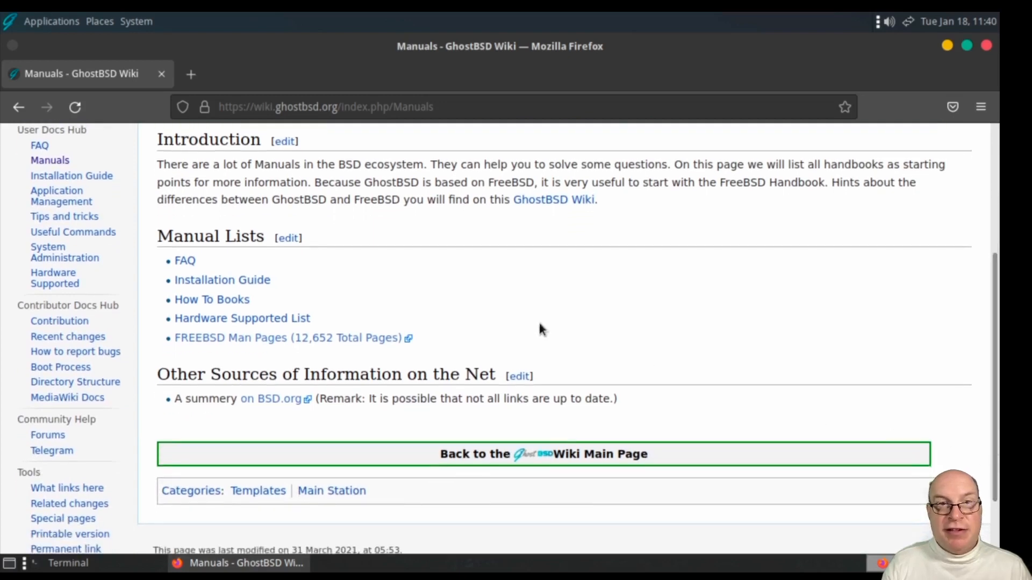
left_click(223, 279)
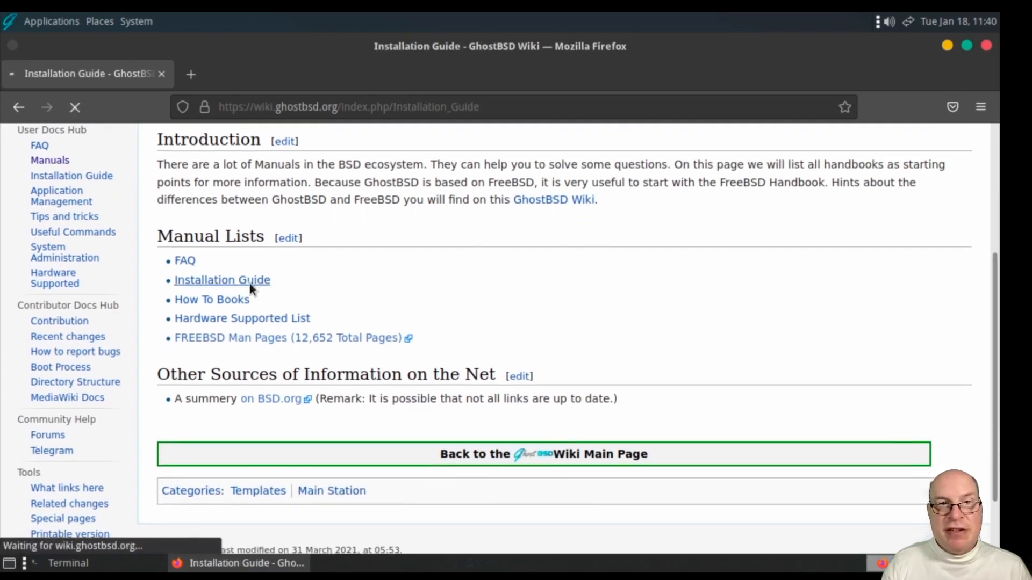
left_click(221, 279)
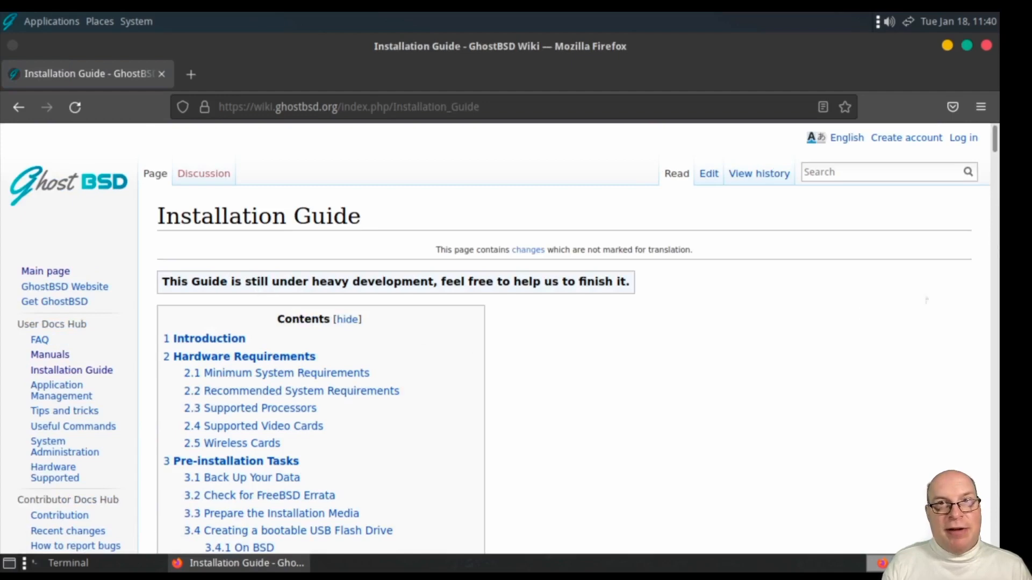
scroll("down", 3)
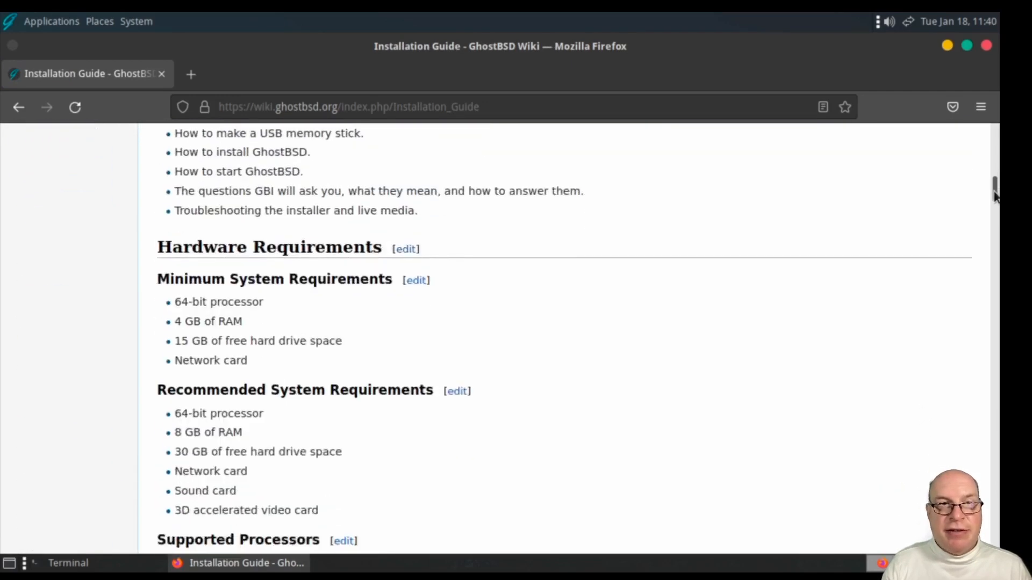
scroll("down", 3)
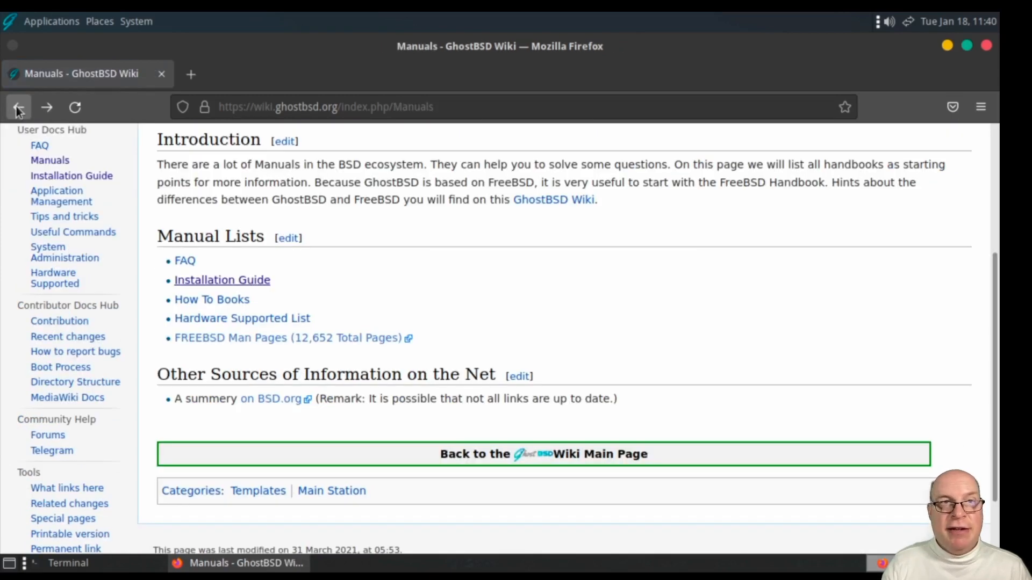
From the ghostbsd.org homepage, view the Donate page's sponsorship levels and 2021 donation goal.
left_click(17, 107)
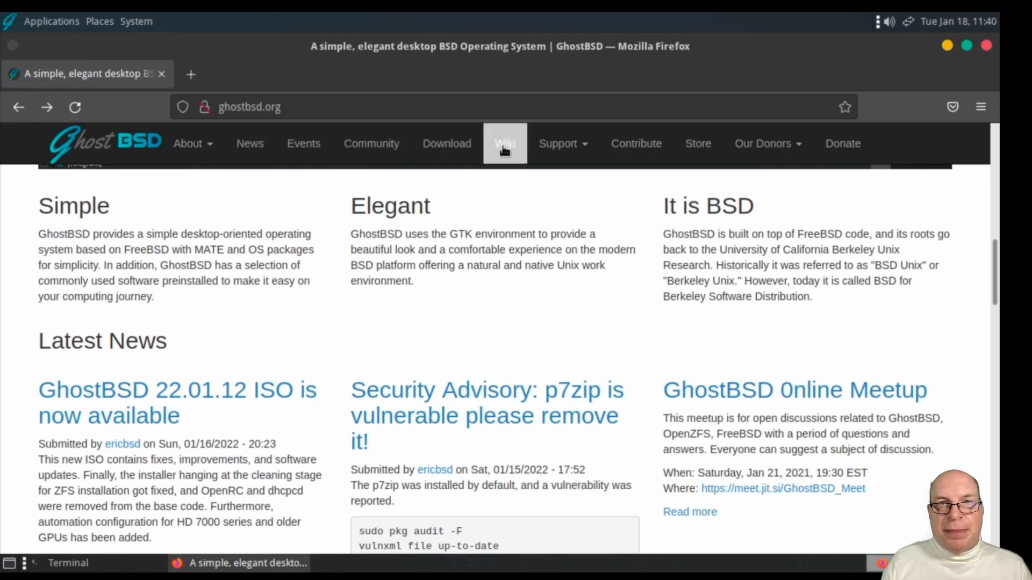
mouse_move(649, 149)
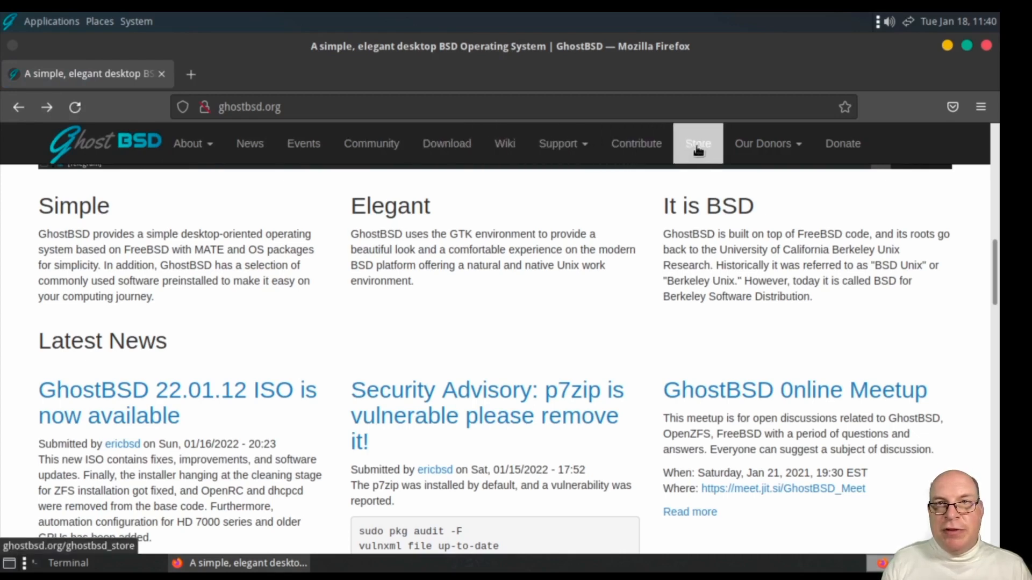
mouse_move(790, 149)
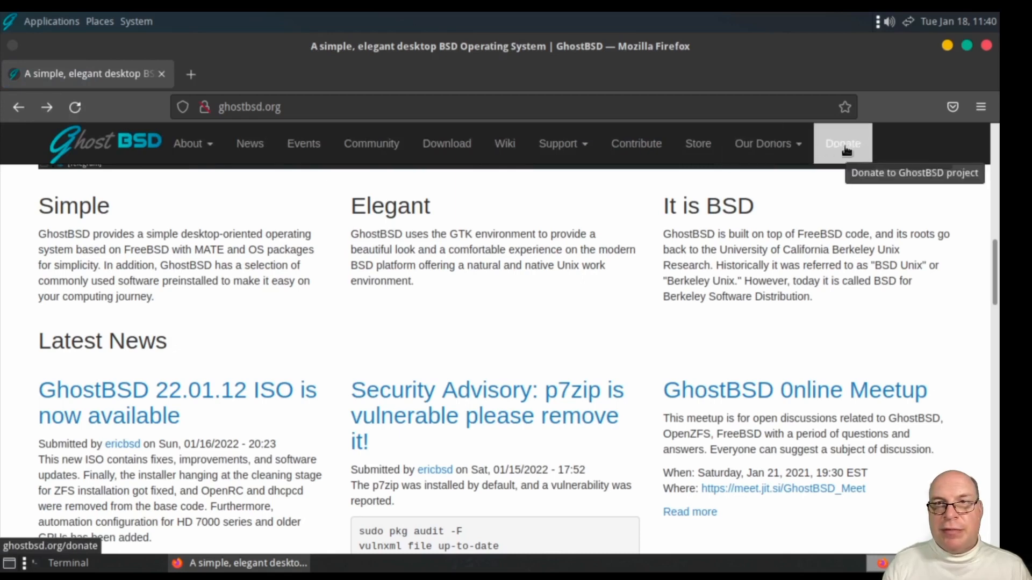
left_click(842, 144)
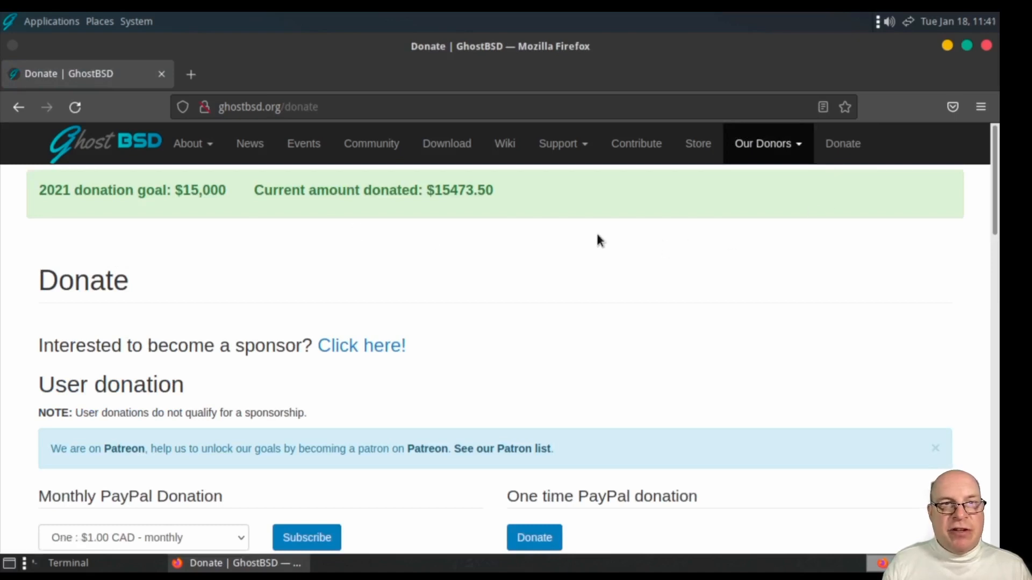
mouse_move(989, 229)
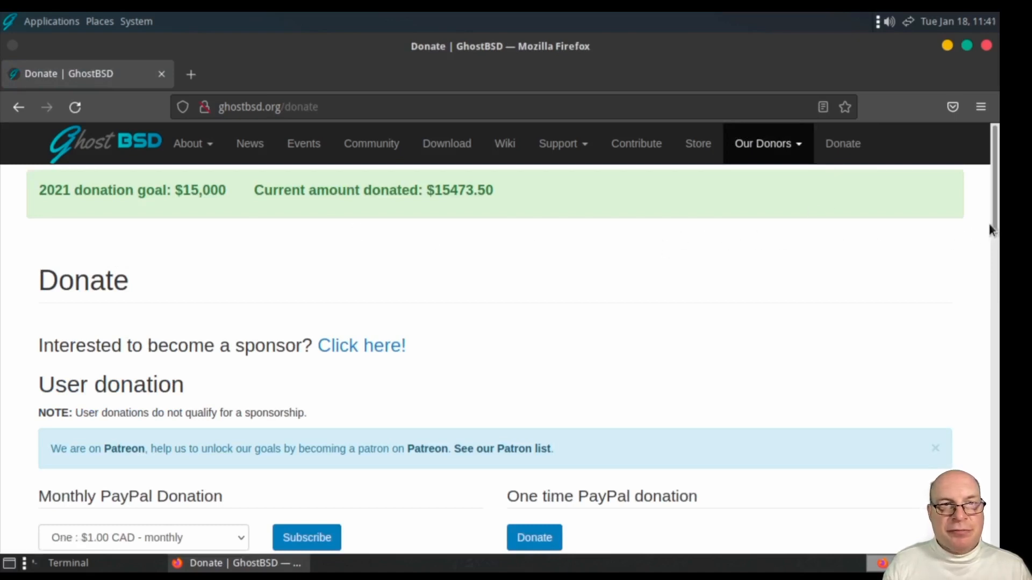
scroll("down", 3)
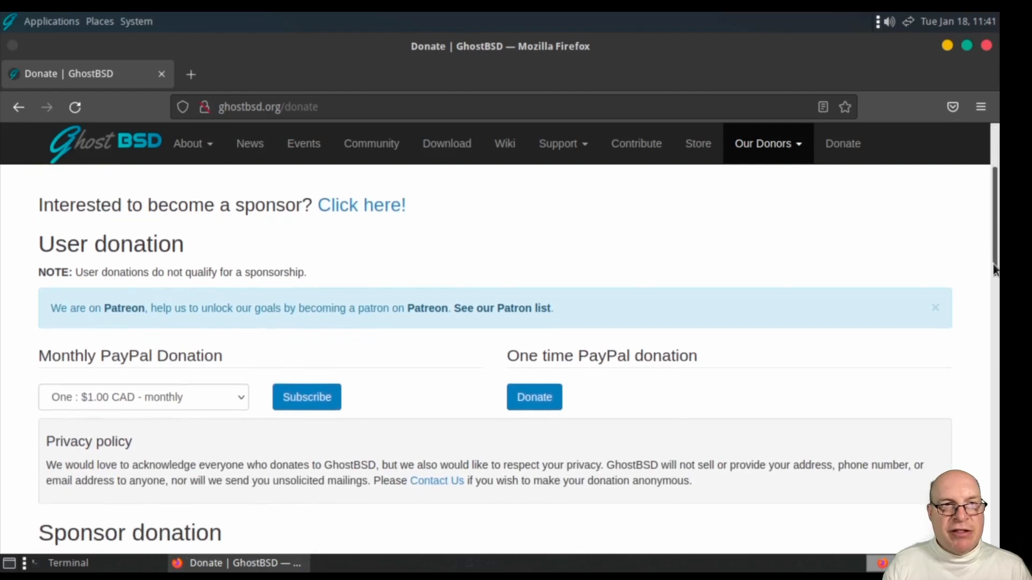
scroll("down", 3)
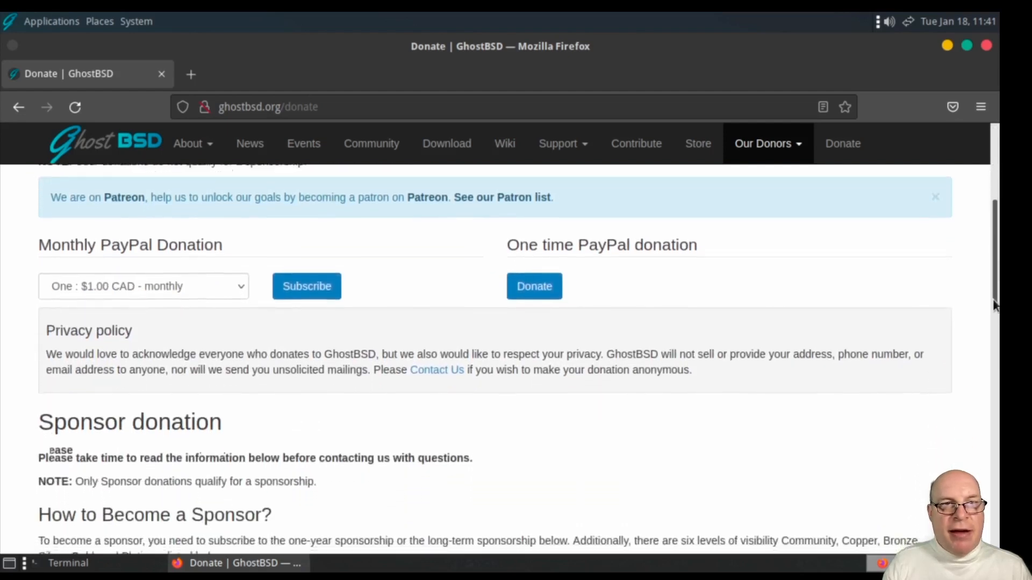
scroll("down", 3)
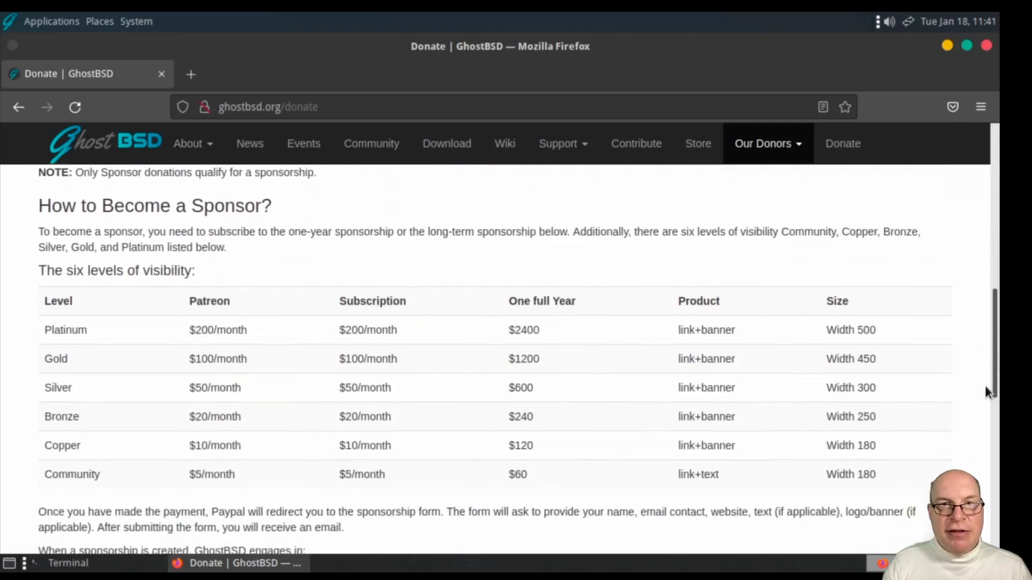
scroll("down", 3)
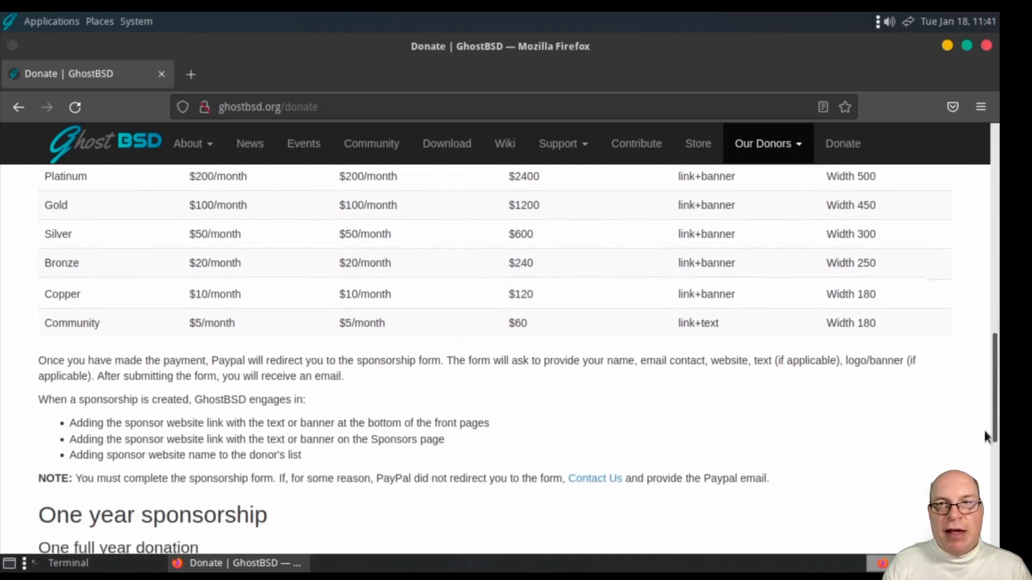
scroll("down", 3)
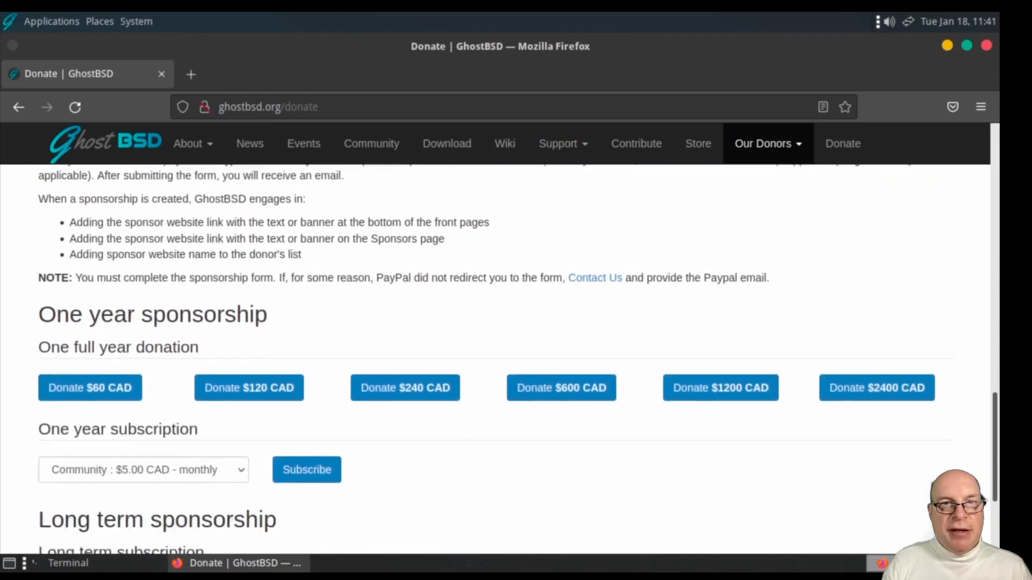
scroll("down", 3)
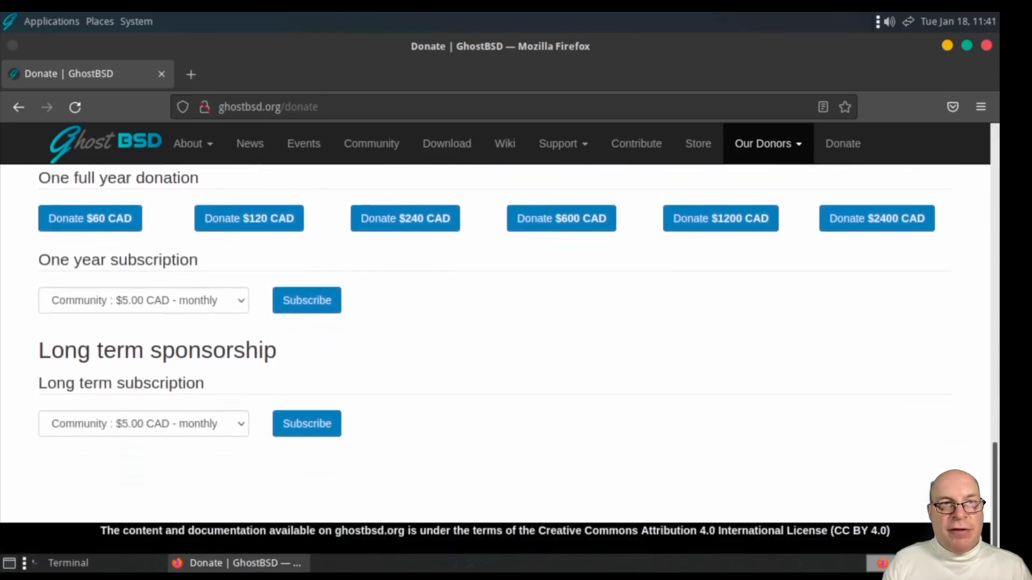
scroll("up", 3)
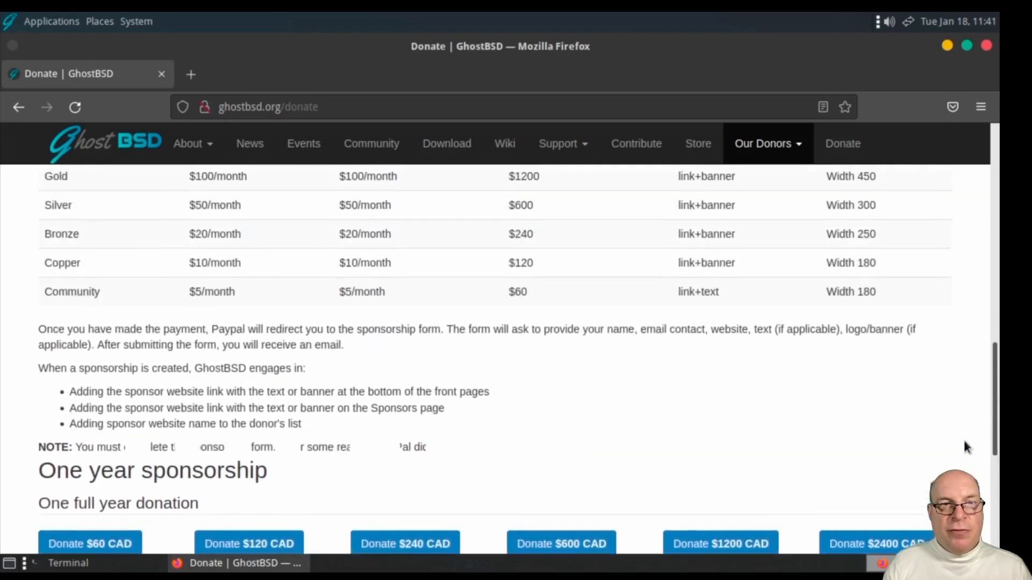
scroll("up", 3)
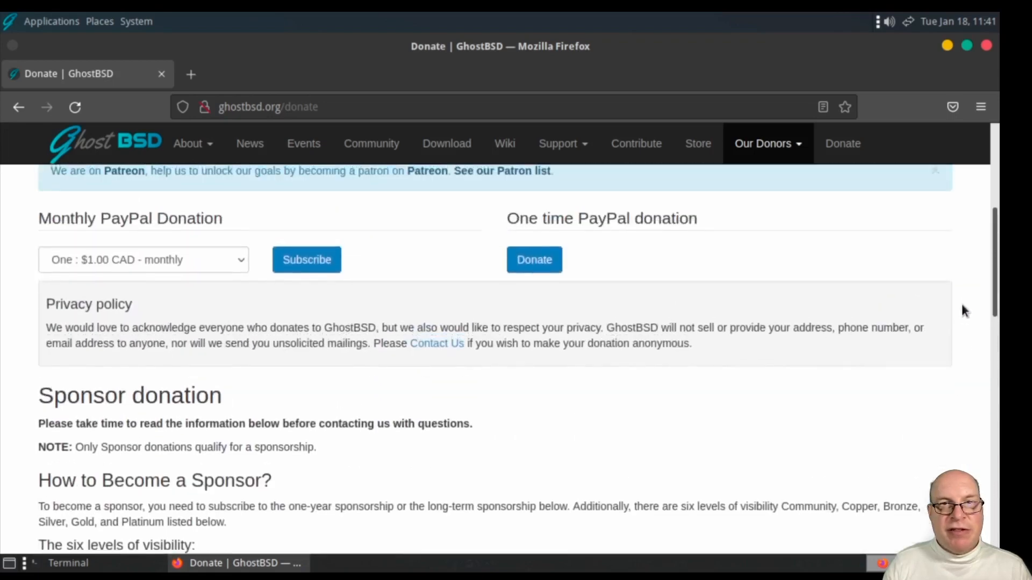
scroll("up", 3)
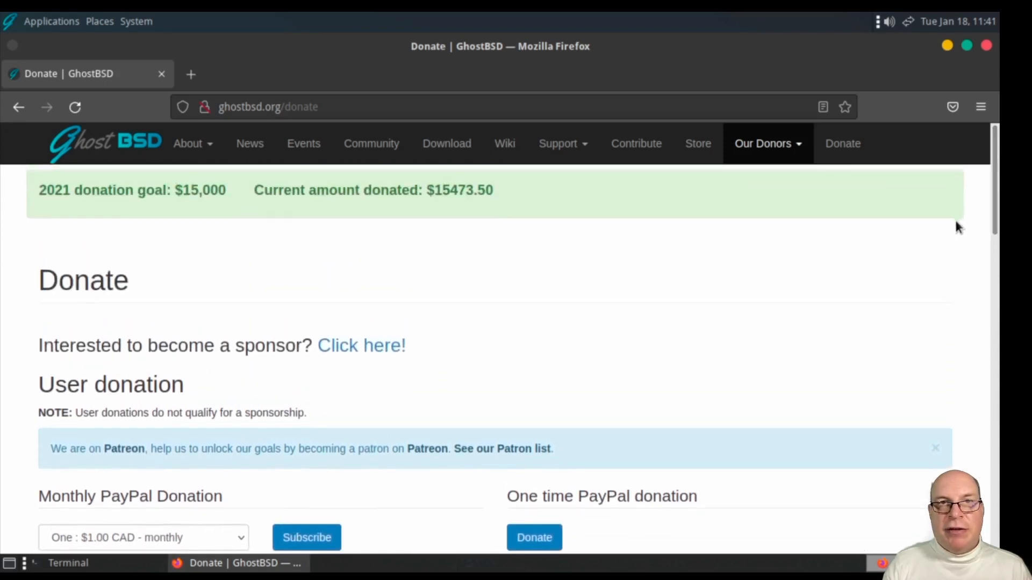
mouse_move(875, 282)
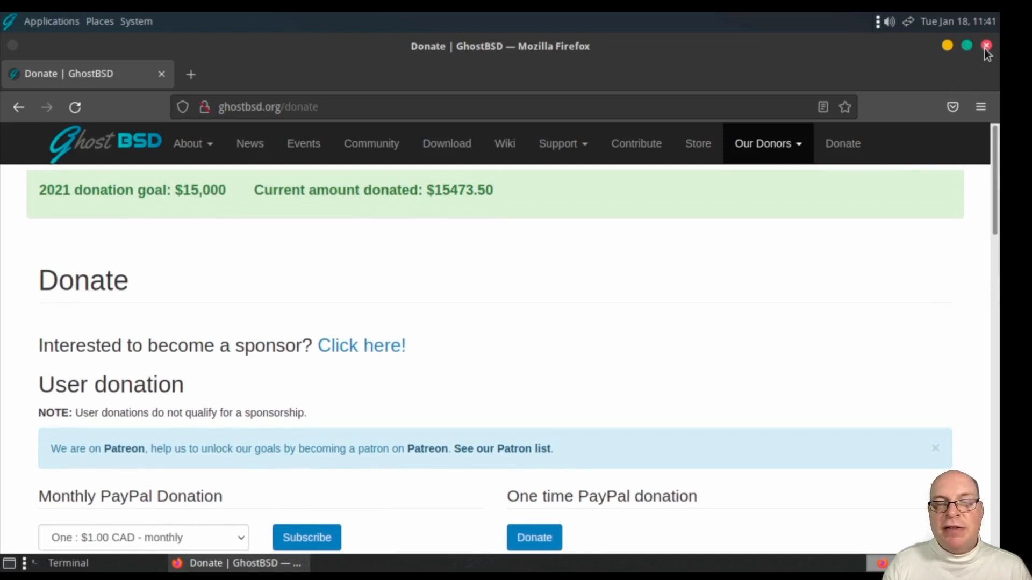
Close Firefox, run 'zfs rollback zroot/ROOT/default@base_install' as root, then 'reboot'.
left_click(984, 45)
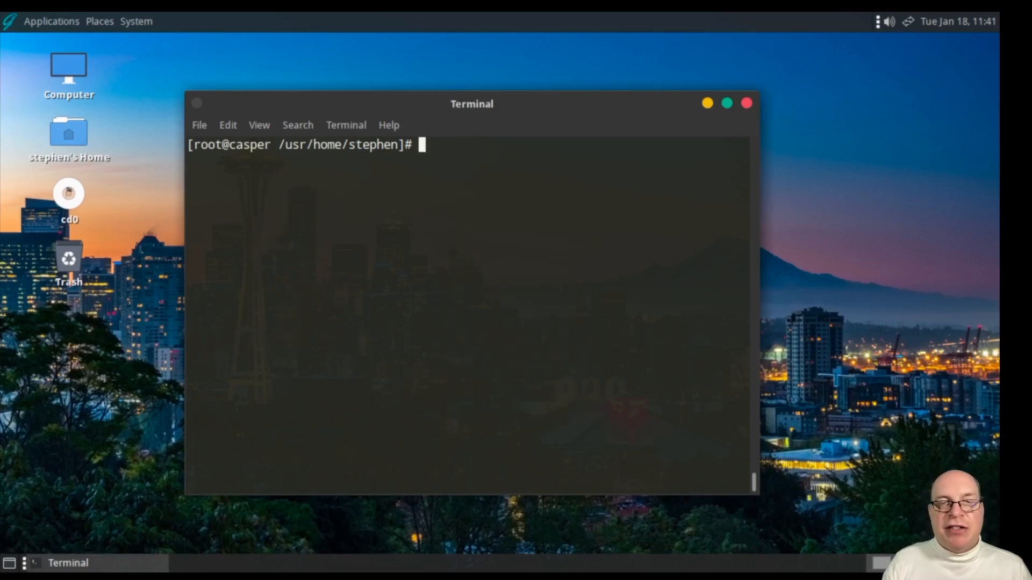
type("zfs")
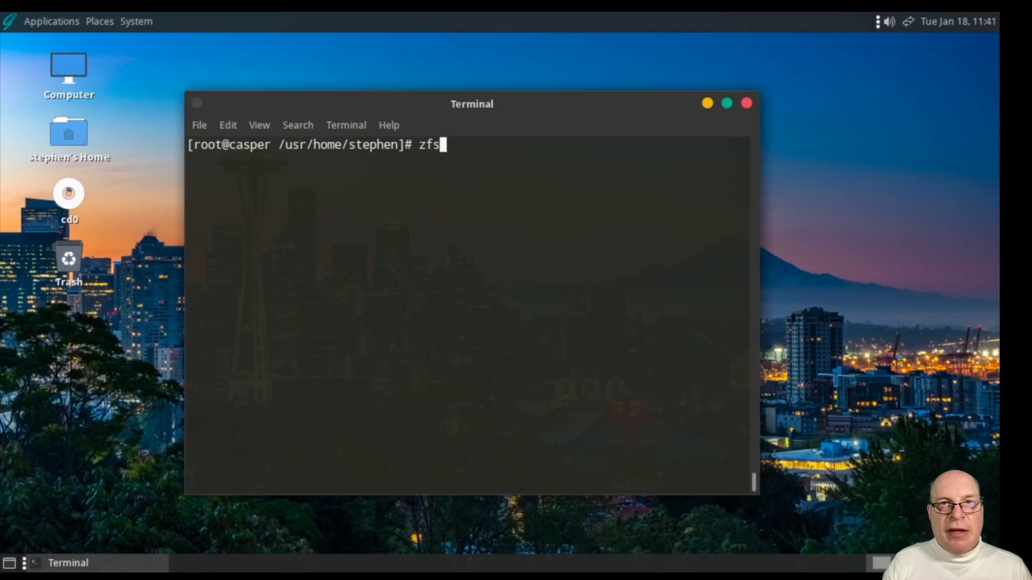
type("rollback zr")
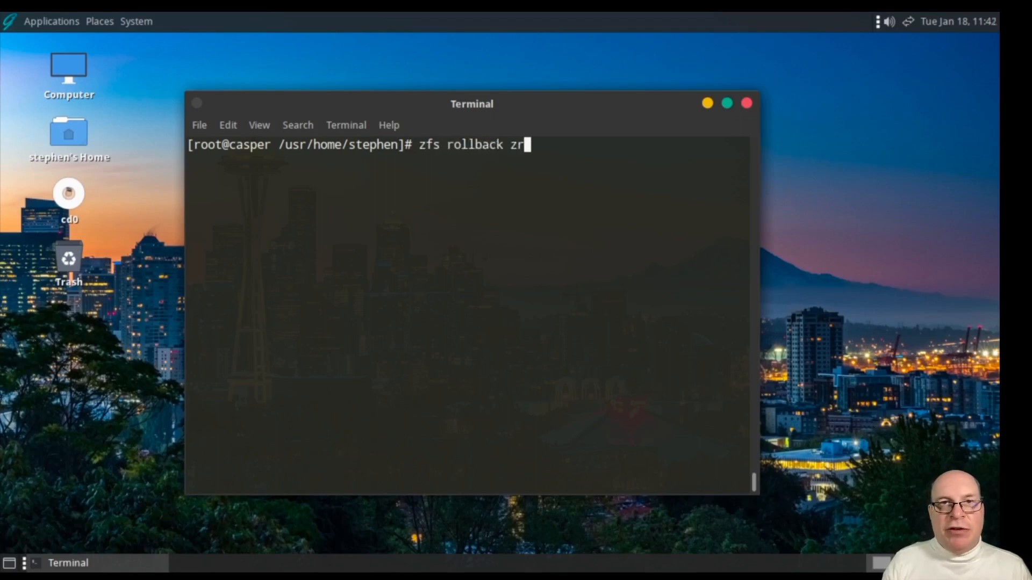
type("oot/ROOT")
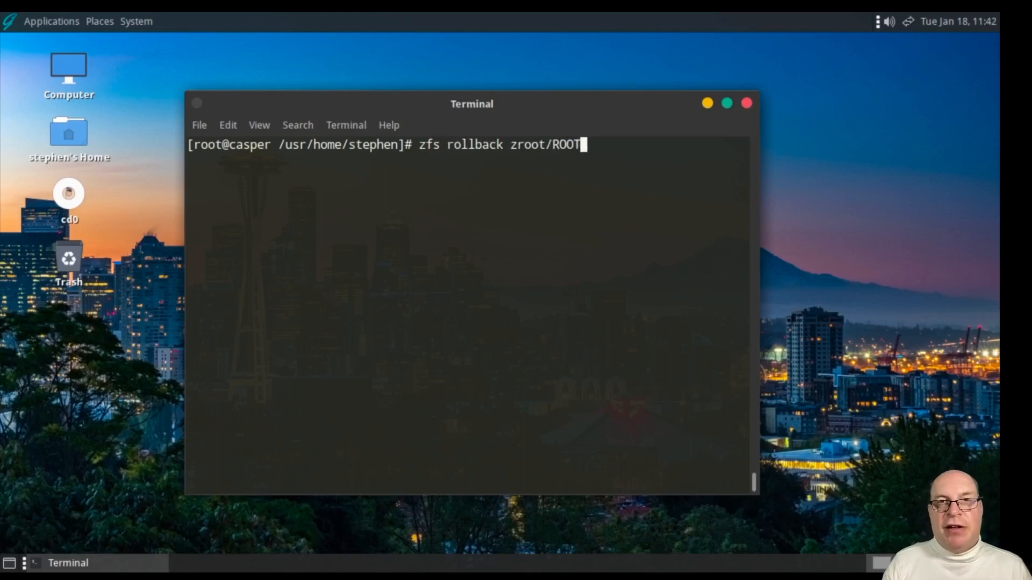
type("/default")
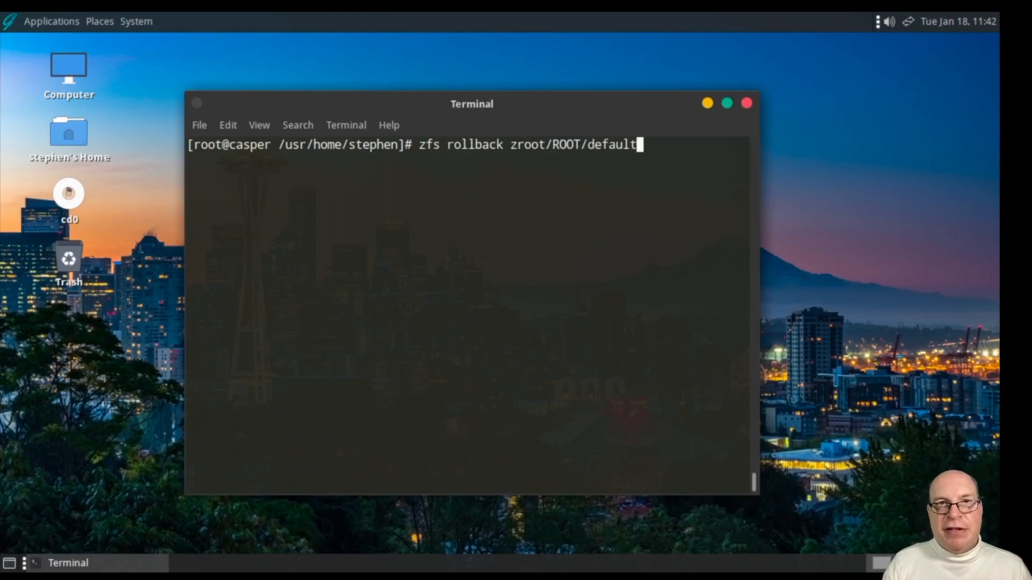
type("@base_install")
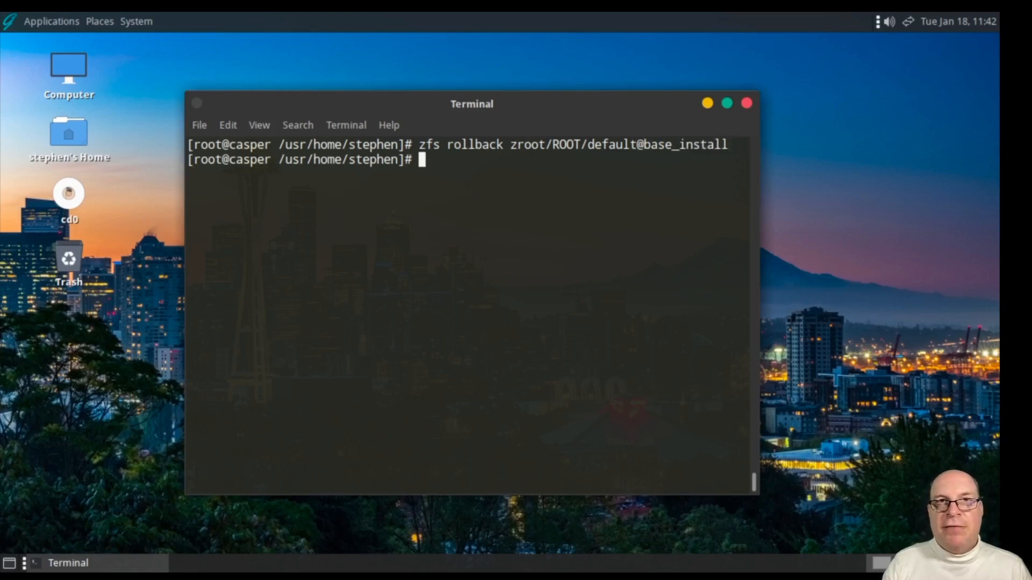
type("reb")
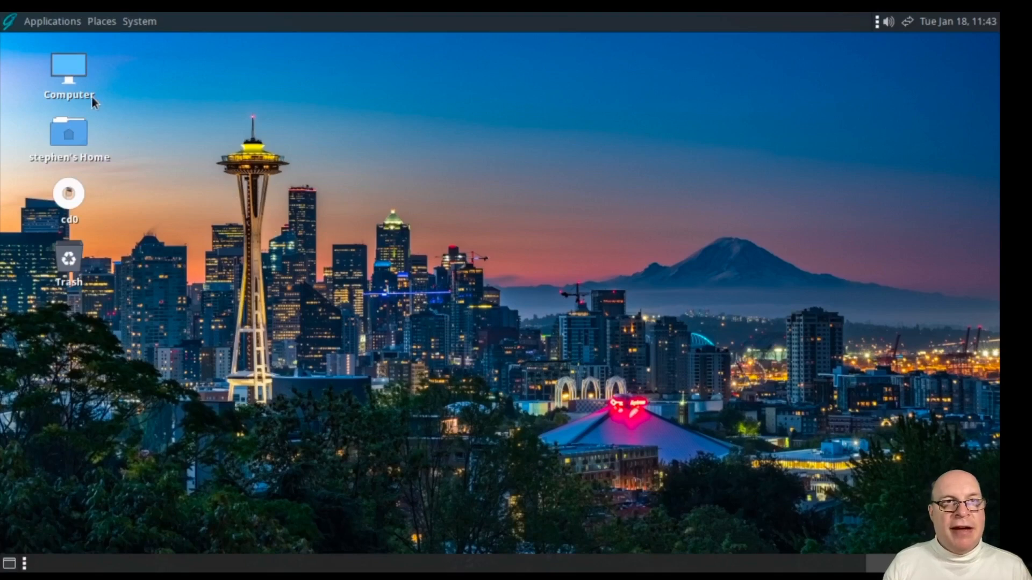
Run 'neofetch' in a fresh terminal, confirm command not found, and close the terminal.
left_click(52, 20)
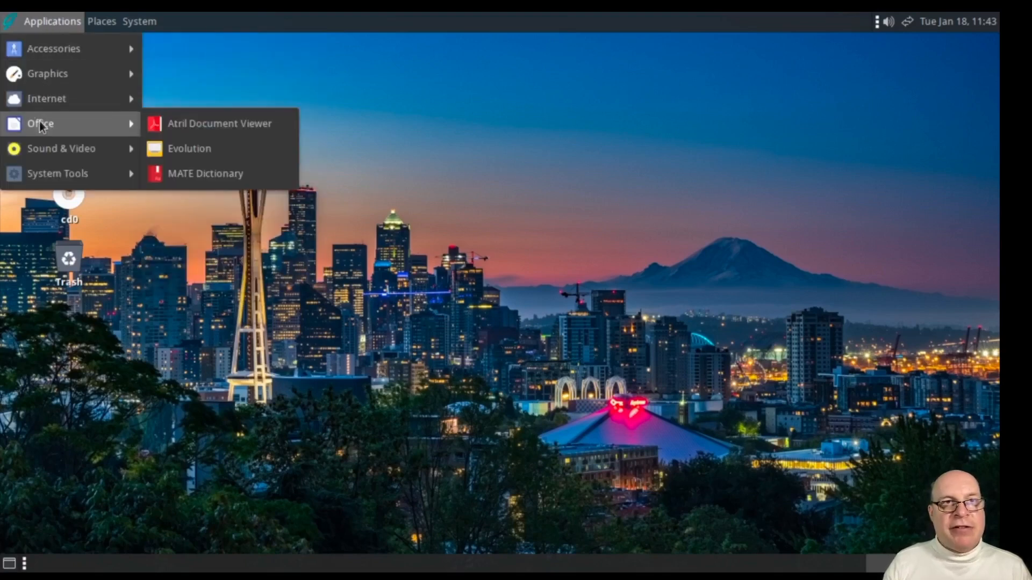
mouse_move(49, 127)
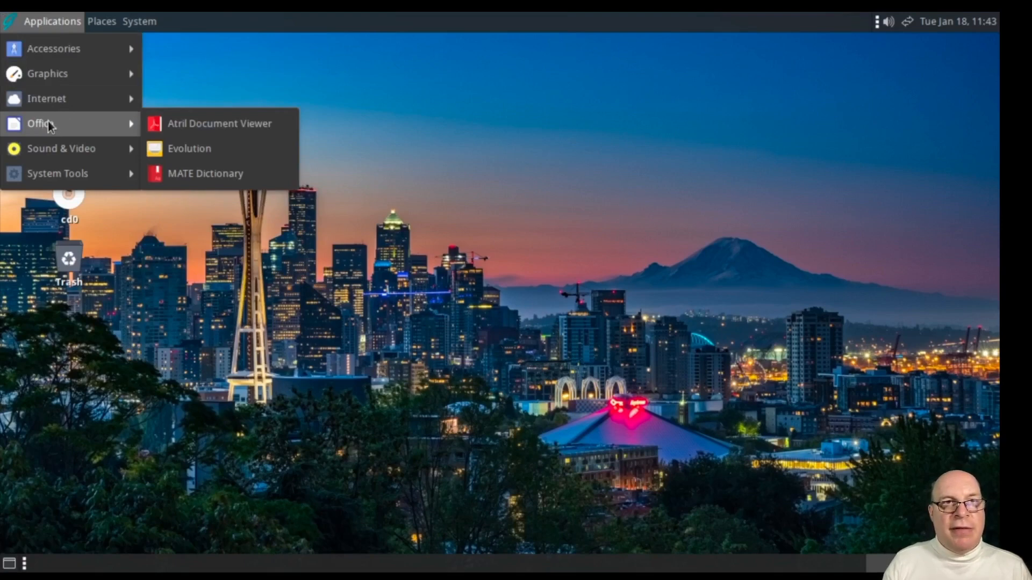
mouse_move(442, 139)
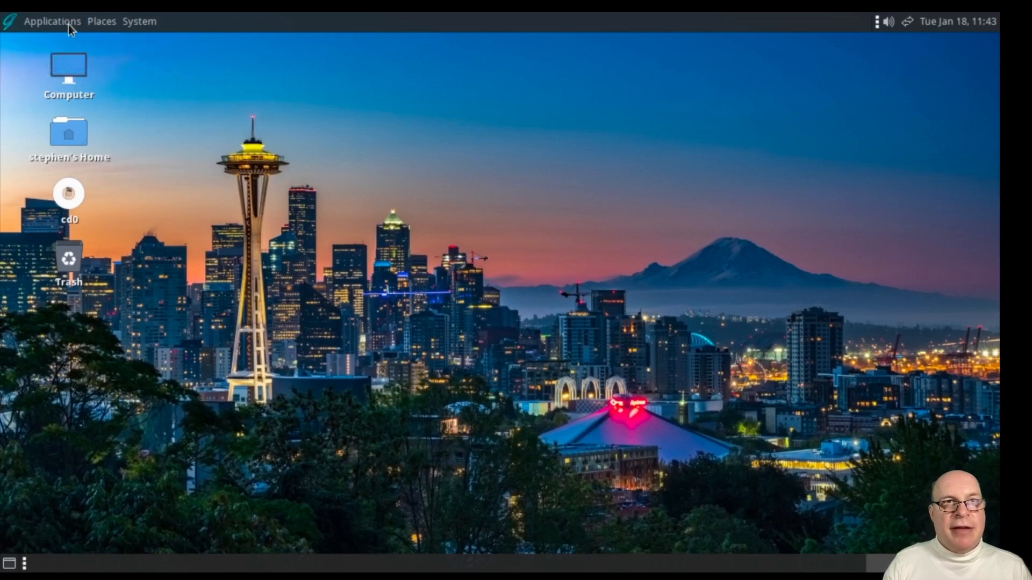
left_click(53, 21)
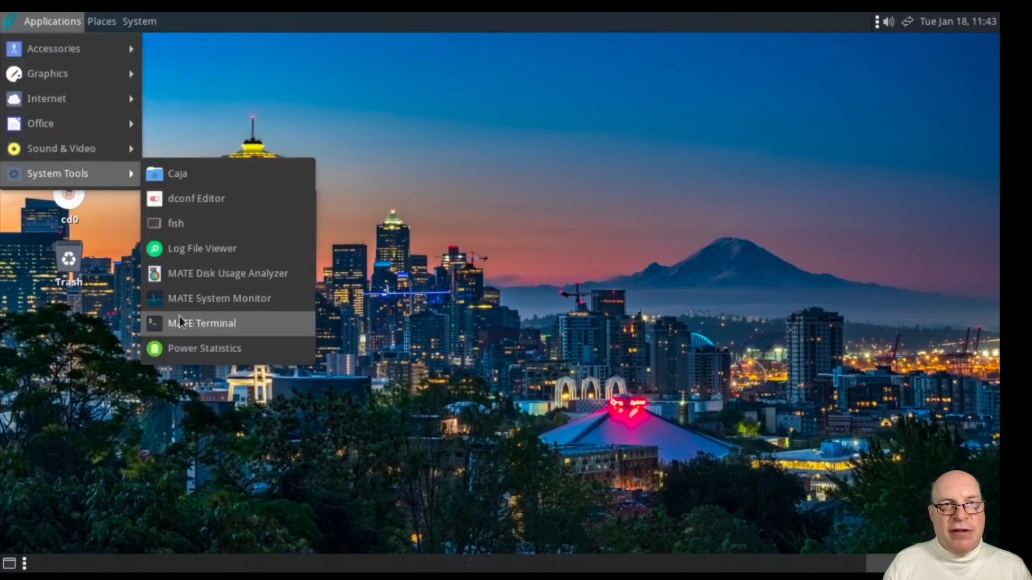
left_click(202, 323)
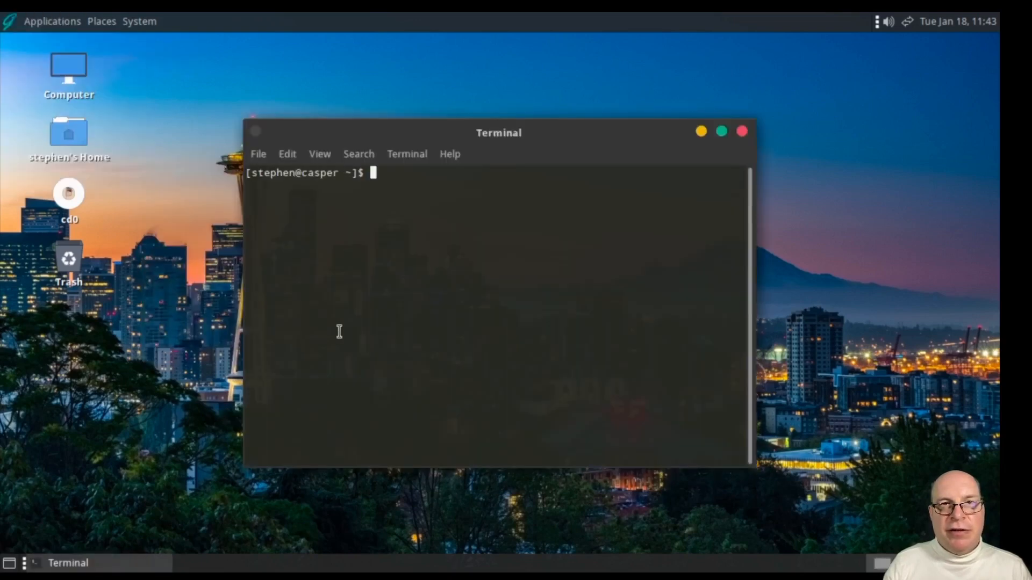
type("neofetch")
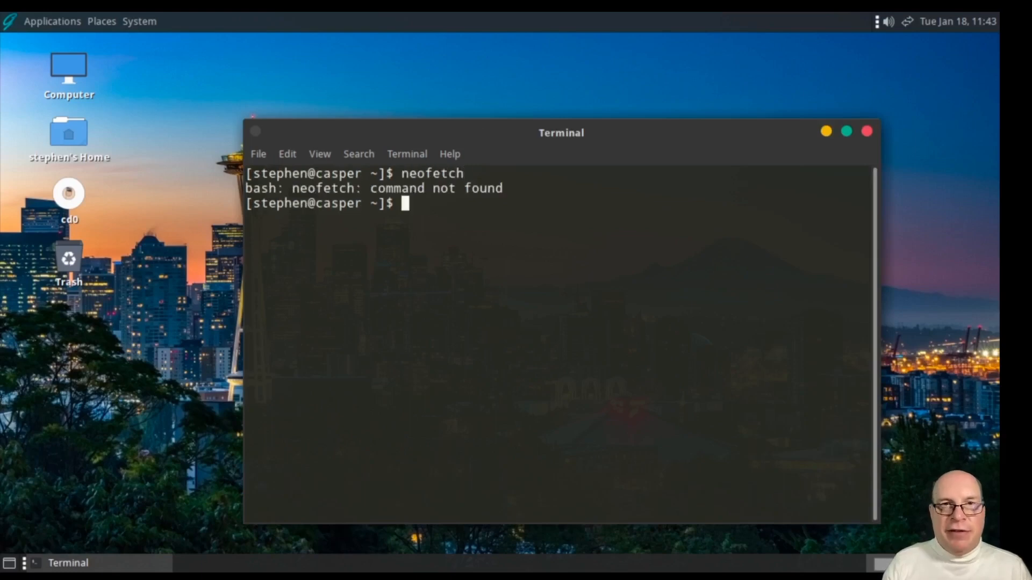
left_click(866, 131)
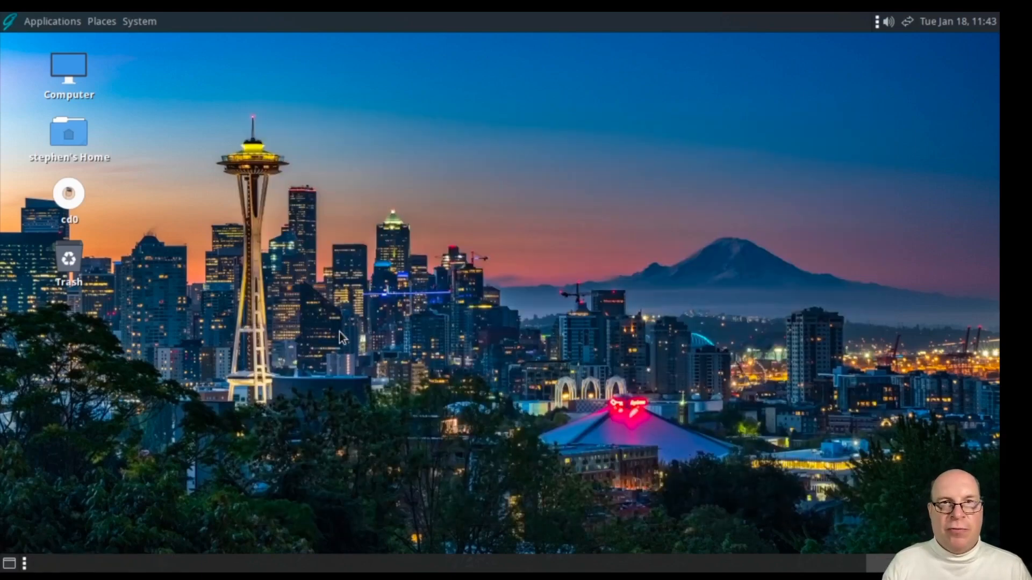
Relaunch Firefox from the Applications menu and load ghostbsd.org from the address bar suggestions.
left_click(52, 20)
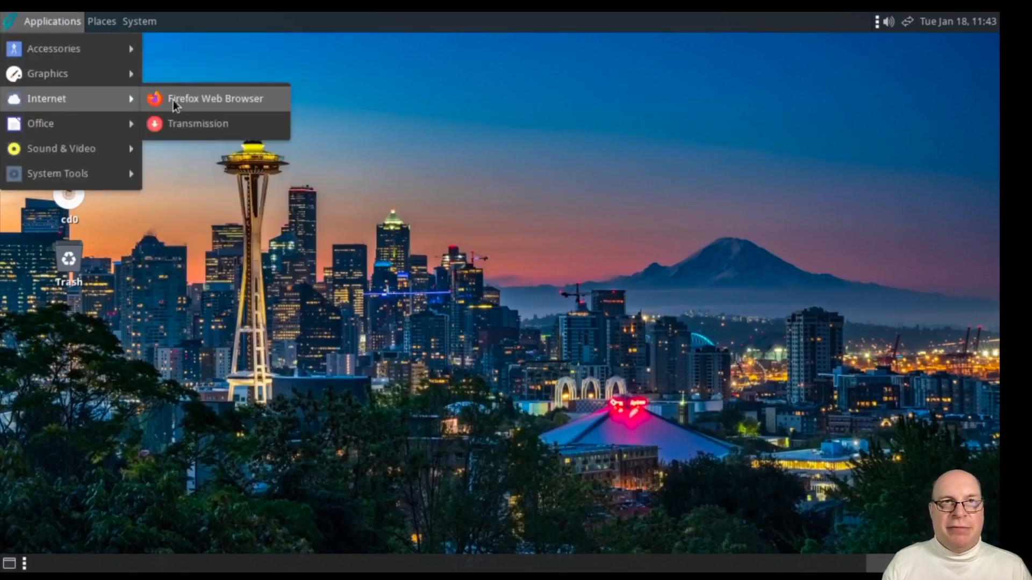
left_click(206, 98)
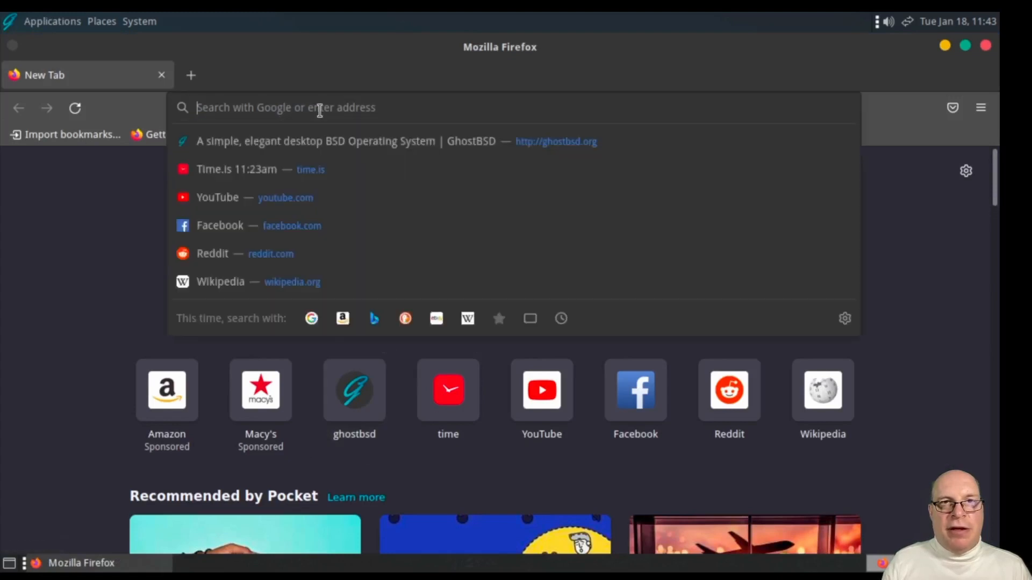
left_click(341, 142)
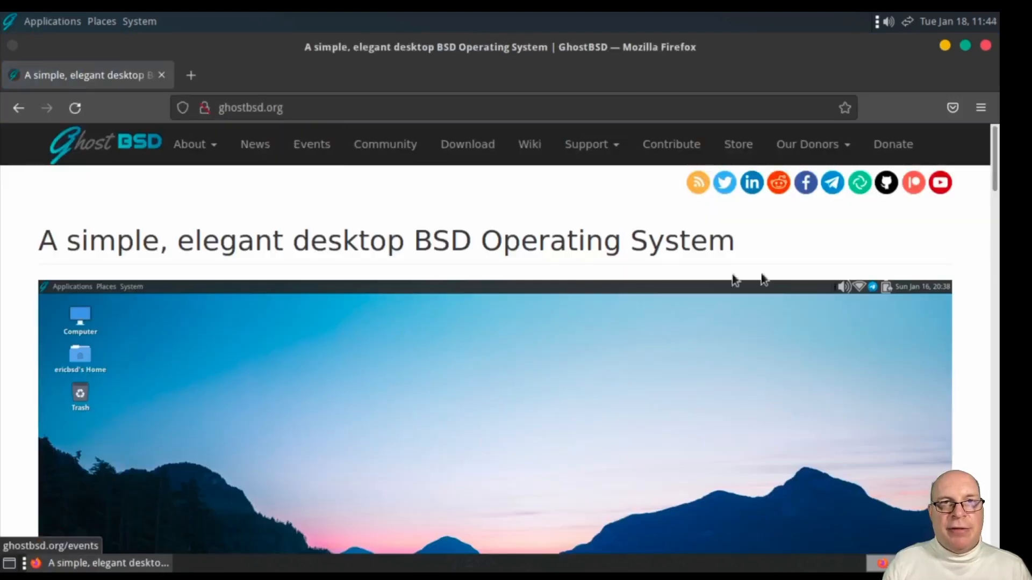
mouse_move(974, 293)
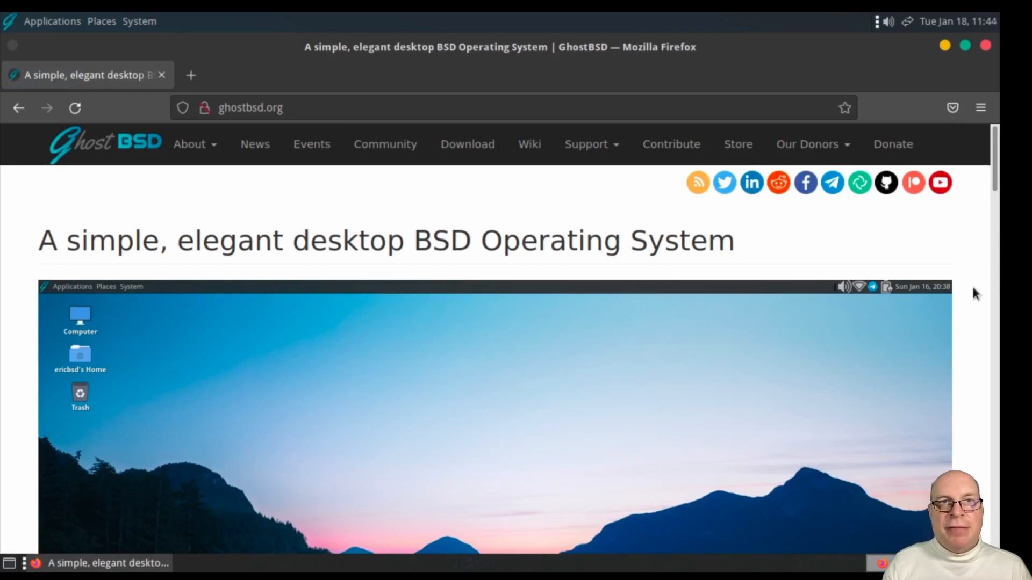